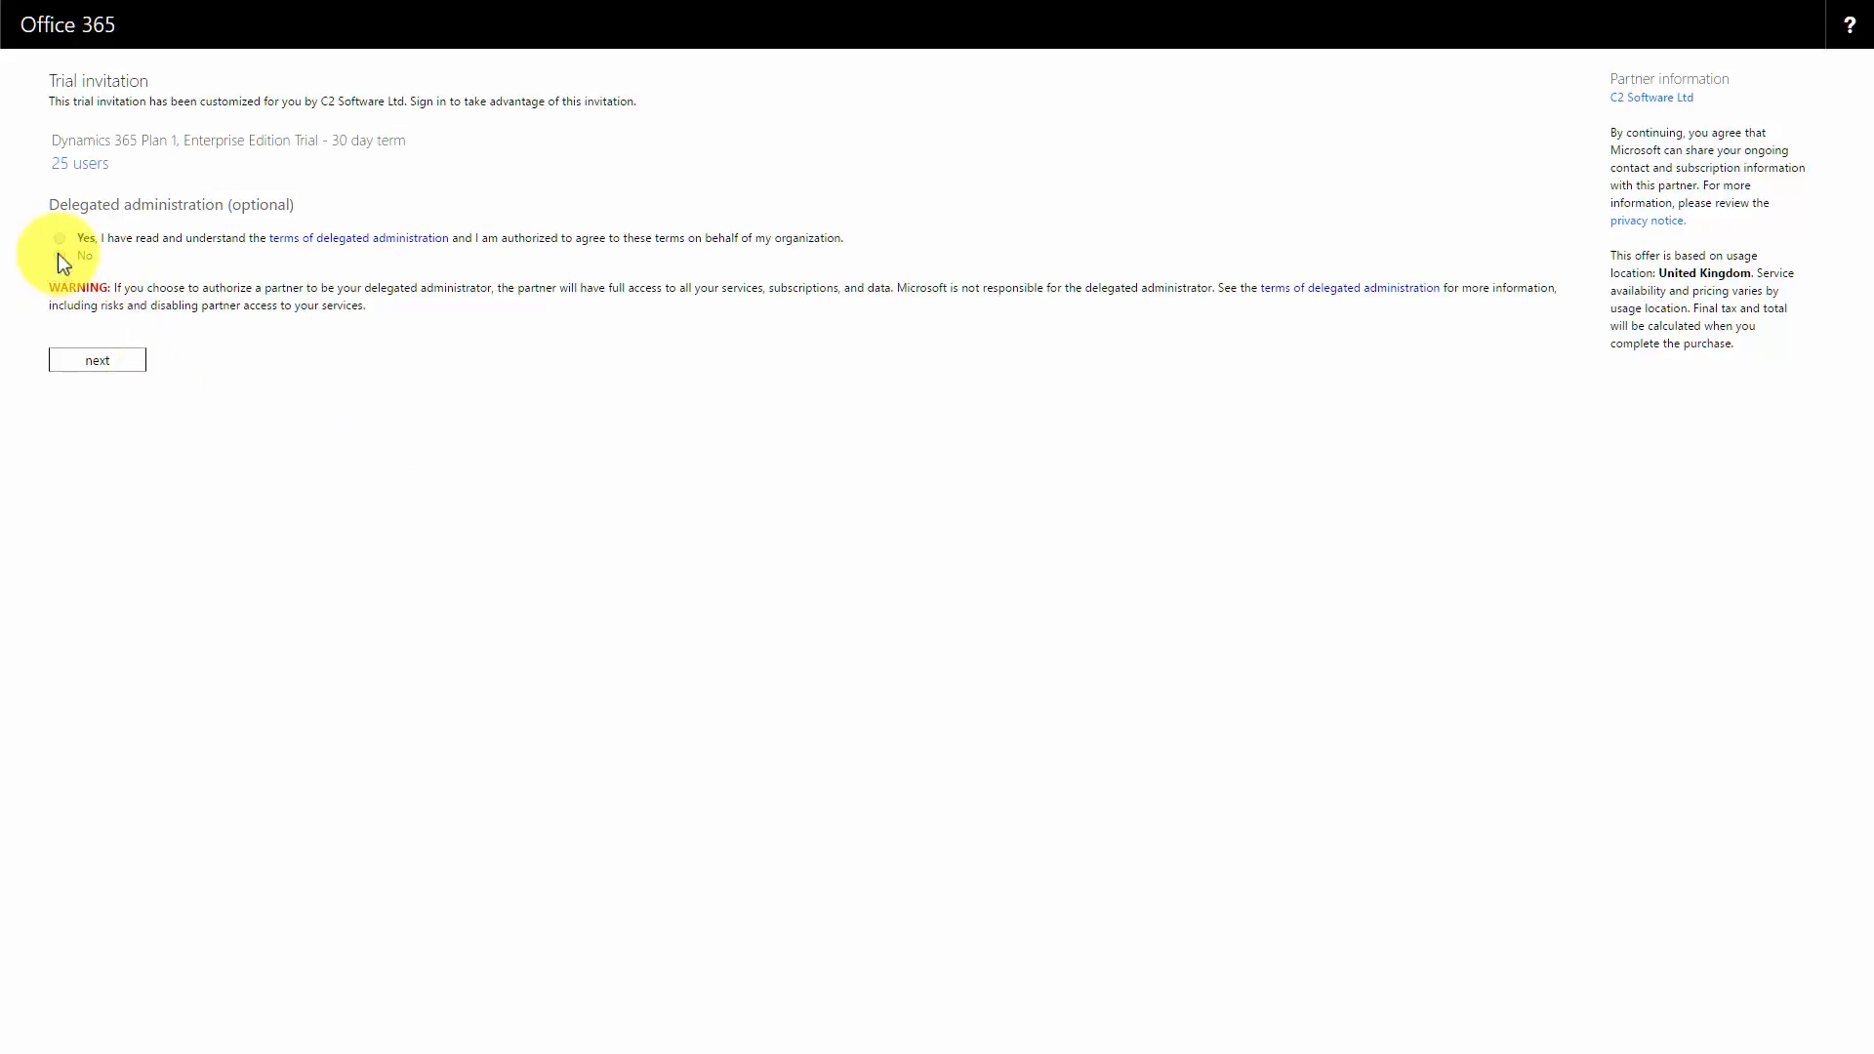
Accept the partner as delegated administrator on the trial invitation and move on
{"action": "left_click", "coordinate": [59, 236]}
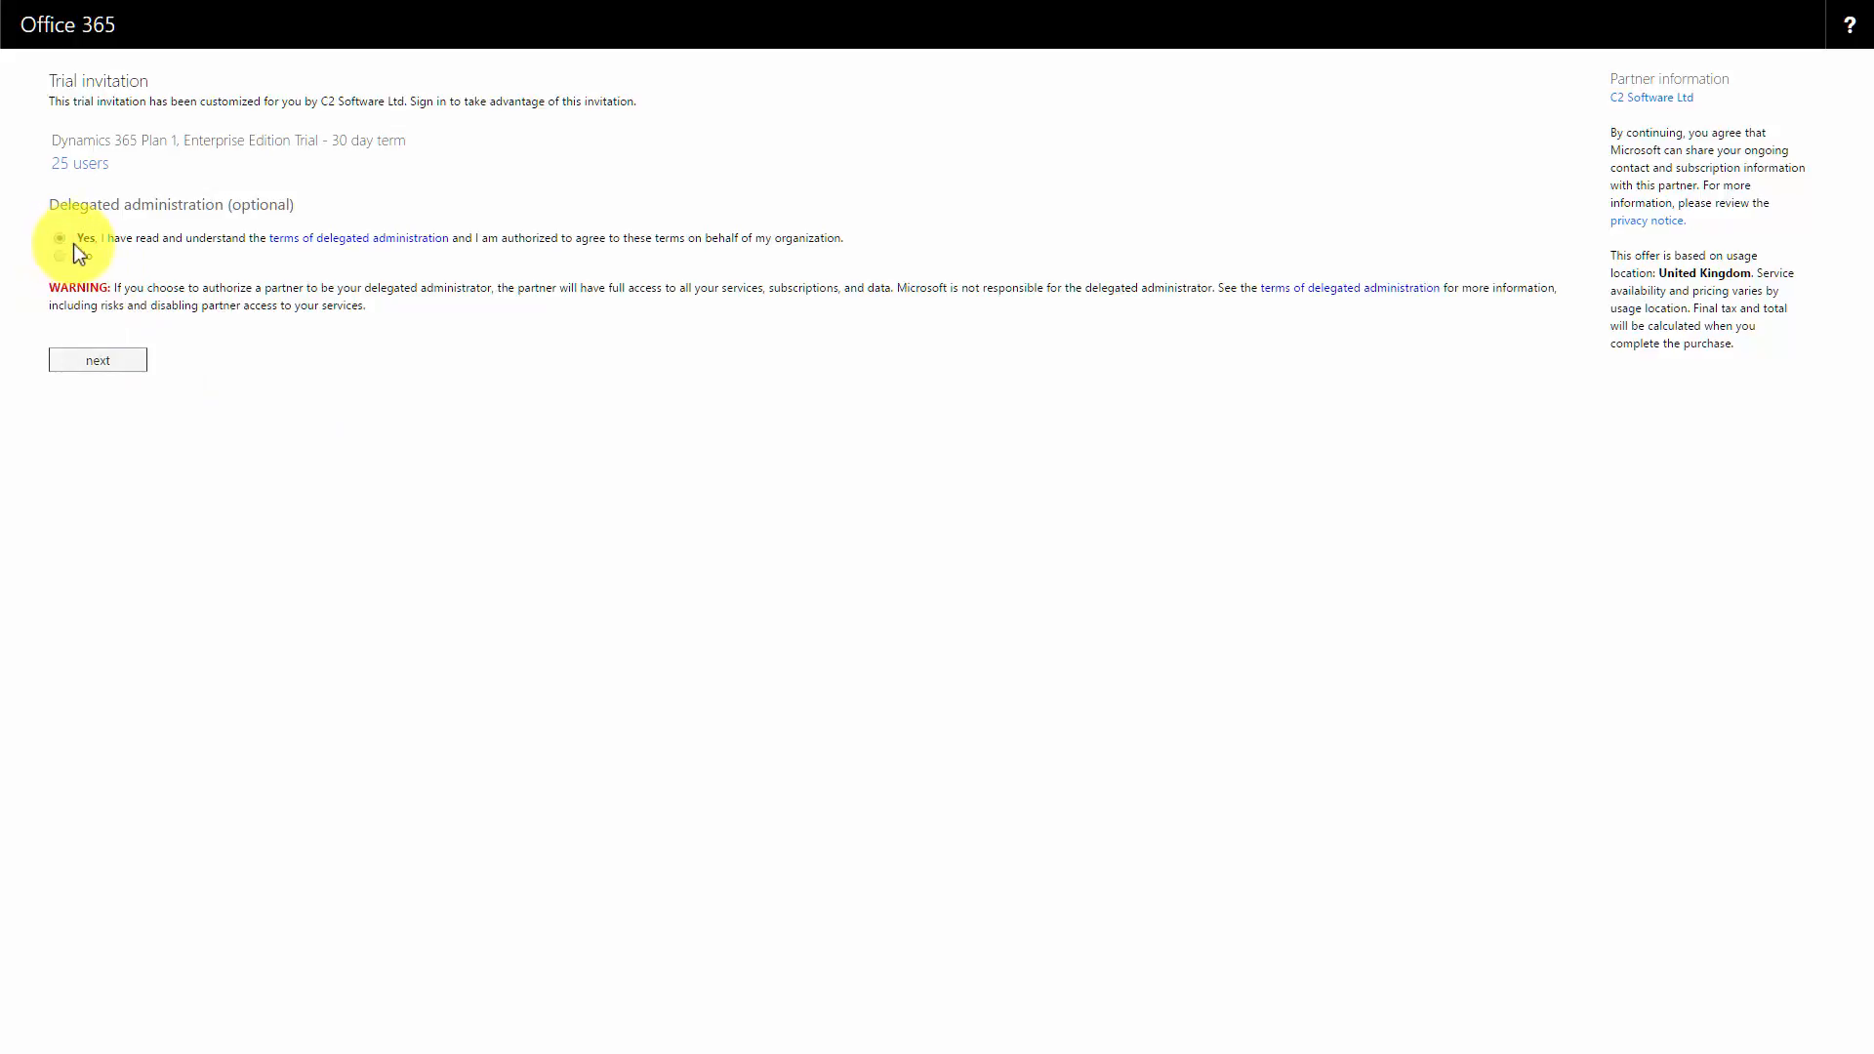
{"action": "left_click", "coordinate": [59, 236]}
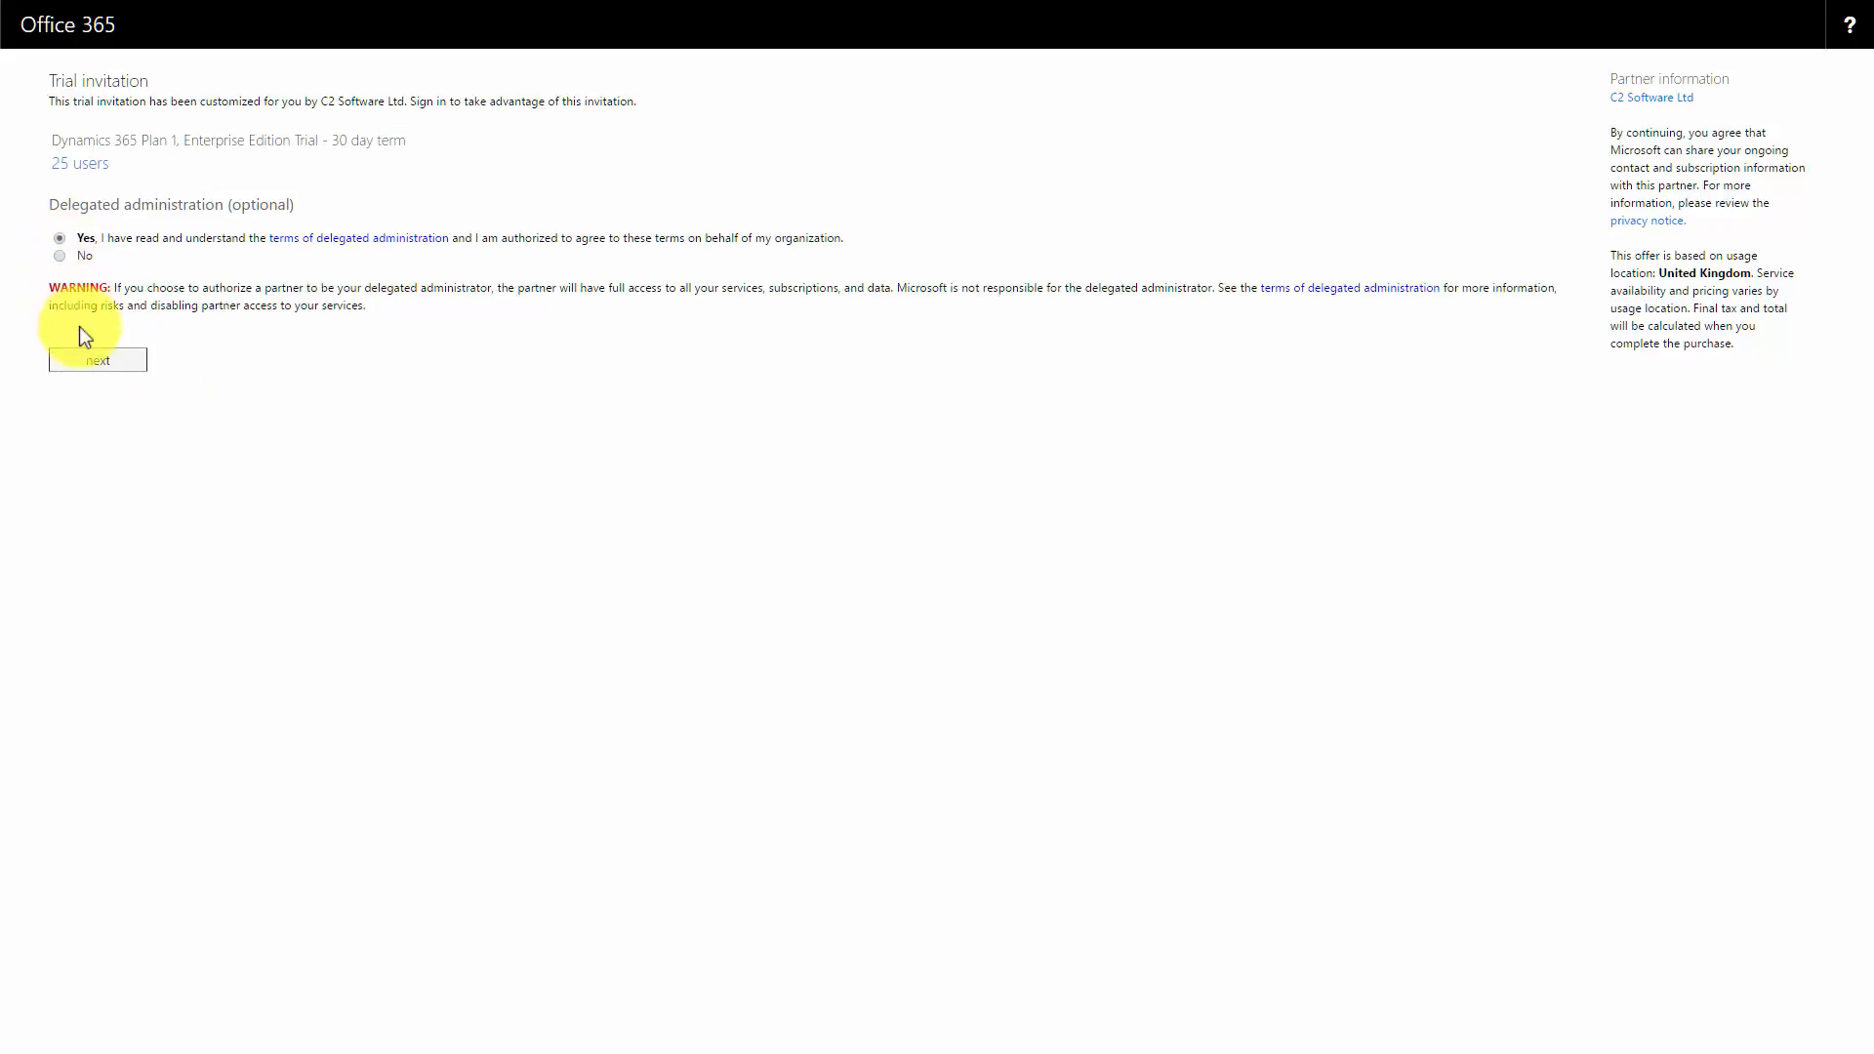
{"action": "left_click", "coordinate": [97, 360]}
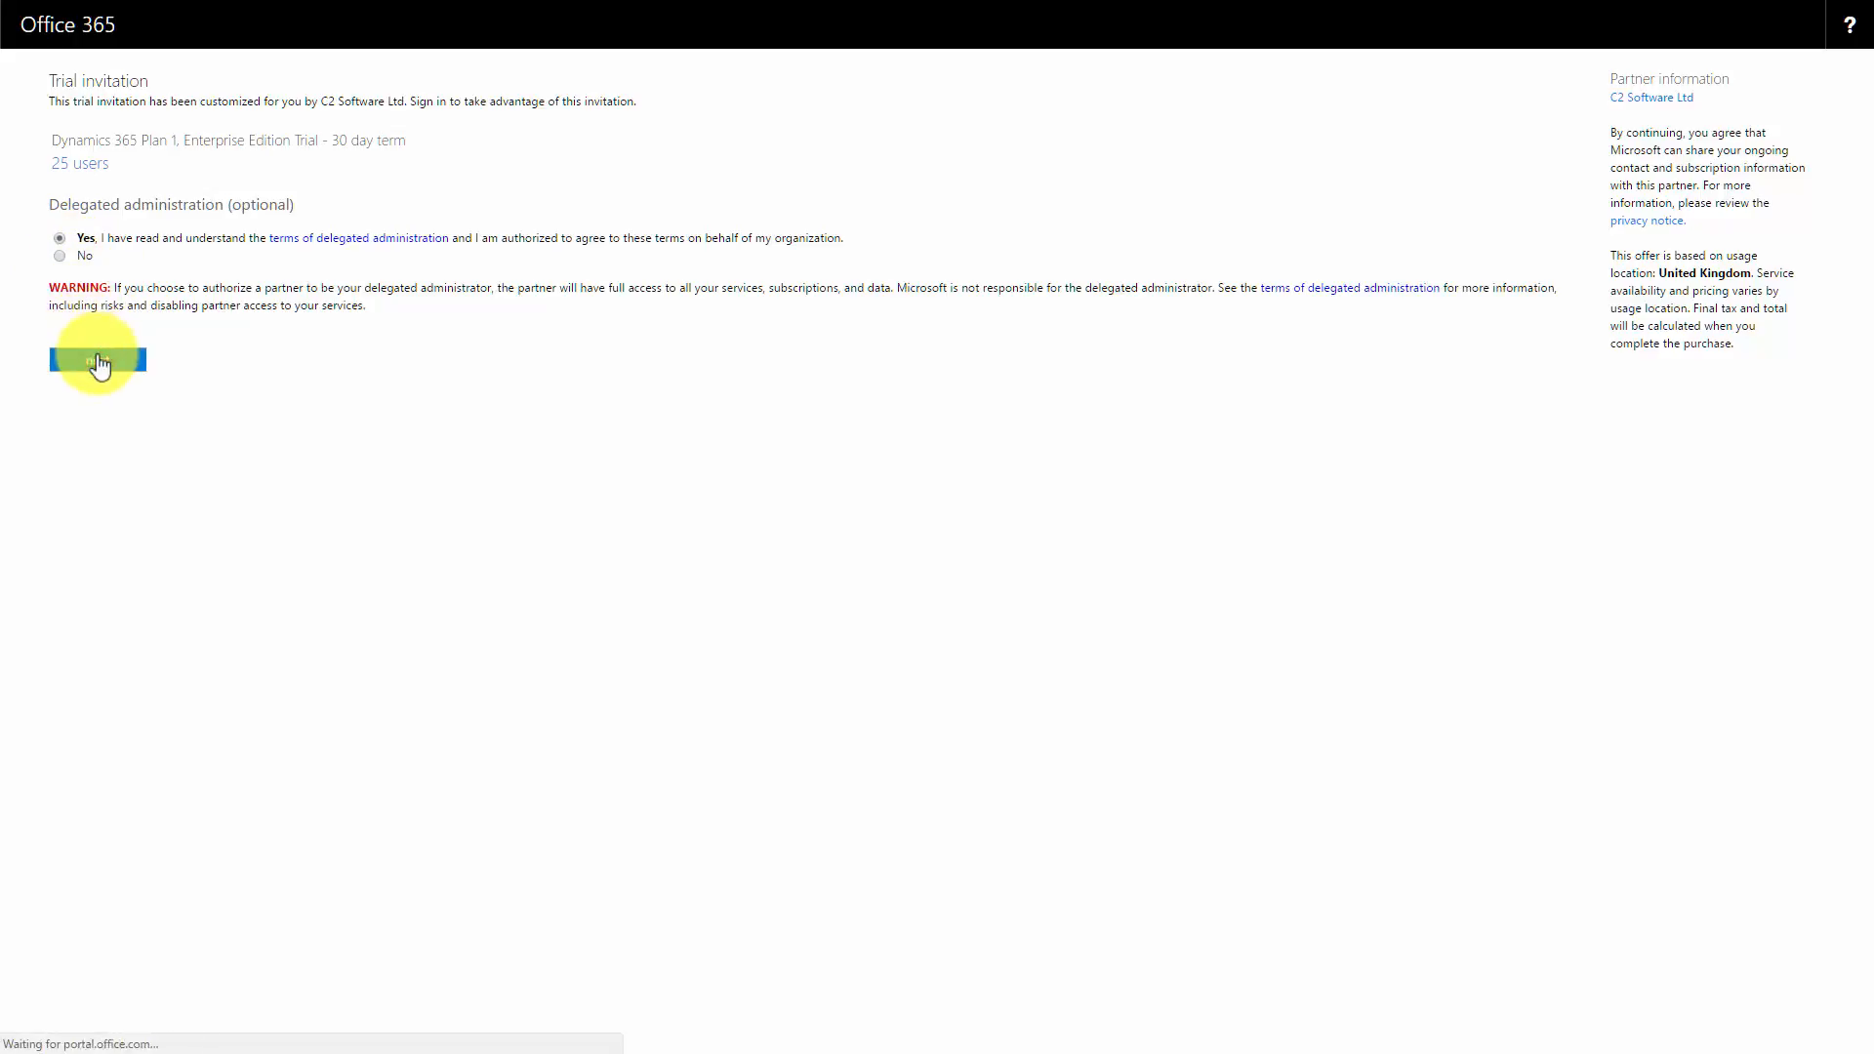
{"action": "left_click", "coordinate": [95, 357]}
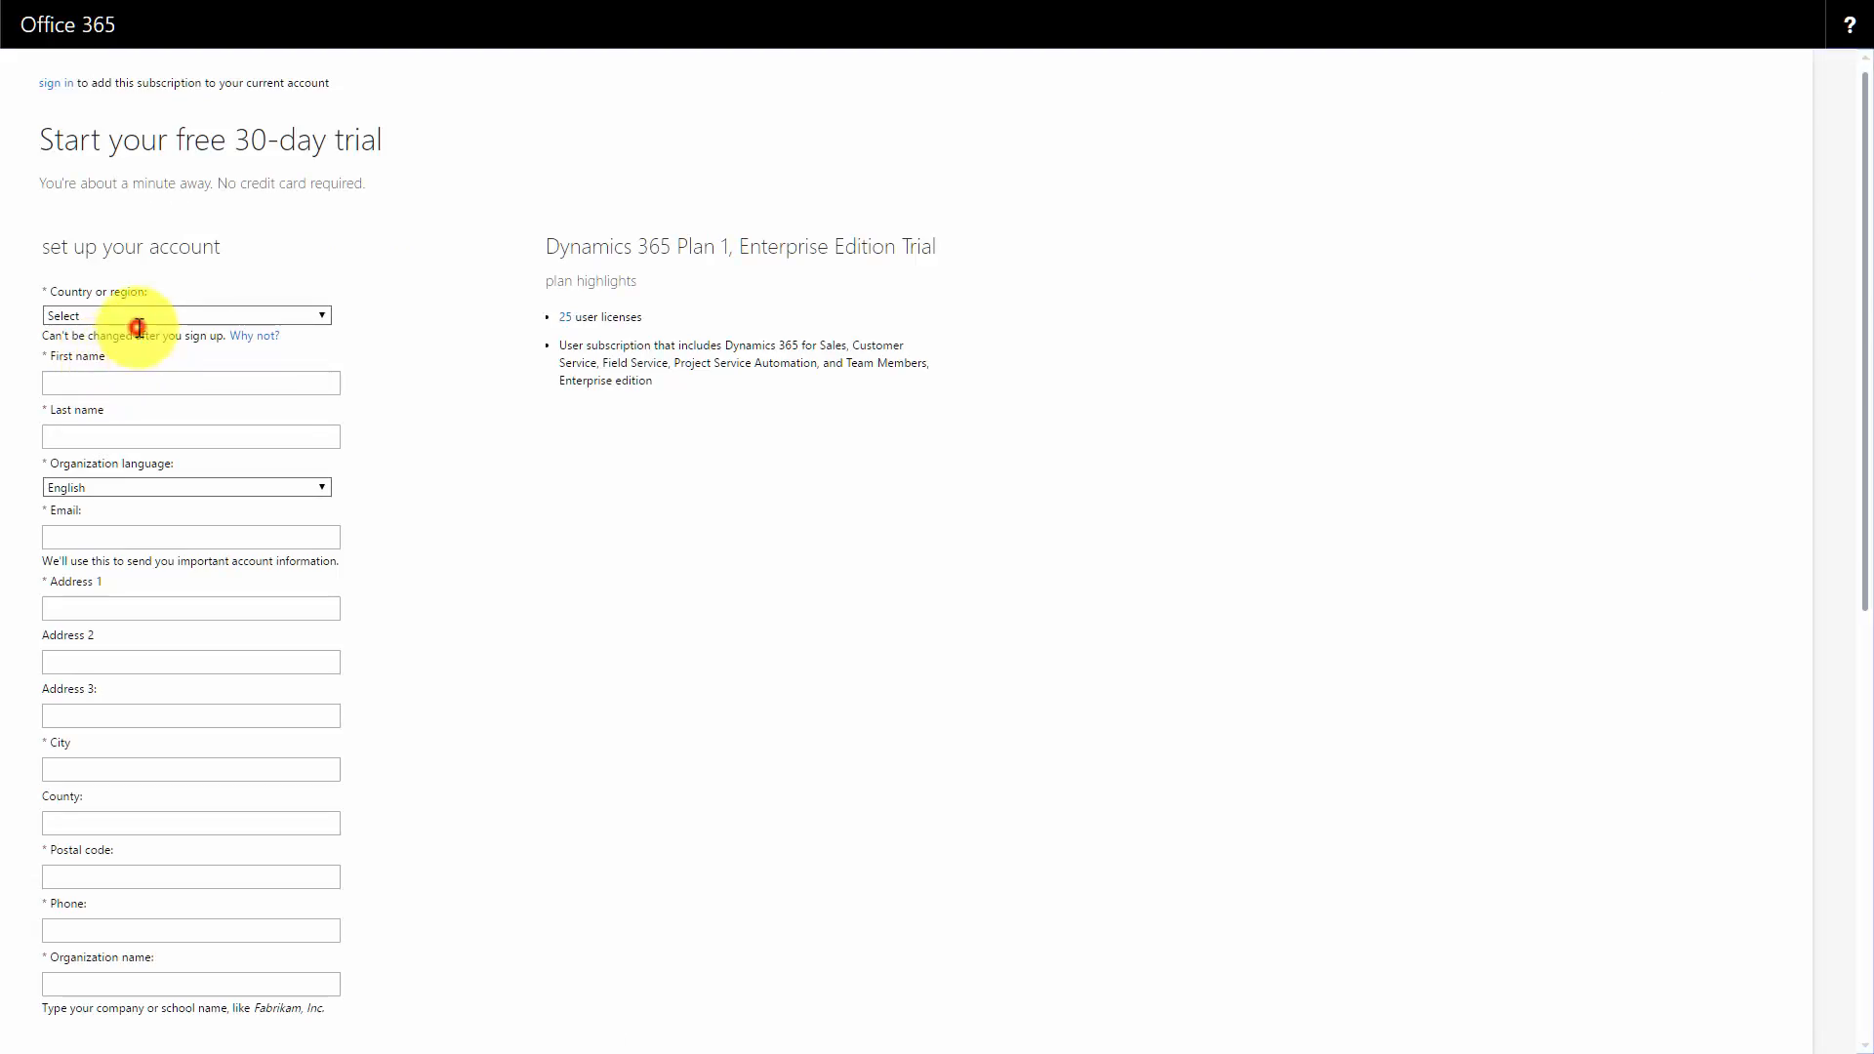
Choose United Kingdom as the country and enter 'James' as the new user ID
{"action": "left_click", "coordinate": [187, 315]}
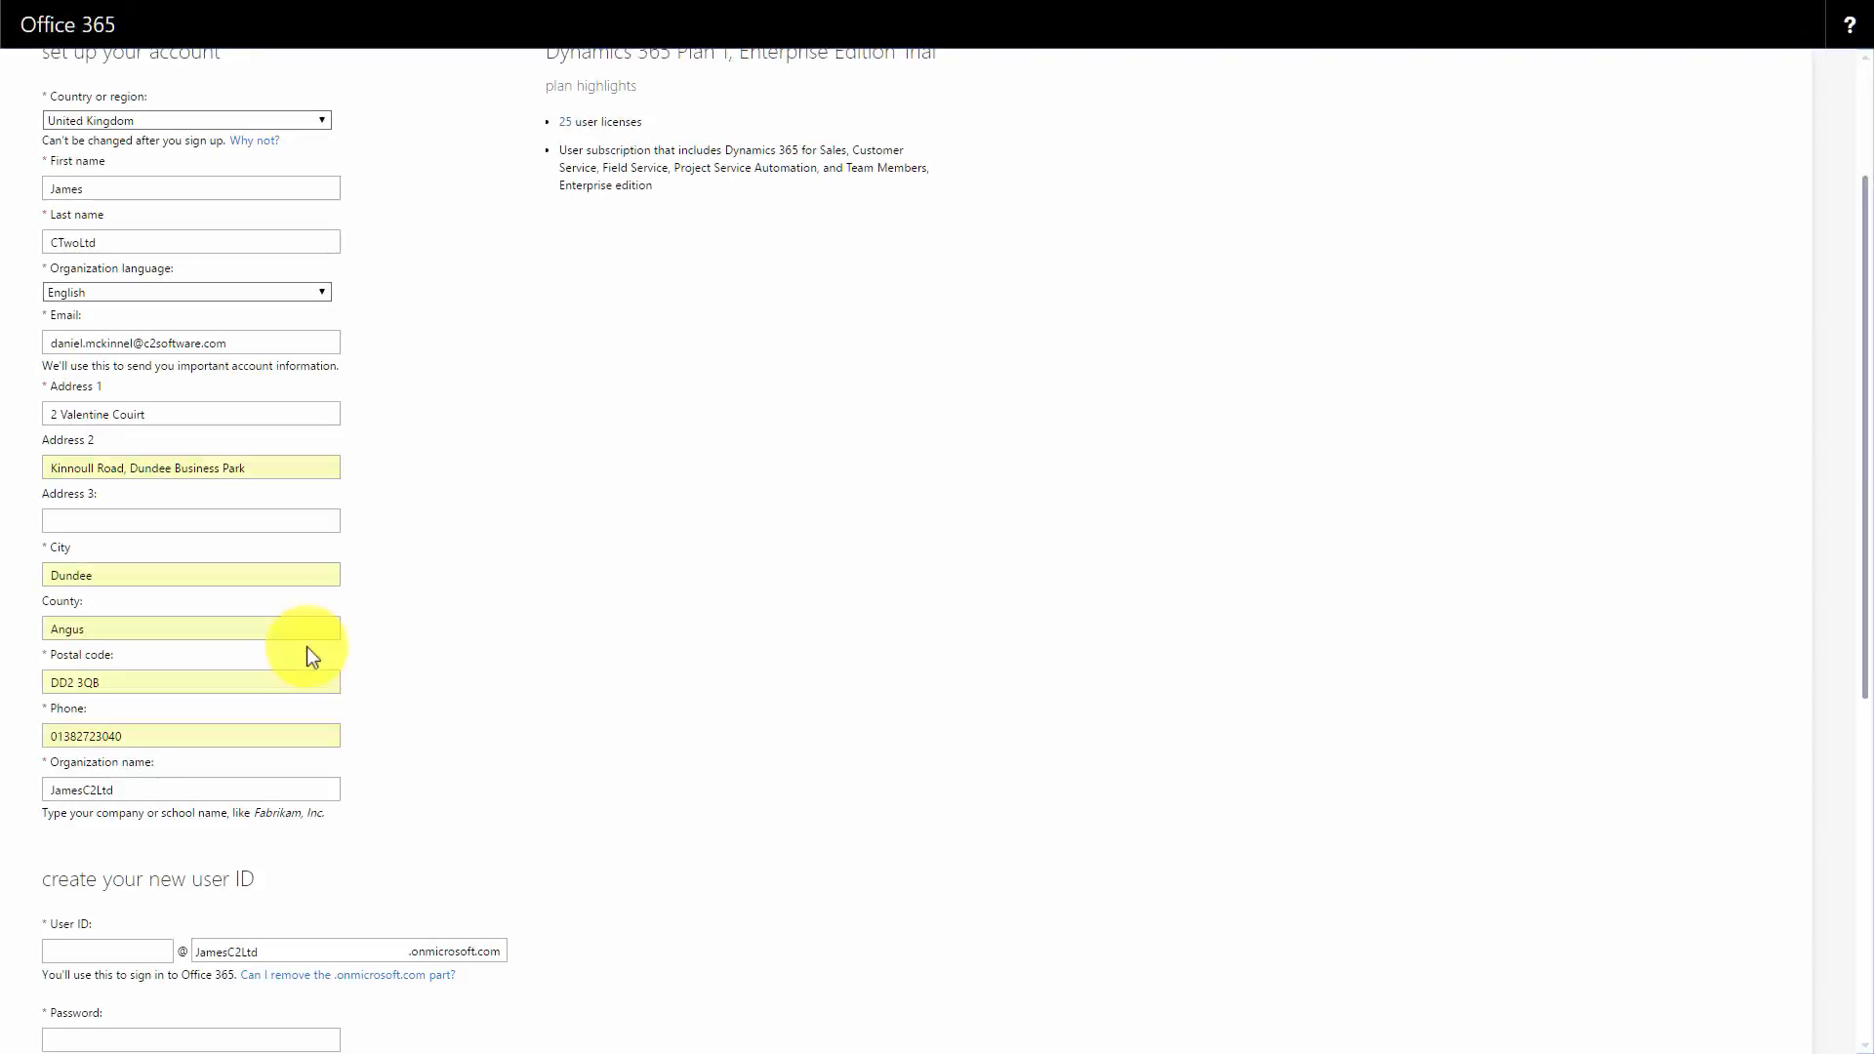
{"action": "left_click", "coordinate": [191, 788]}
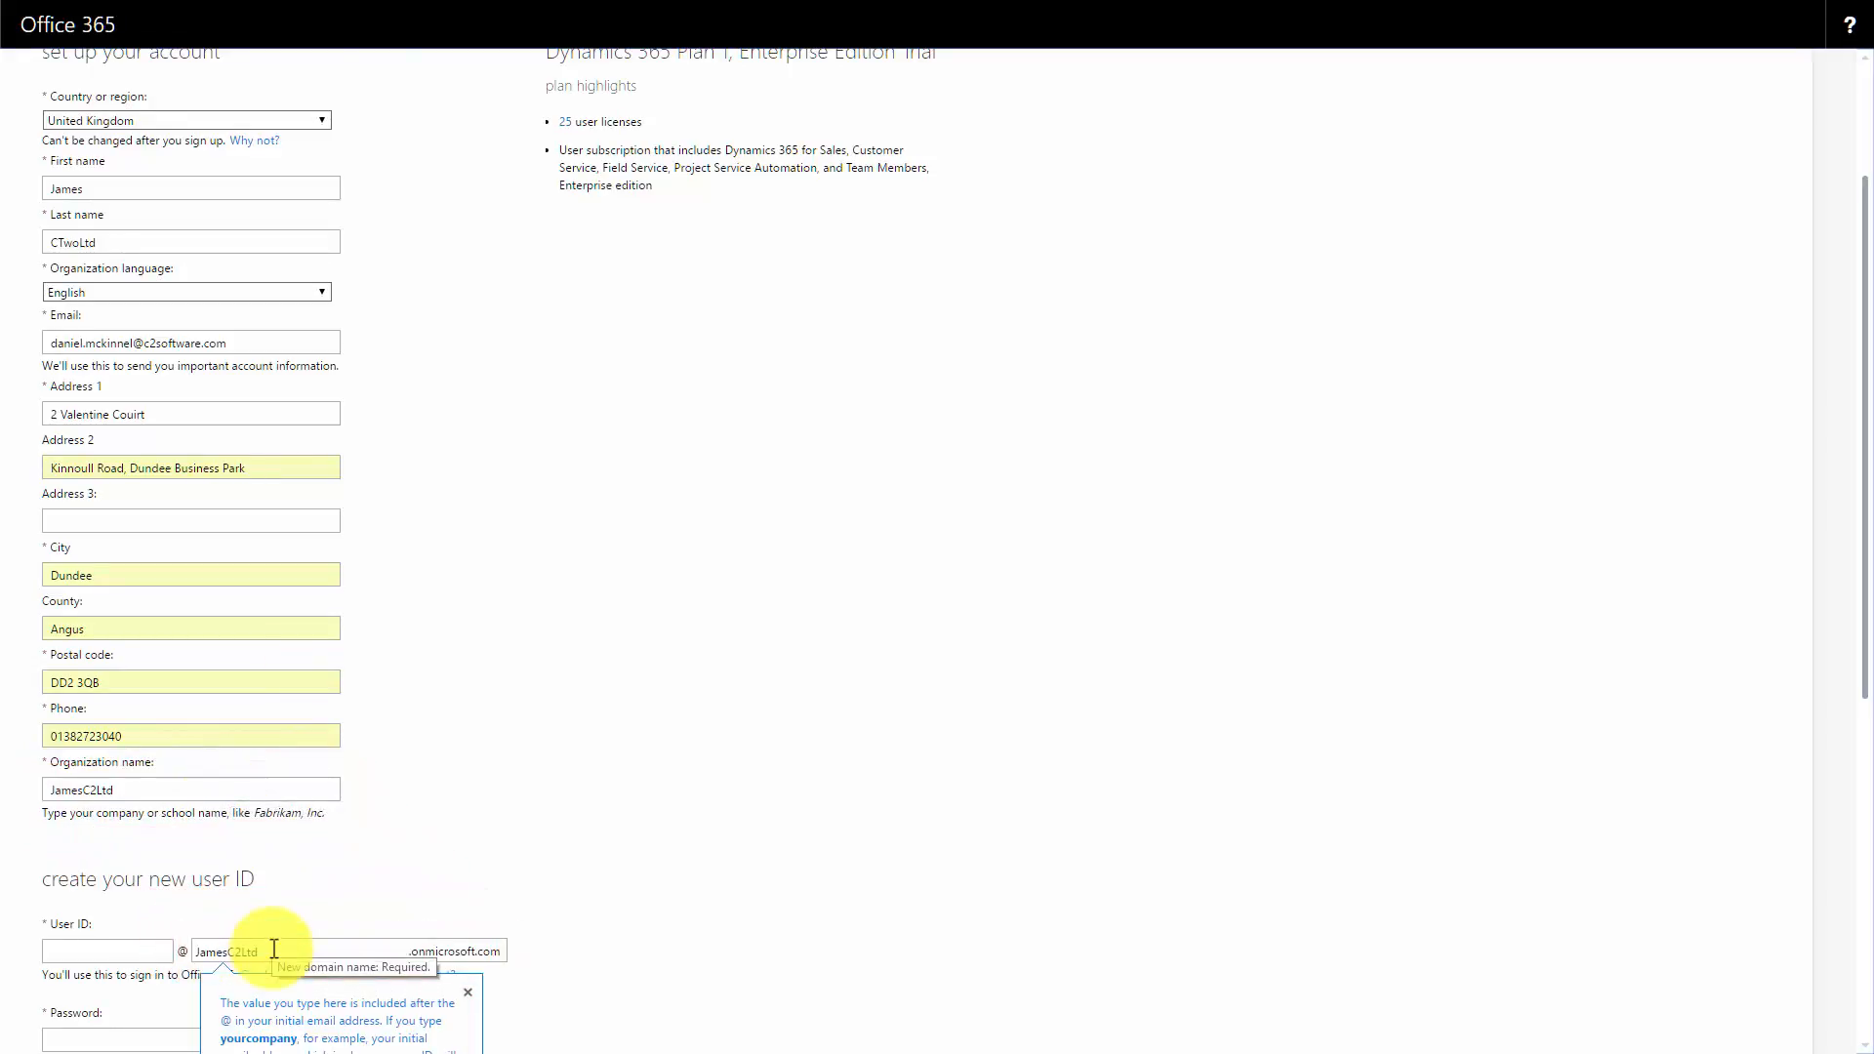
{"action": "left_click", "coordinate": [107, 950]}
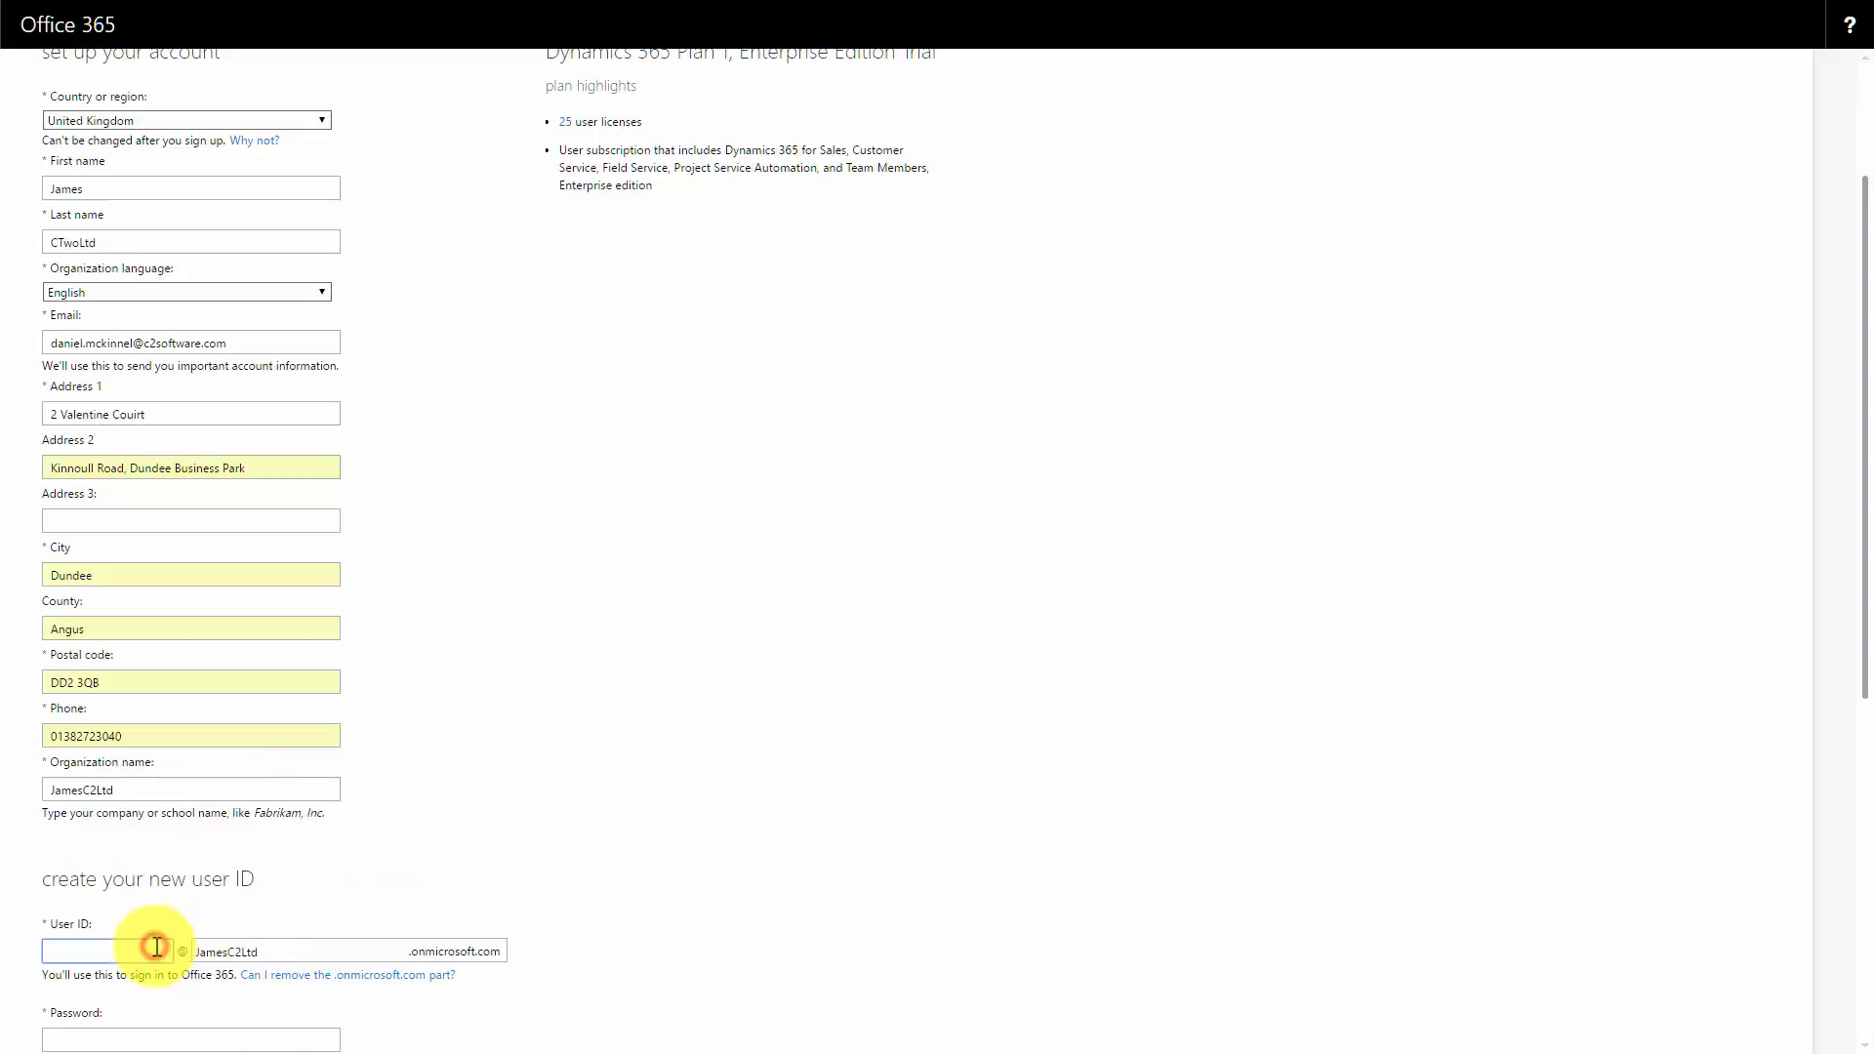
{"action": "type", "text": "James"}
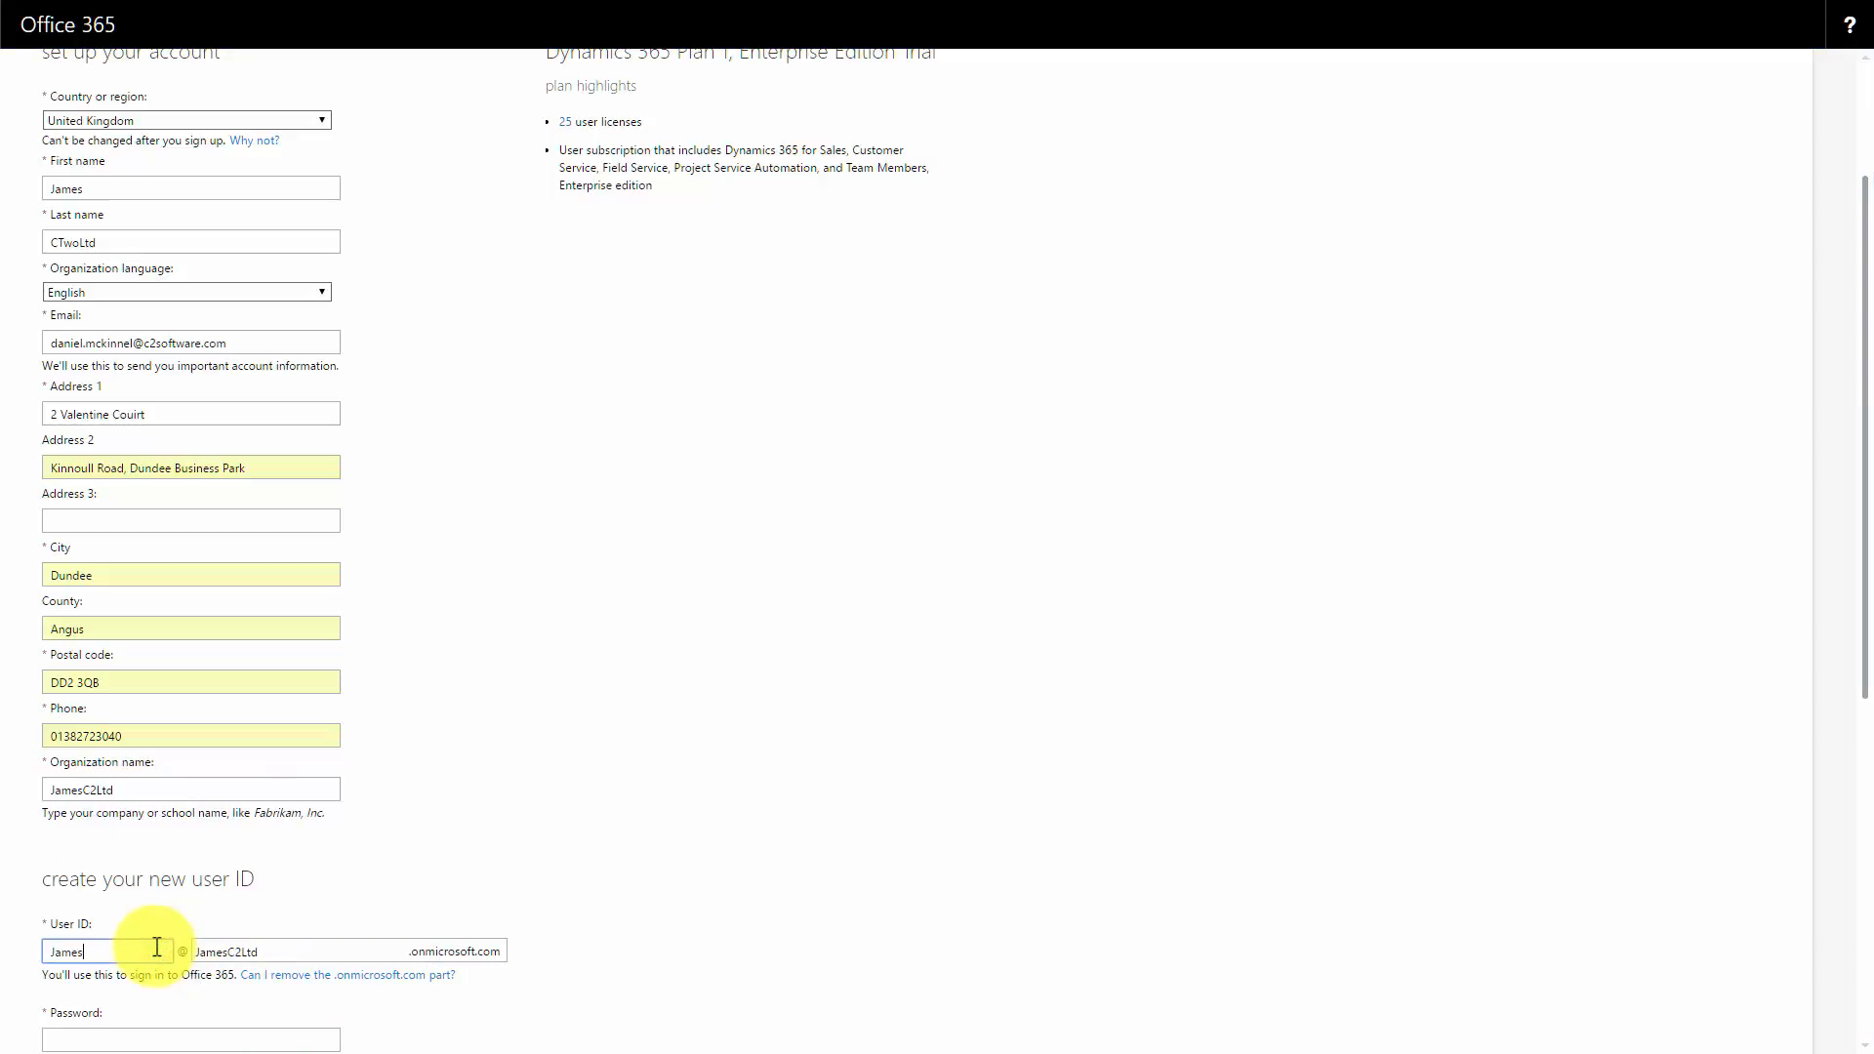
{"action": "scroll", "scroll_direction": "down", "scroll_amount": 3}
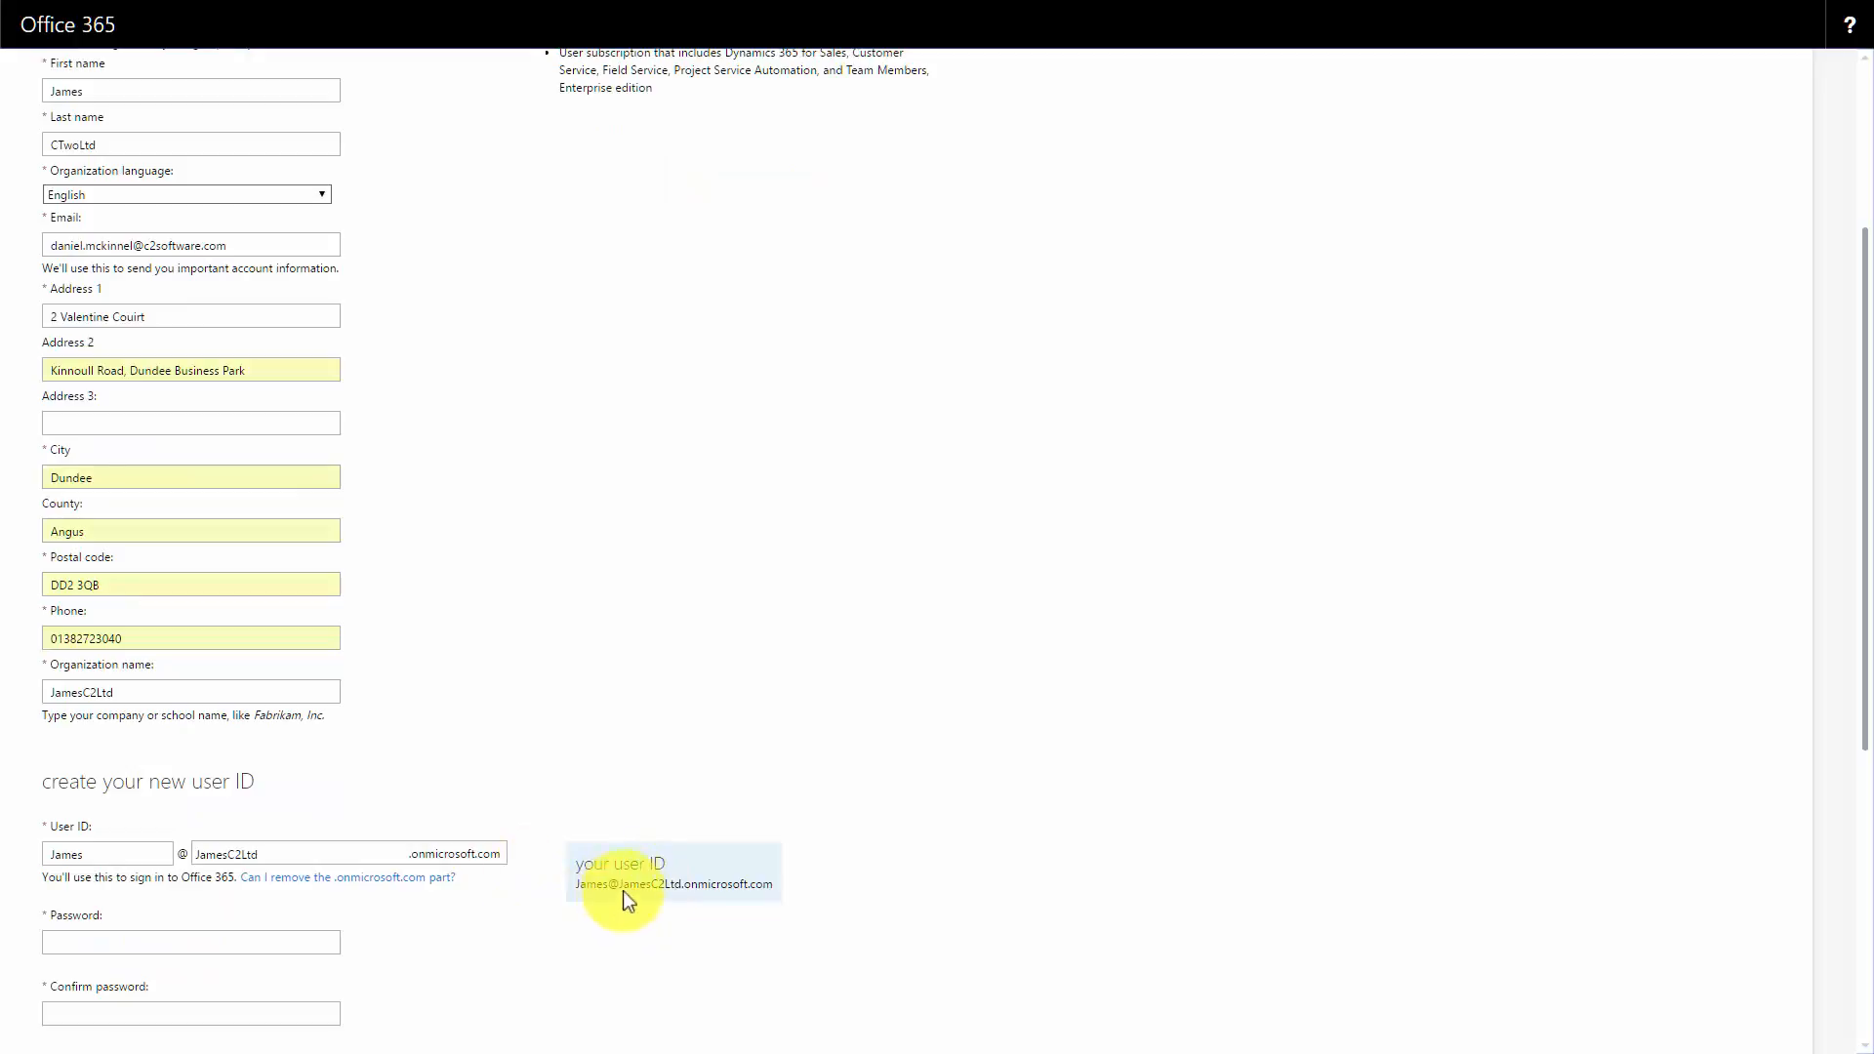
{"action": "scroll", "scroll_direction": "down", "scroll_amount": 3}
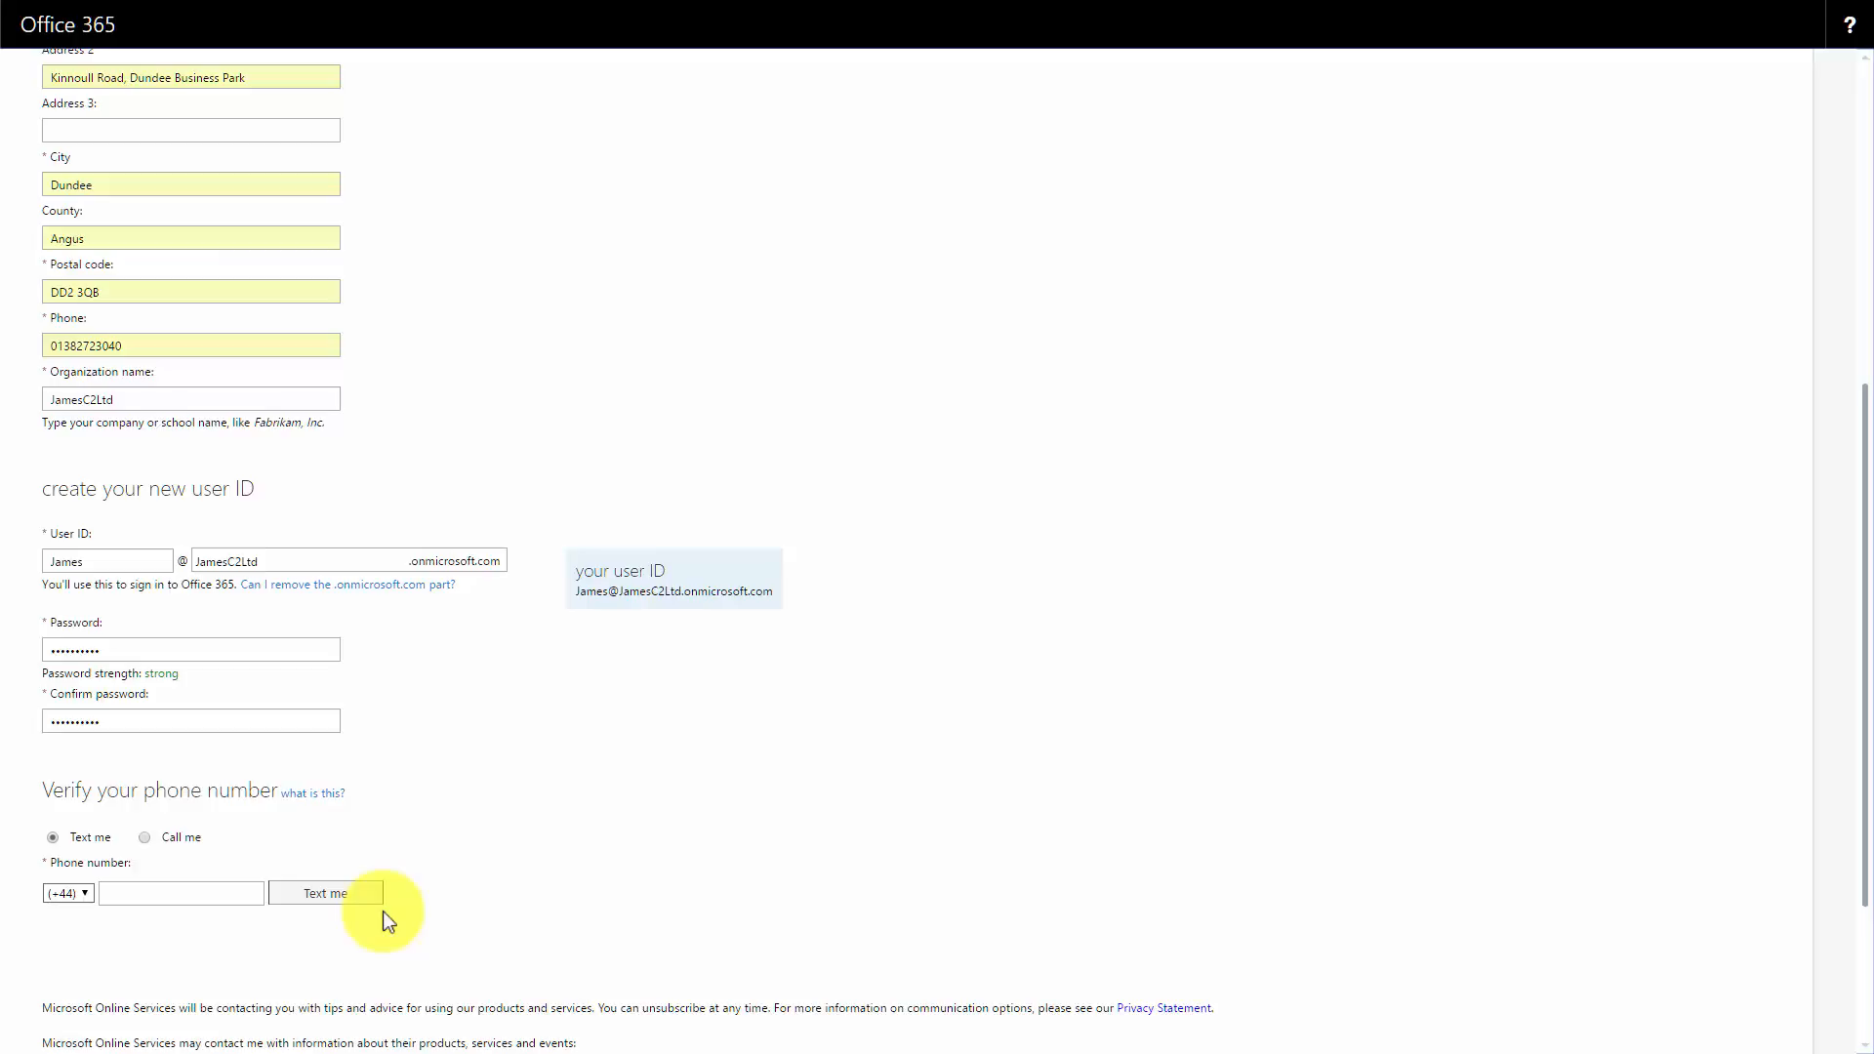
{"action": "mouse_move", "coordinate": [394, 884]}
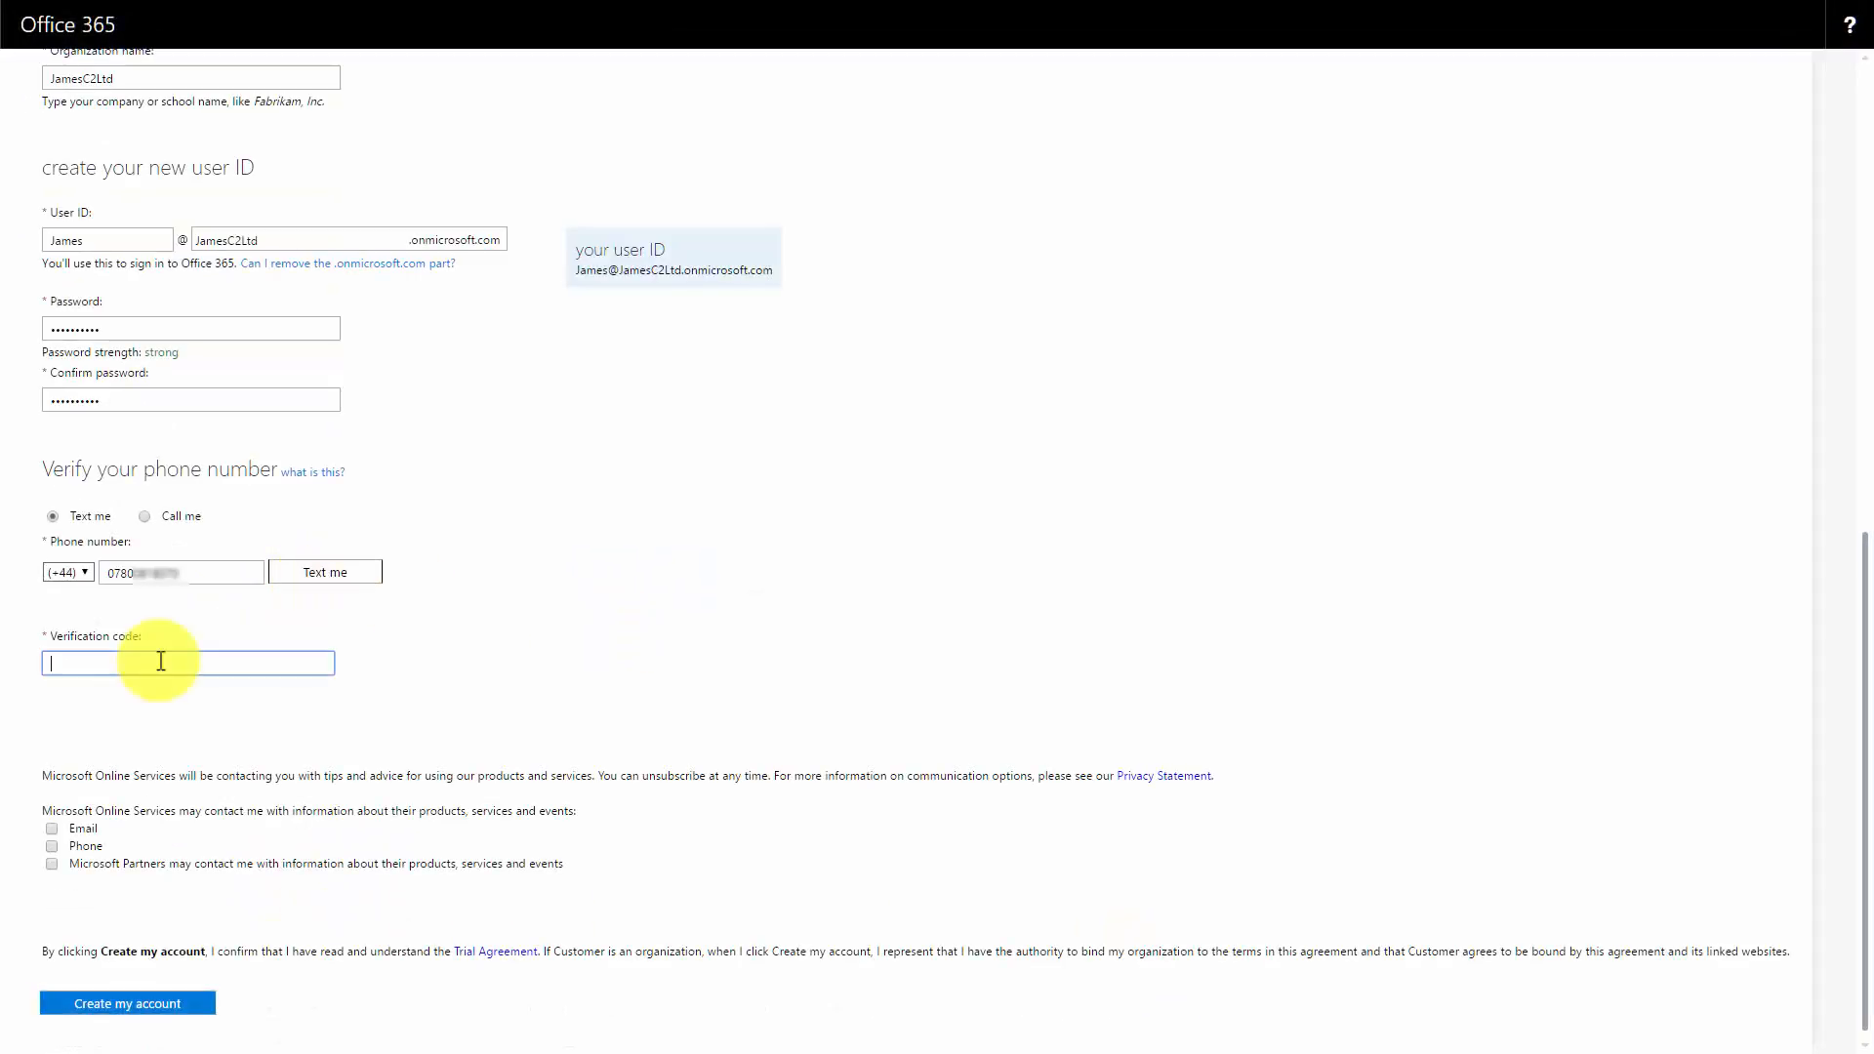
Enter verification code 459 and submit the form to create the trial account
{"action": "type", "text": "459"}
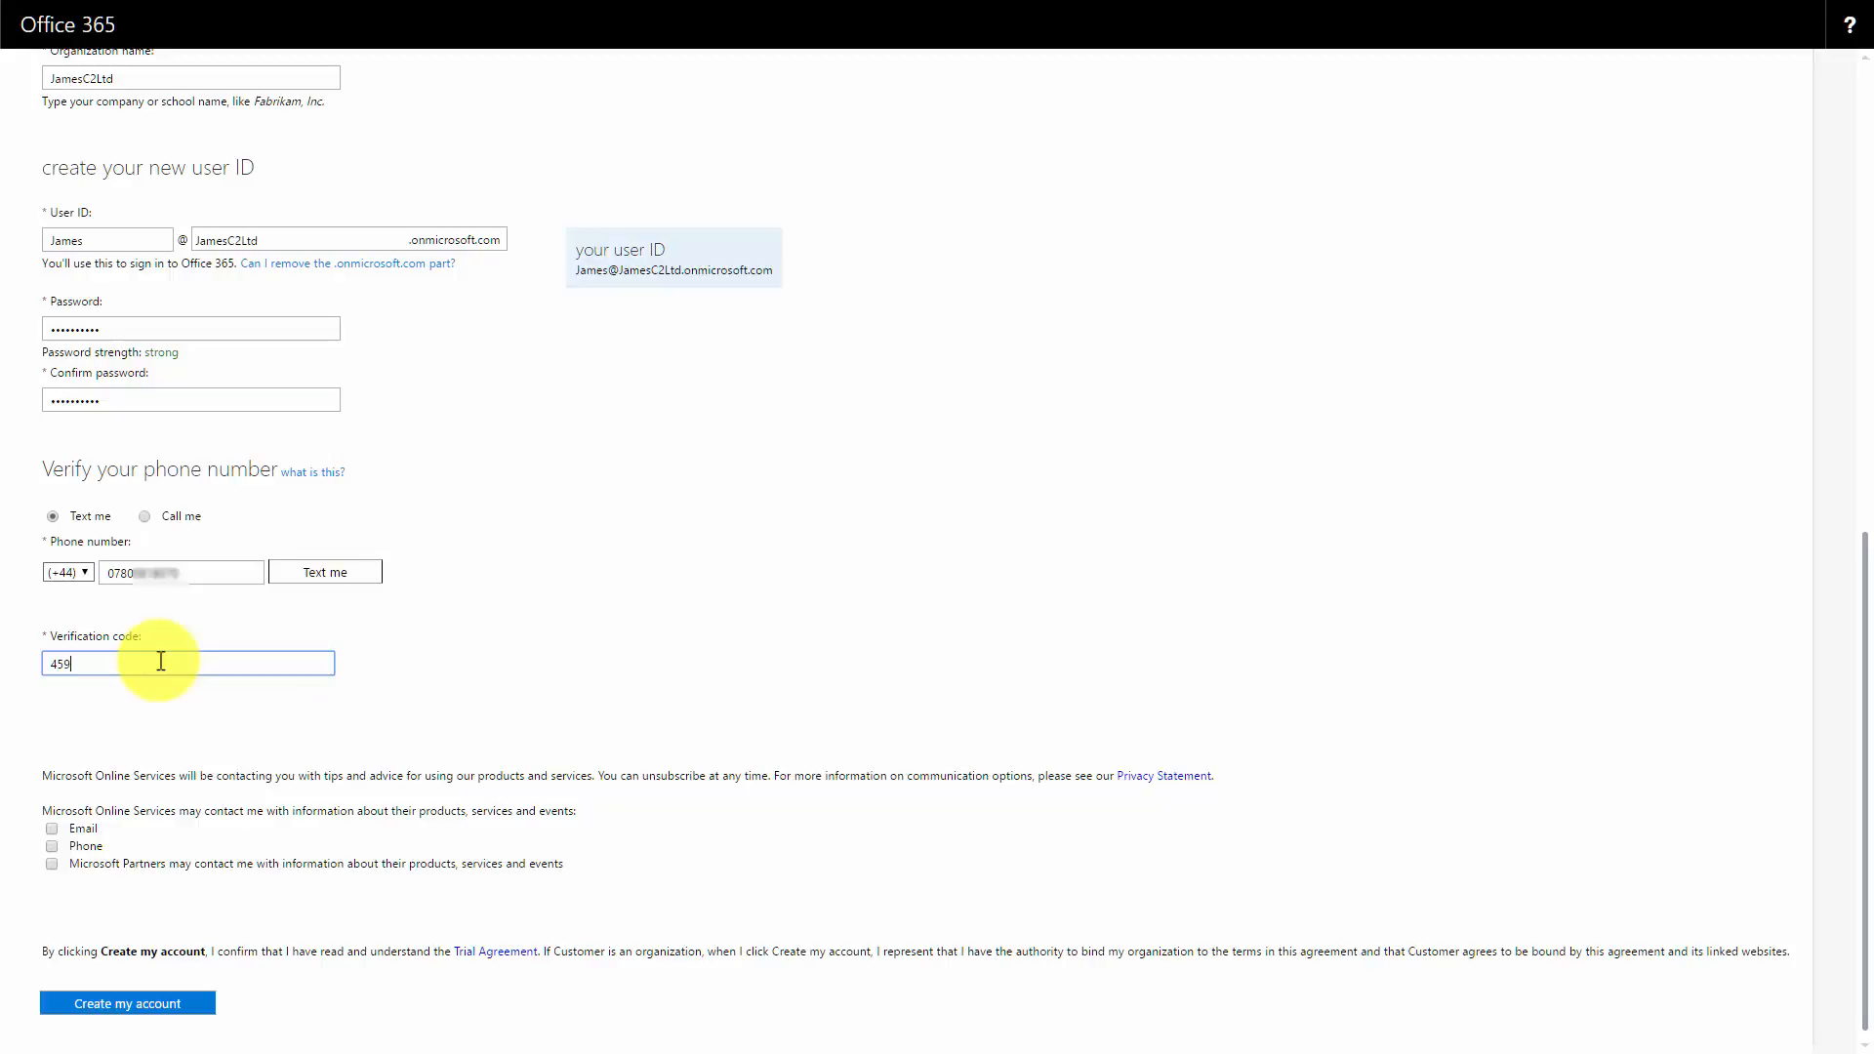
{"action": "left_click", "coordinate": [127, 1002]}
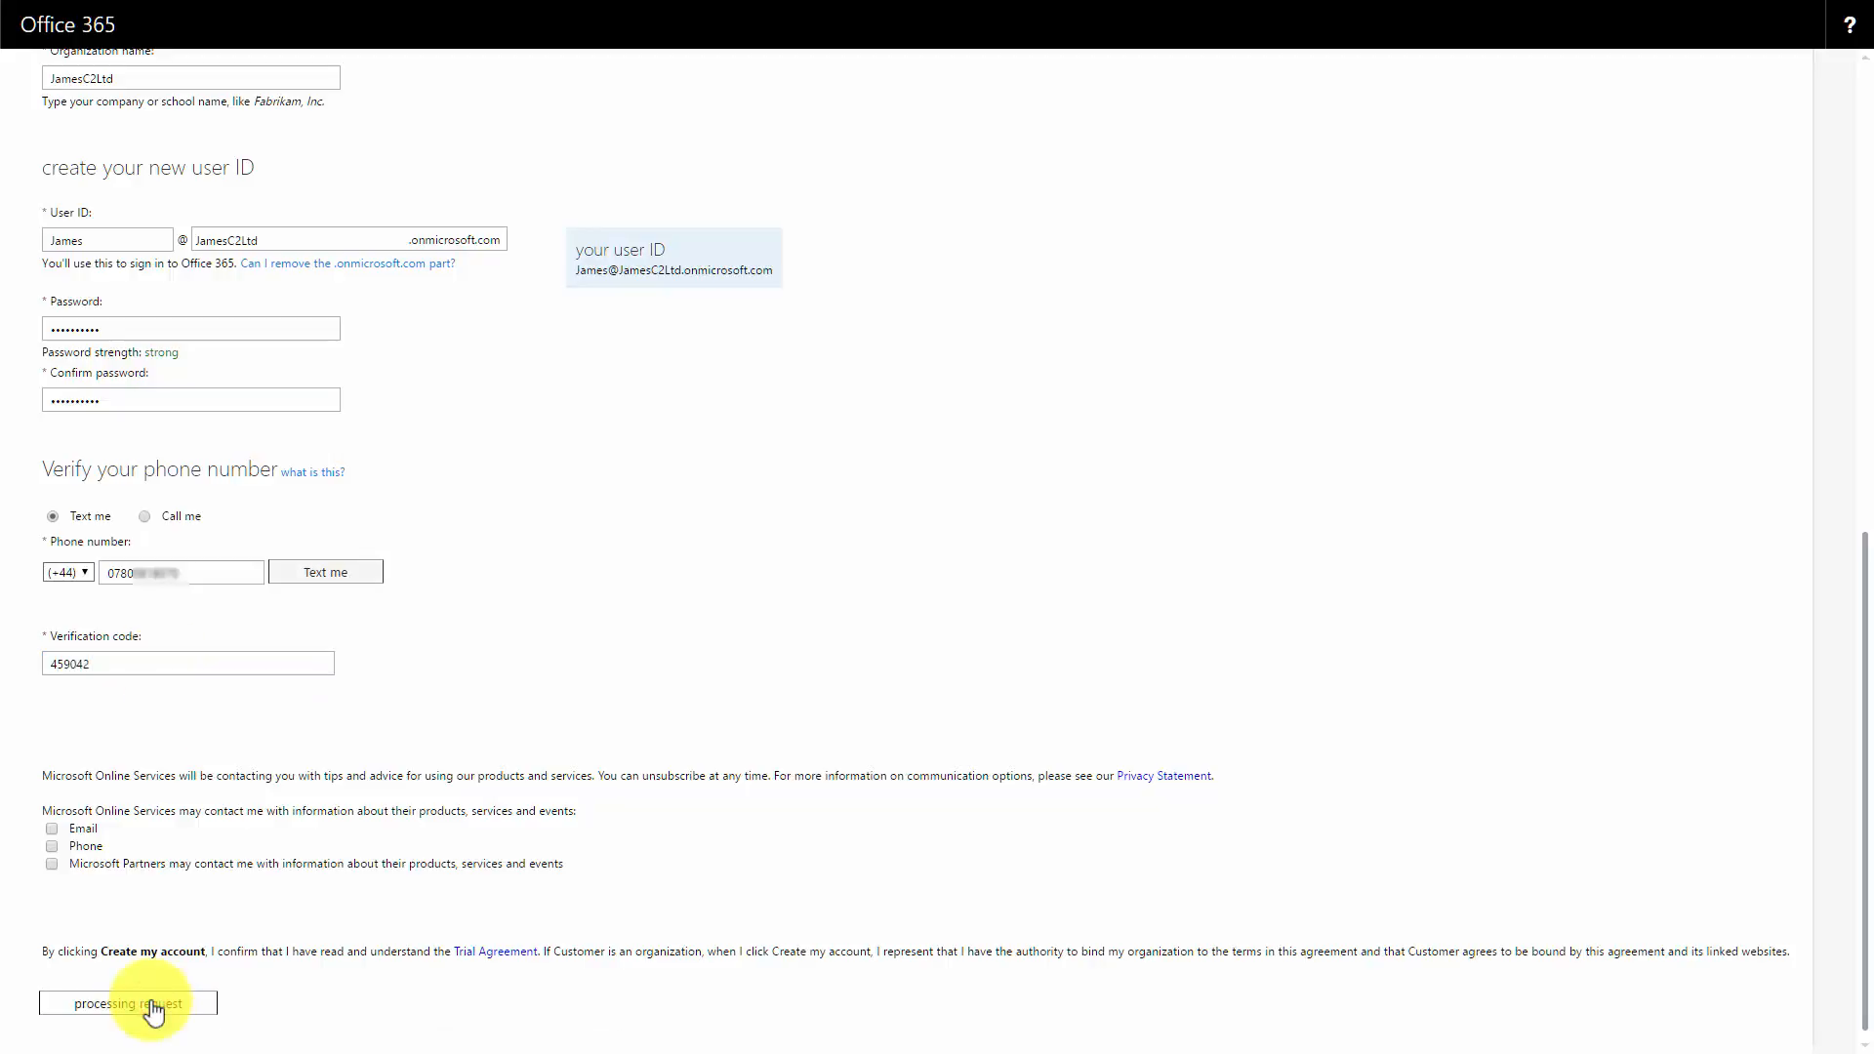
{"action": "left_click", "coordinate": [127, 1001]}
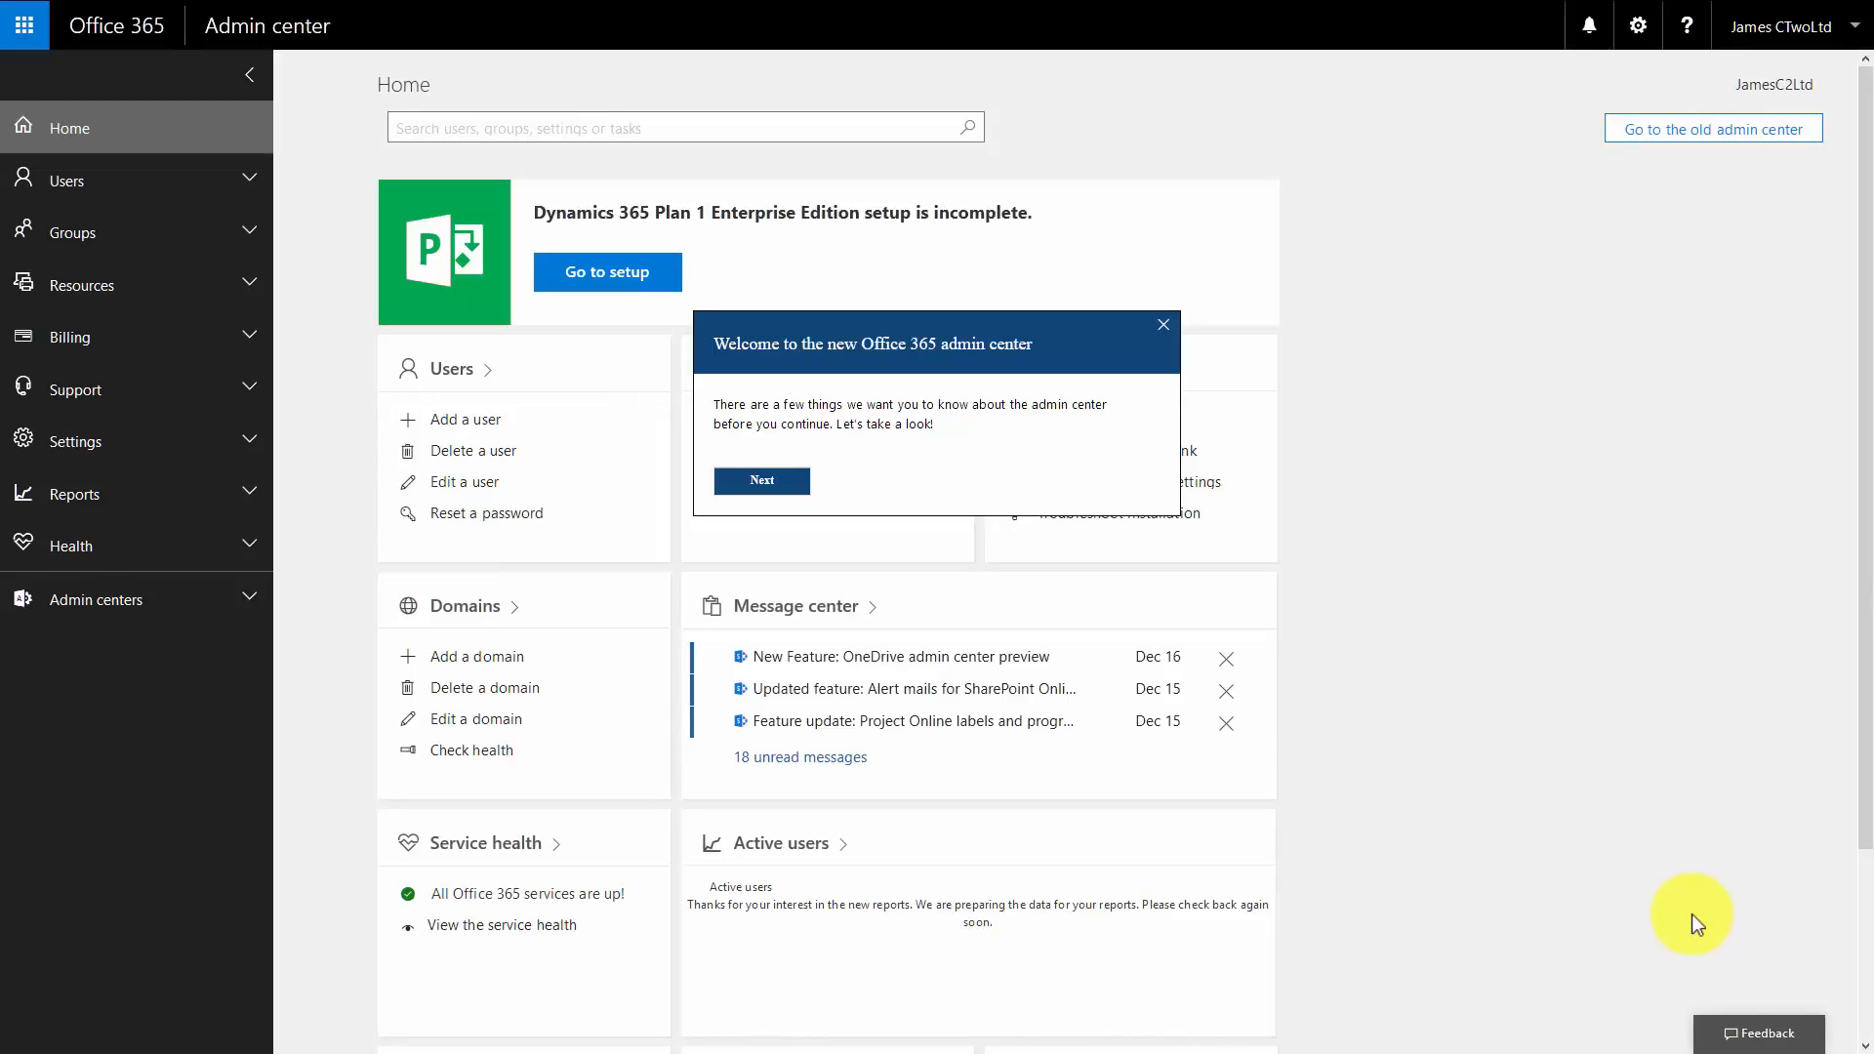
{"action": "mouse_move", "coordinate": [1686, 324]}
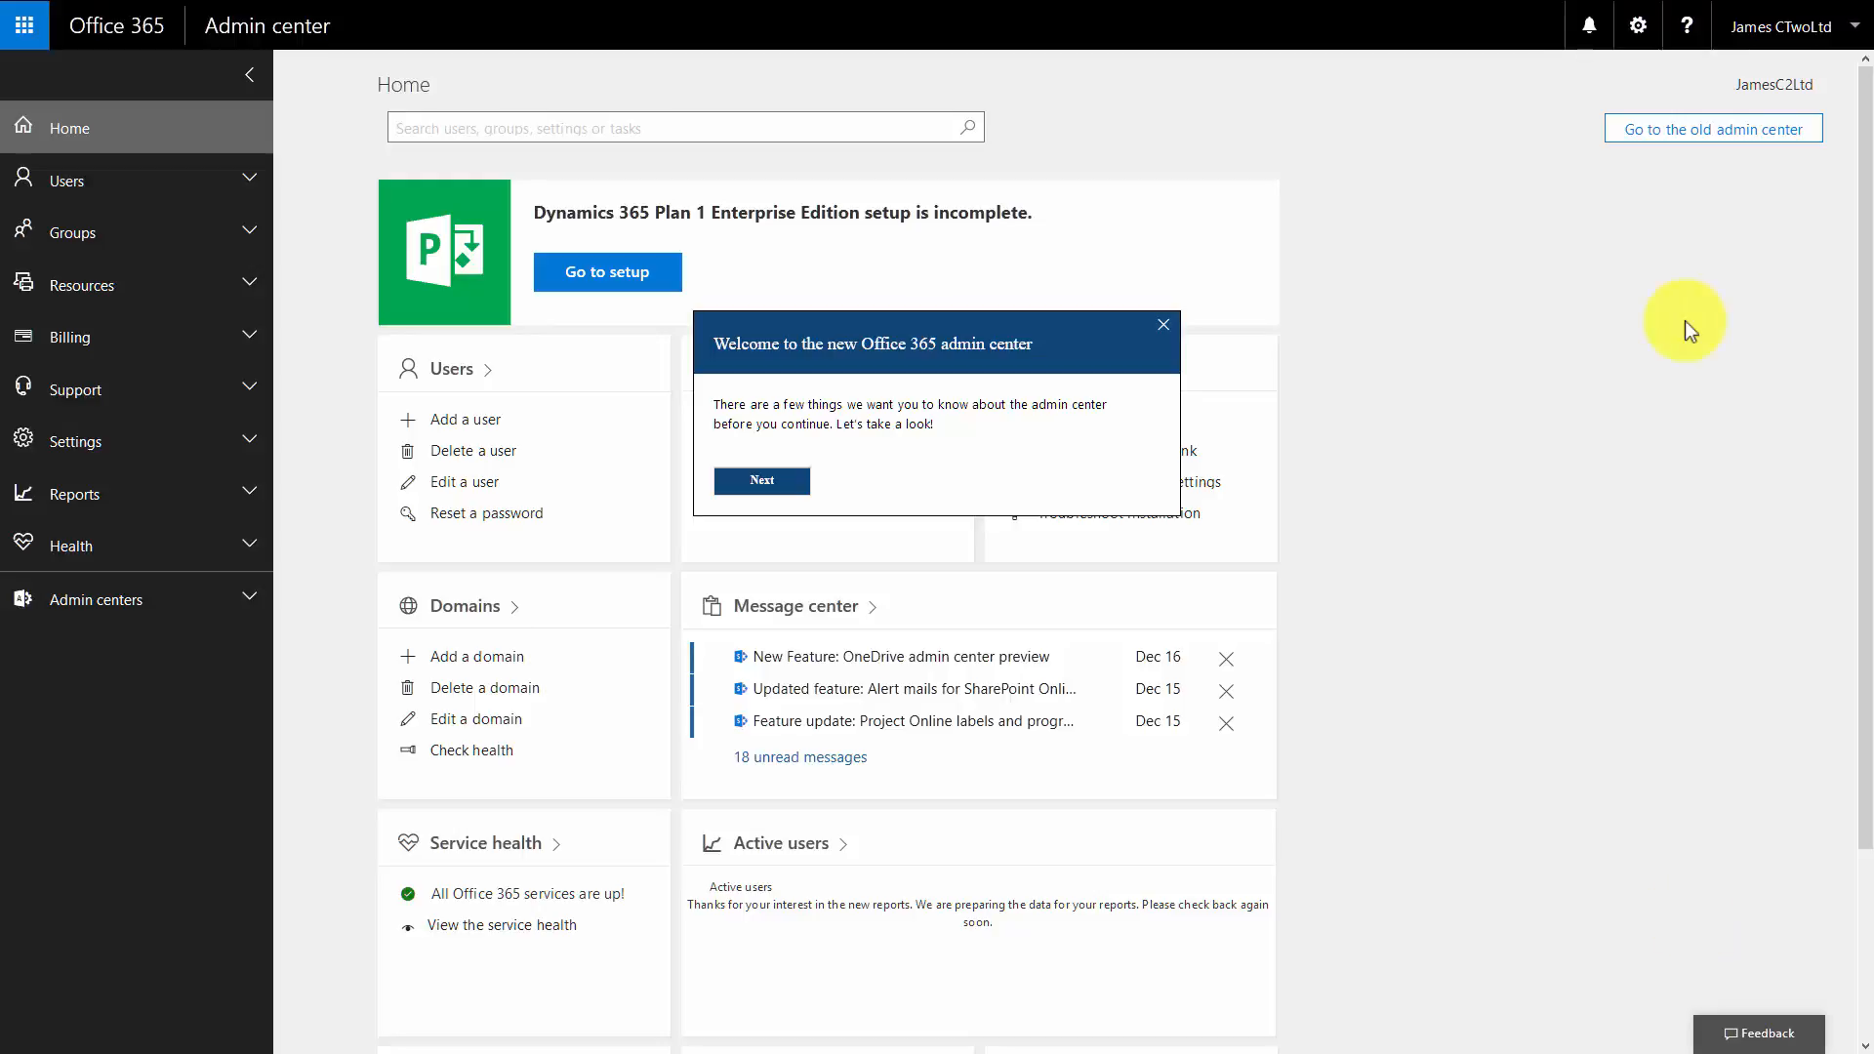
{"action": "mouse_move", "coordinate": [1689, 323]}
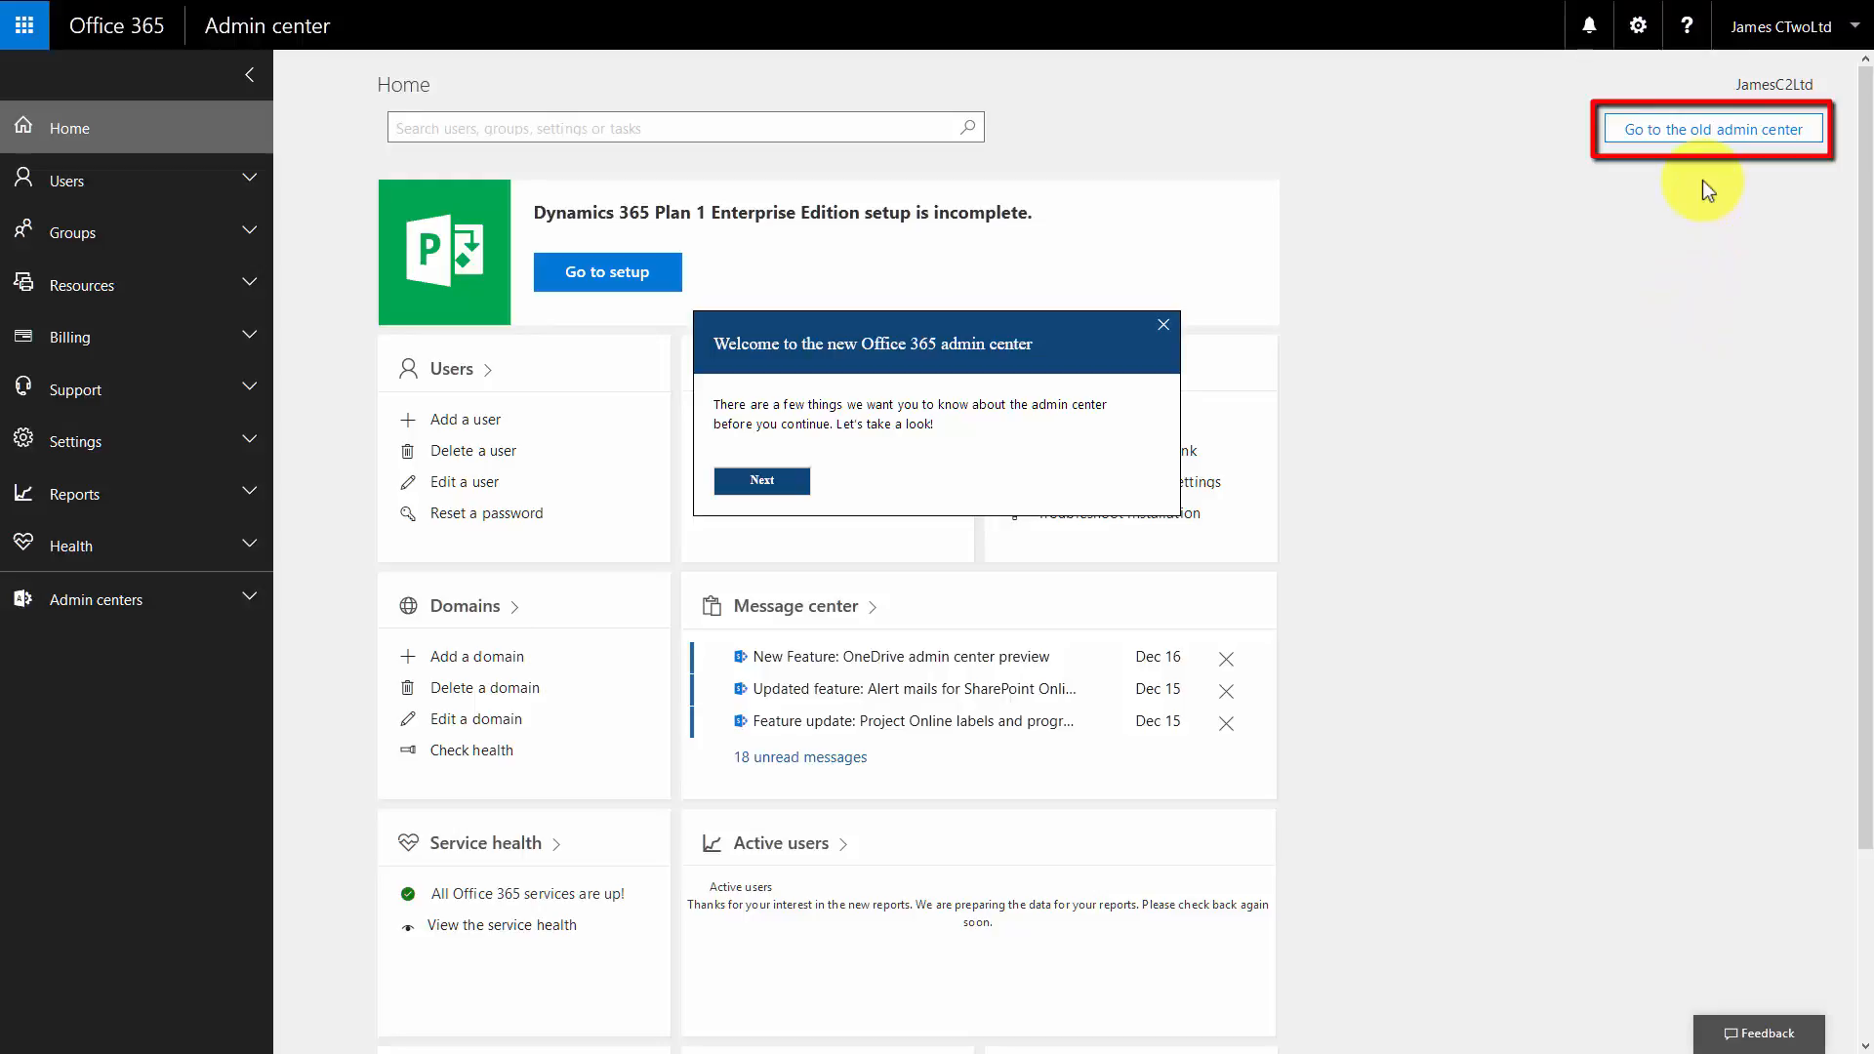
{"action": "mouse_move", "coordinate": [1468, 270]}
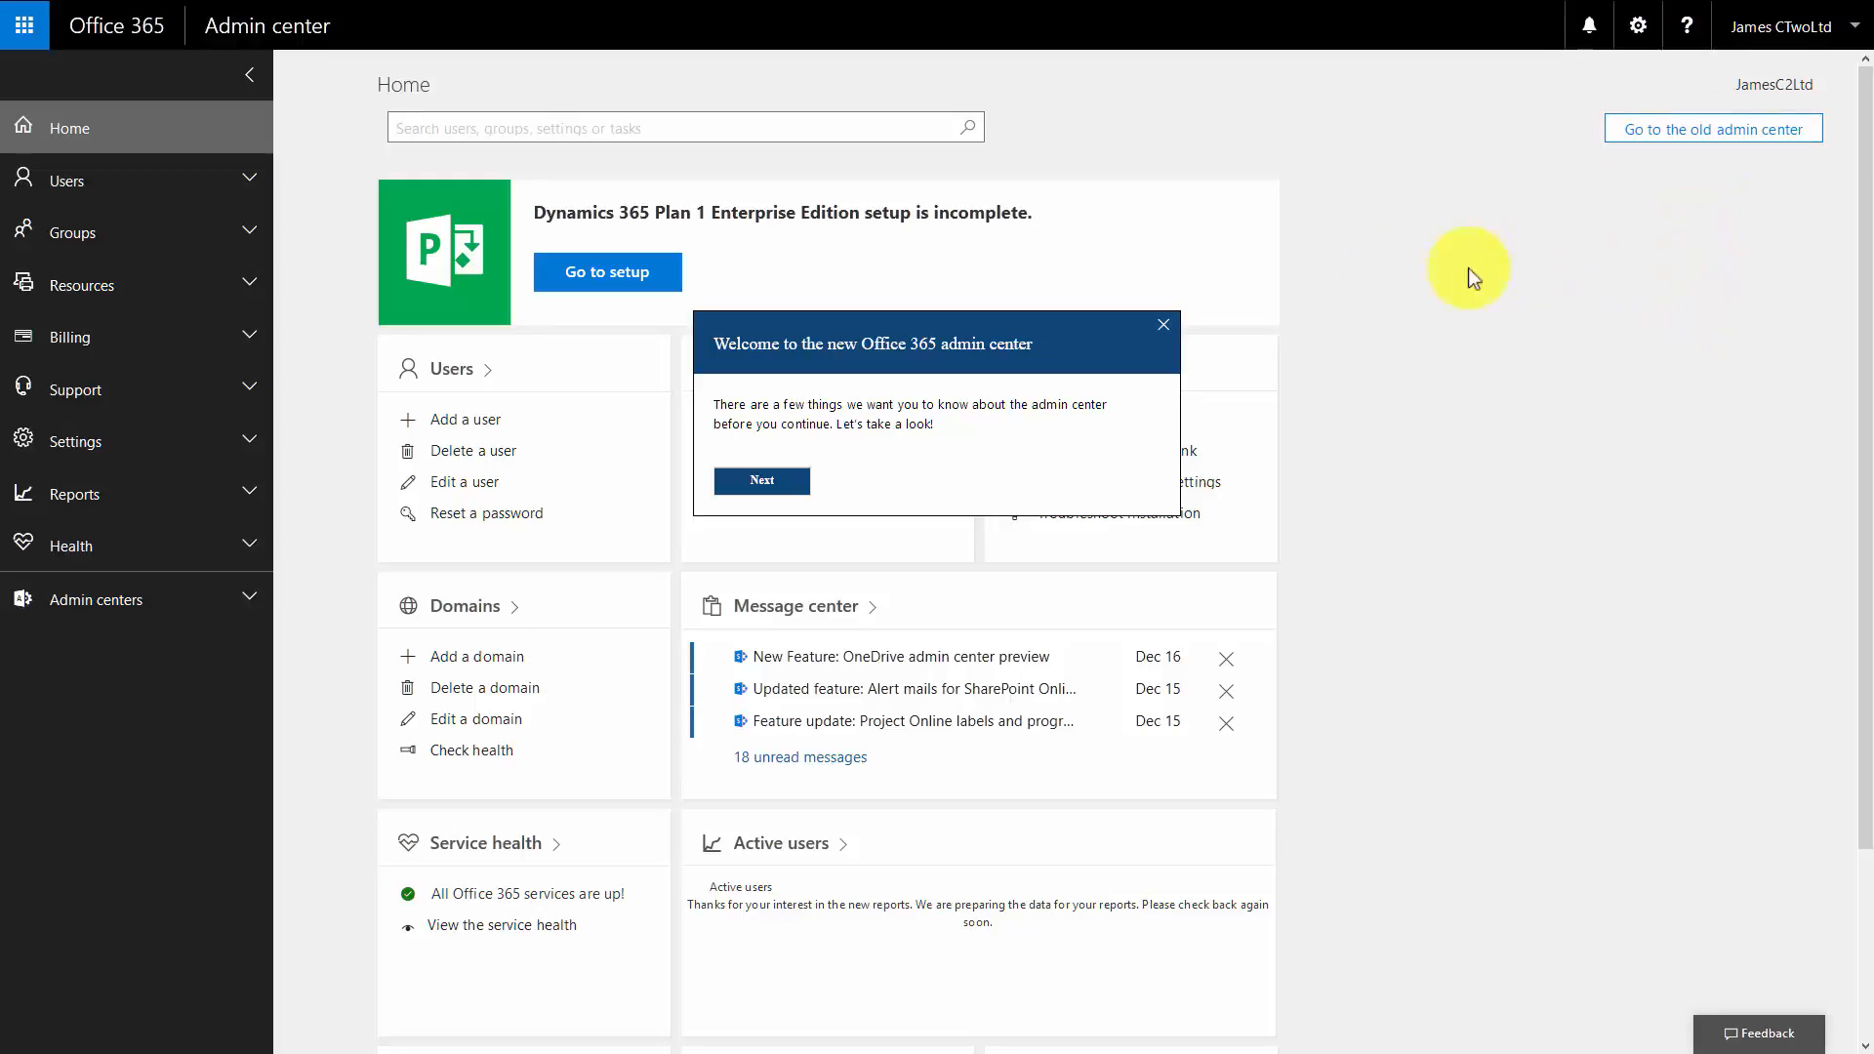
{"action": "mouse_move", "coordinate": [1257, 316]}
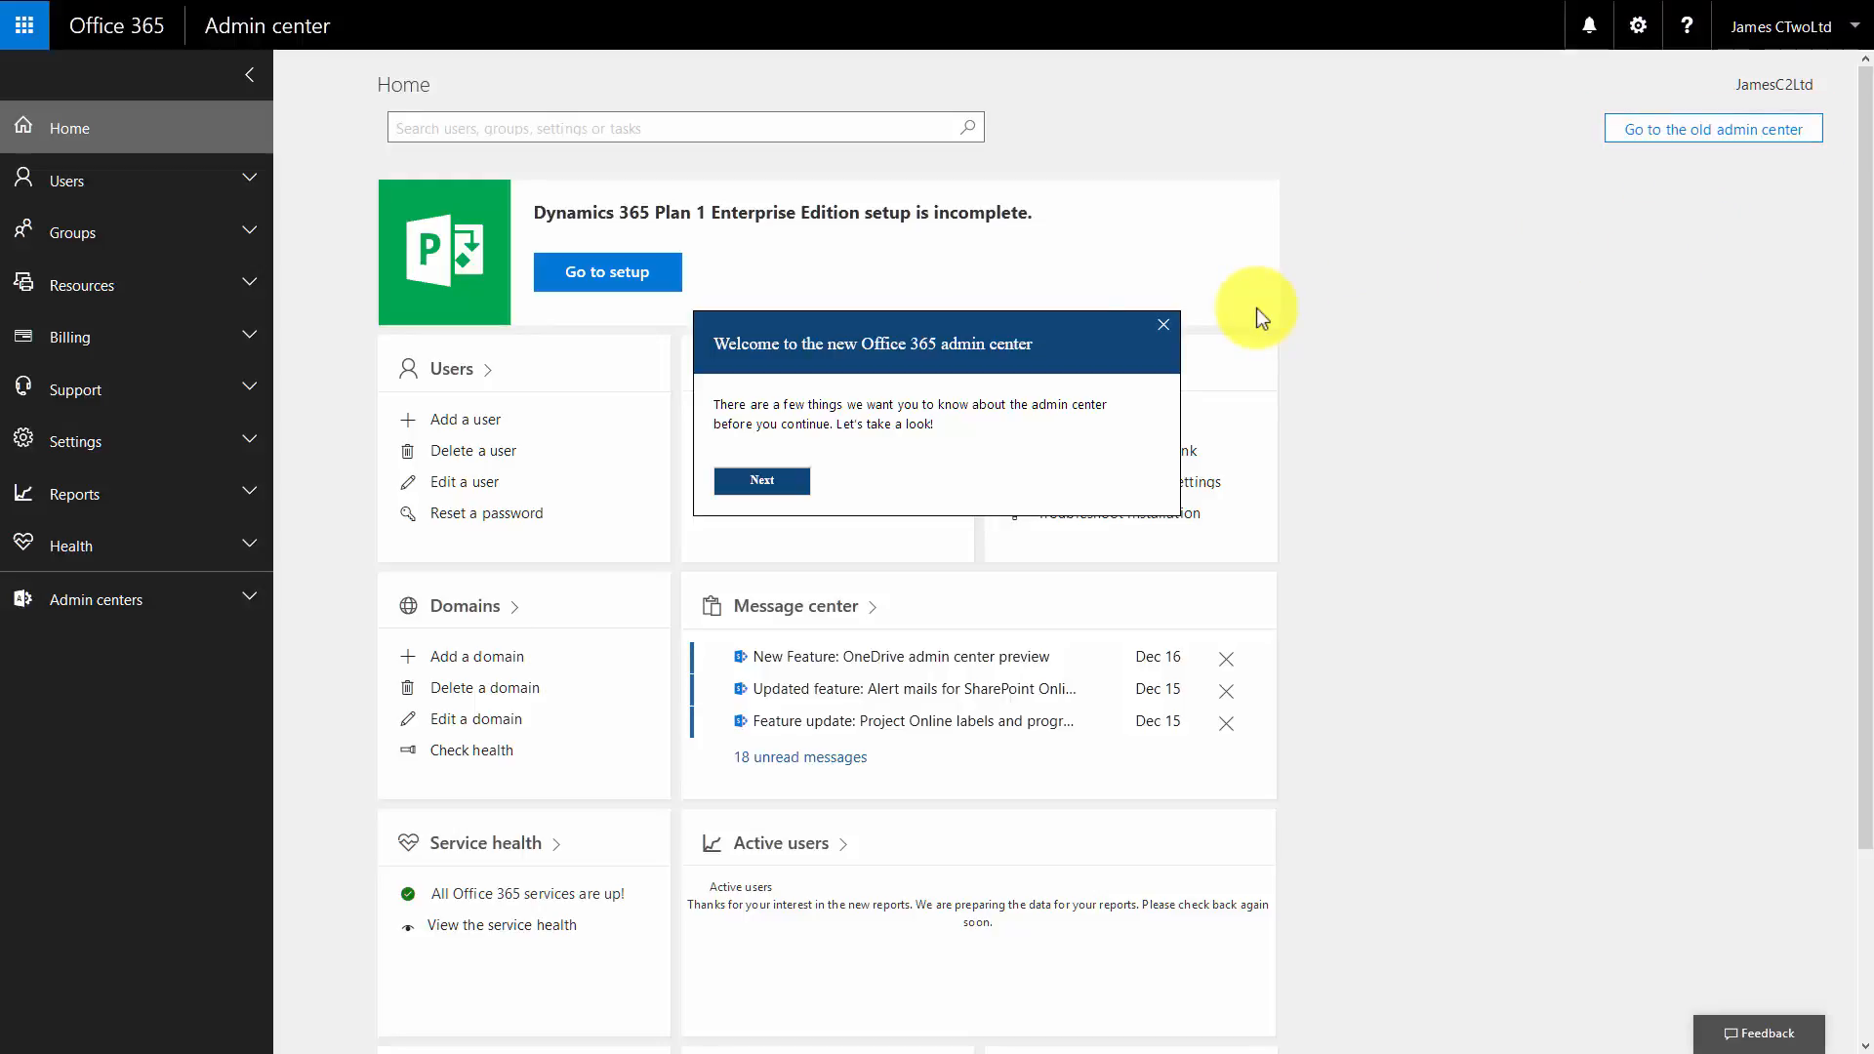
Close the welcome tour and launch the Dynamics 365 Plan 1 setup from its banner
{"action": "left_click", "coordinate": [1160, 324]}
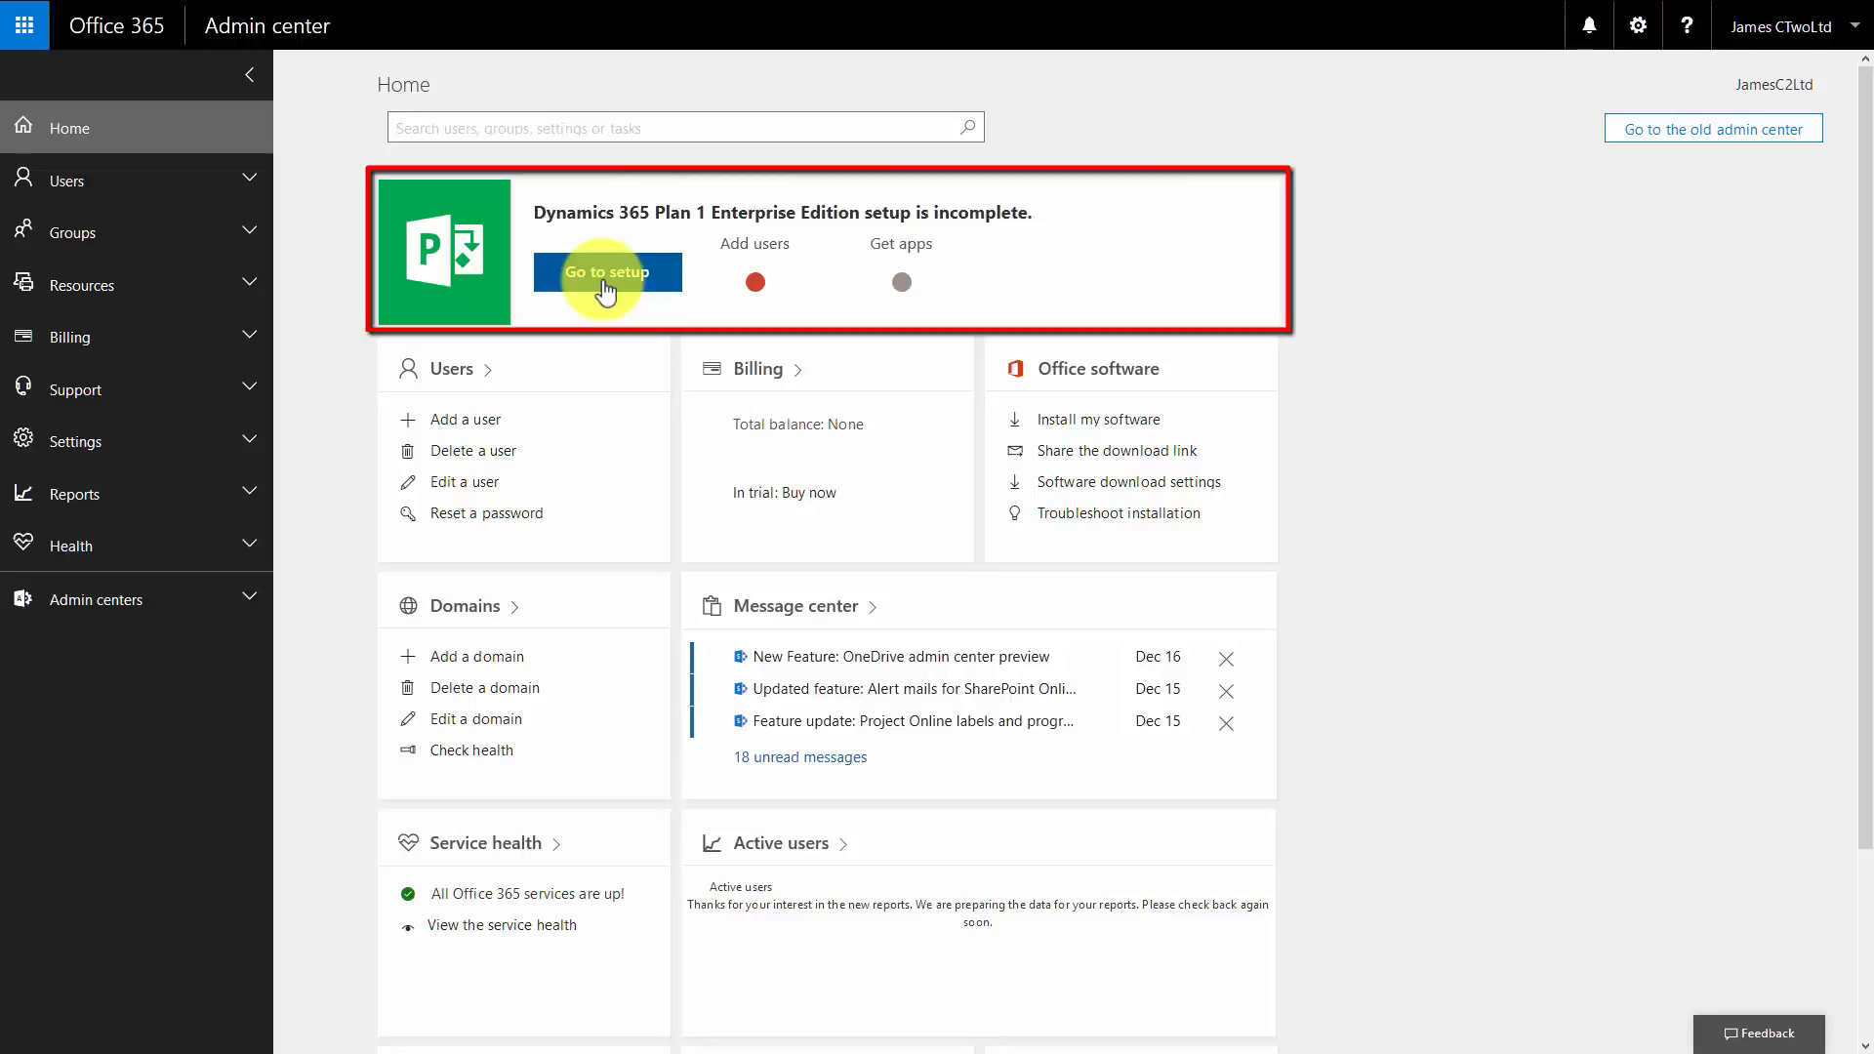
{"action": "left_click", "coordinate": [607, 273]}
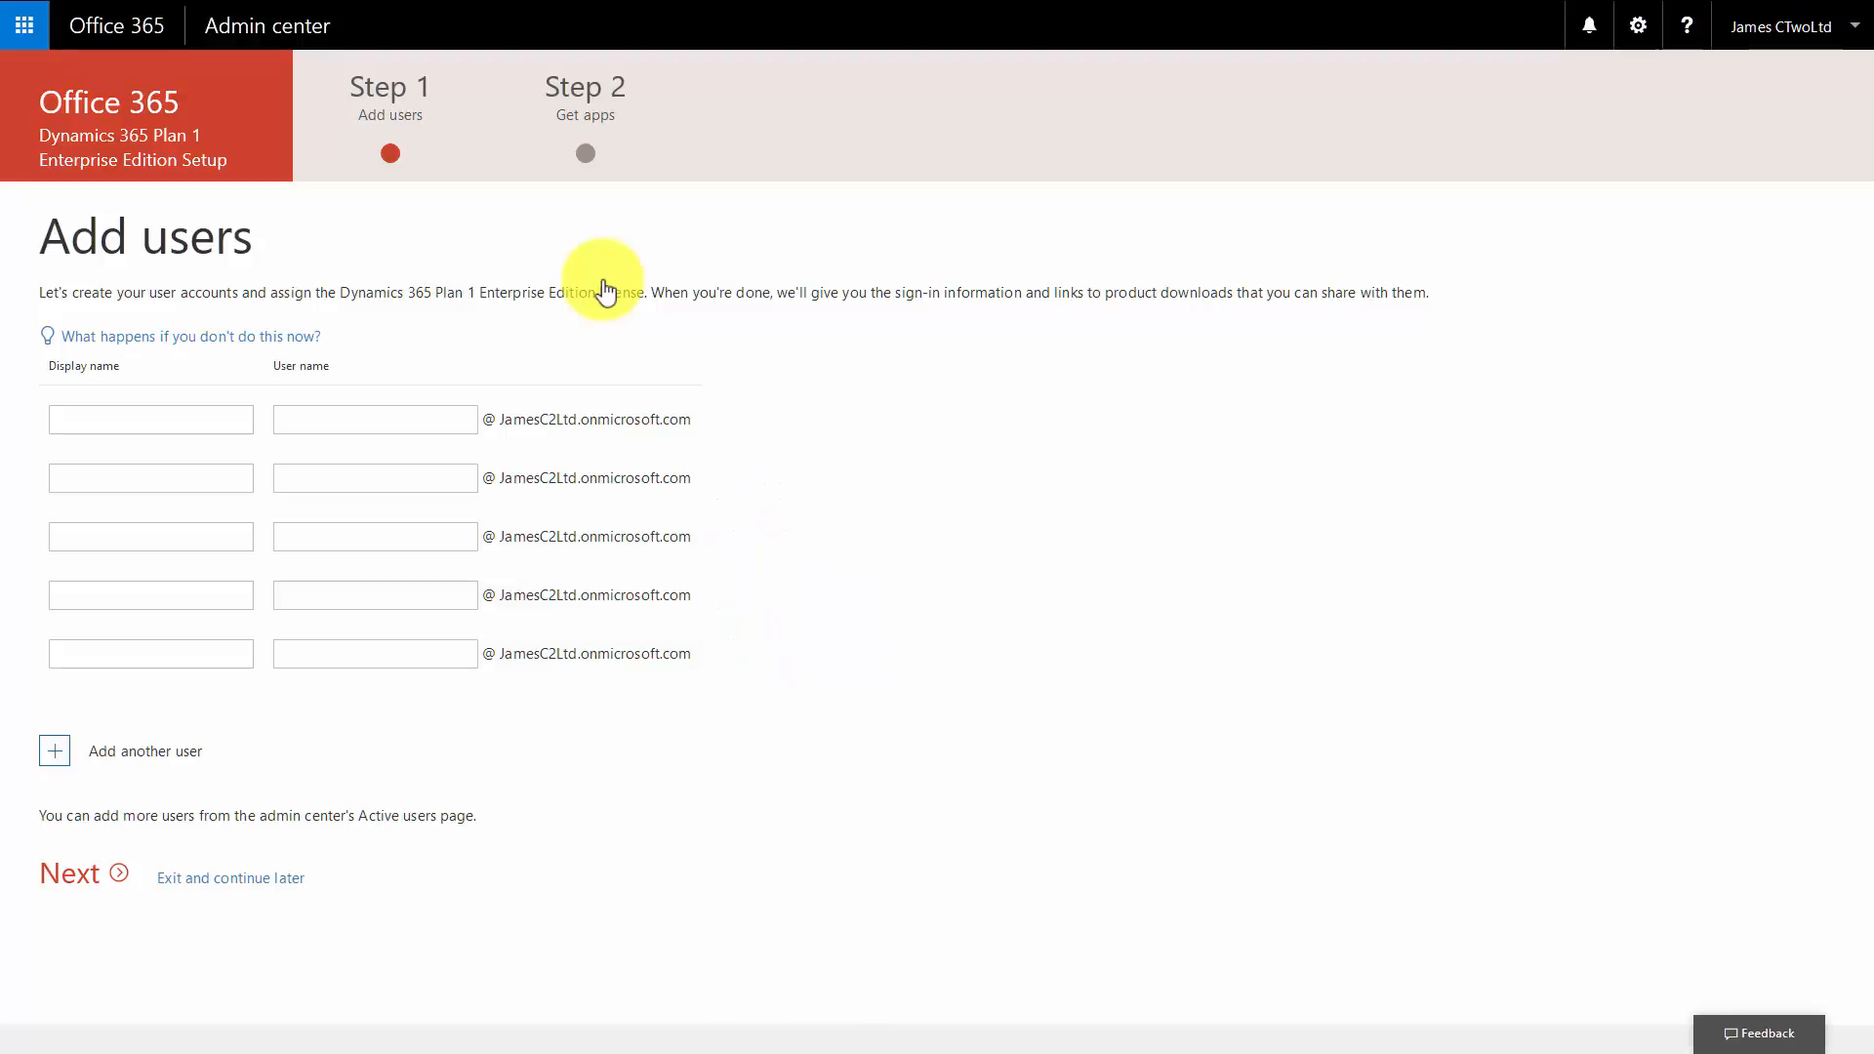
{"action": "mouse_move", "coordinate": [372, 351]}
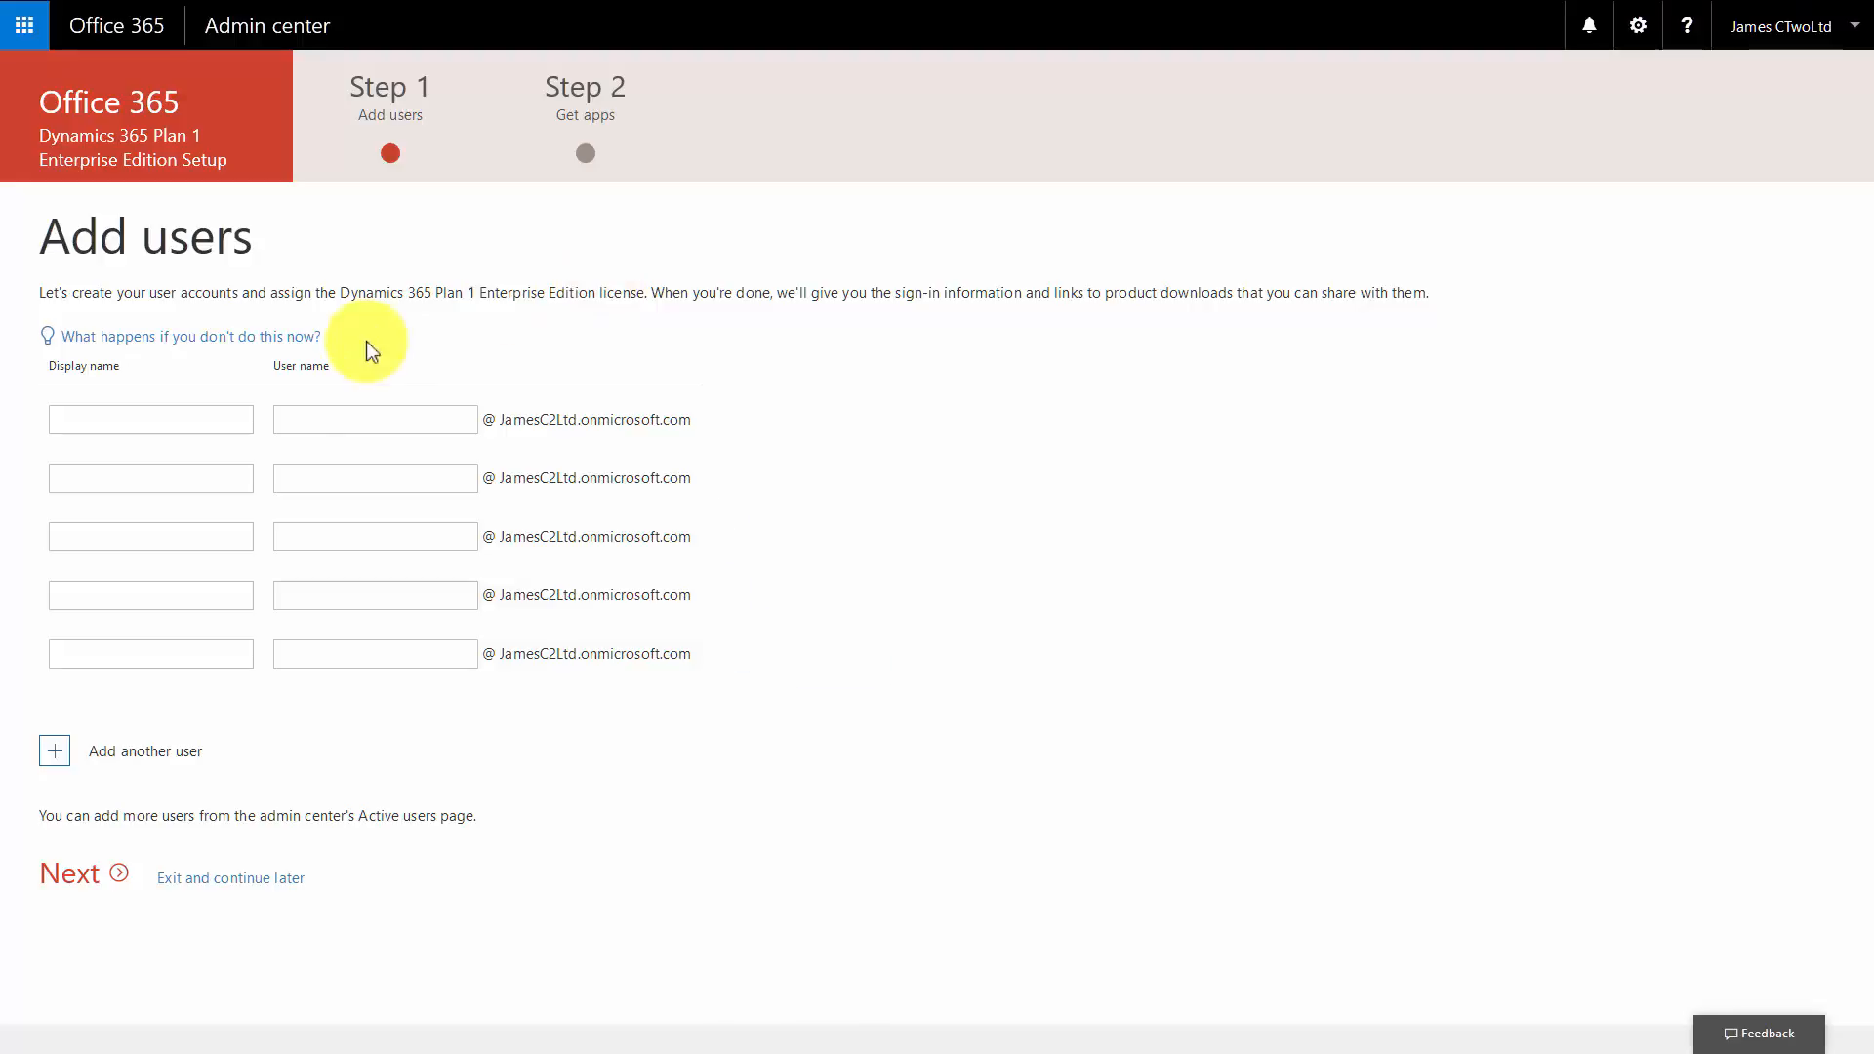
{"action": "mouse_move", "coordinate": [319, 585]}
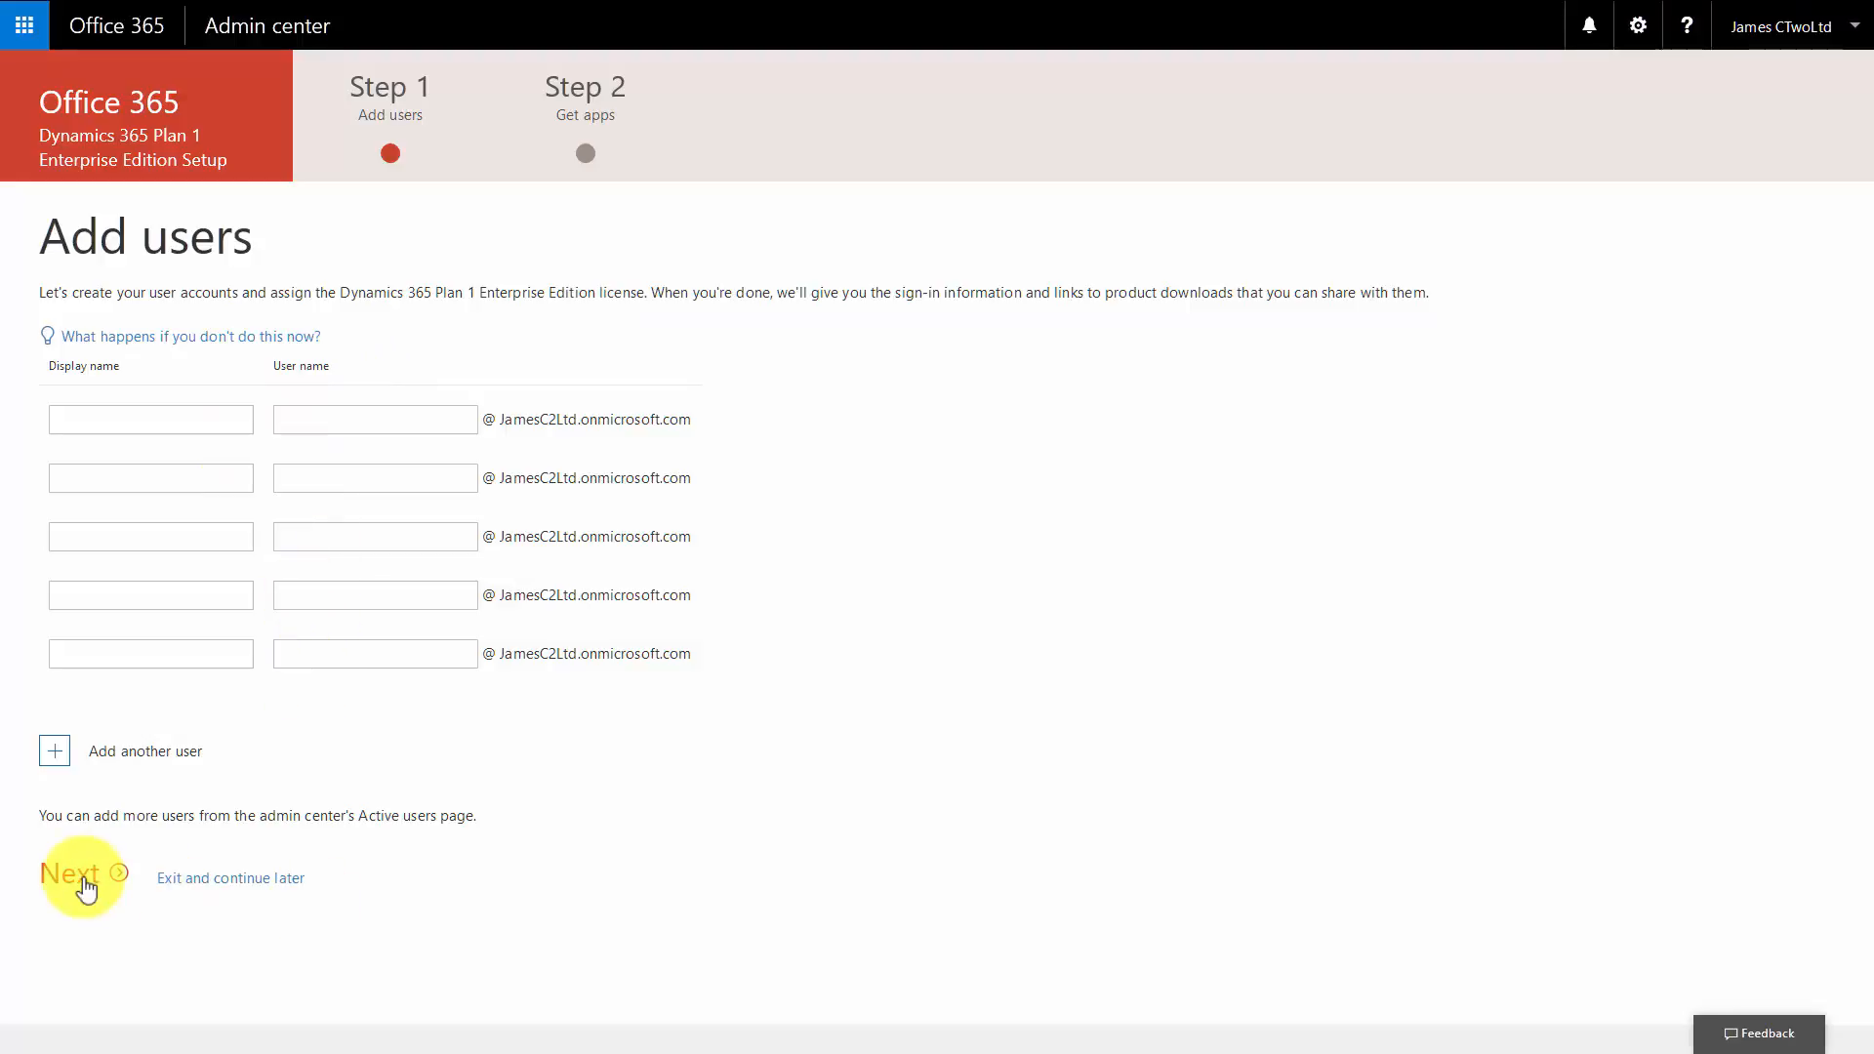
Skip the Add users and Install your Office apps steps, then go to the admin center
{"action": "left_click", "coordinate": [74, 869]}
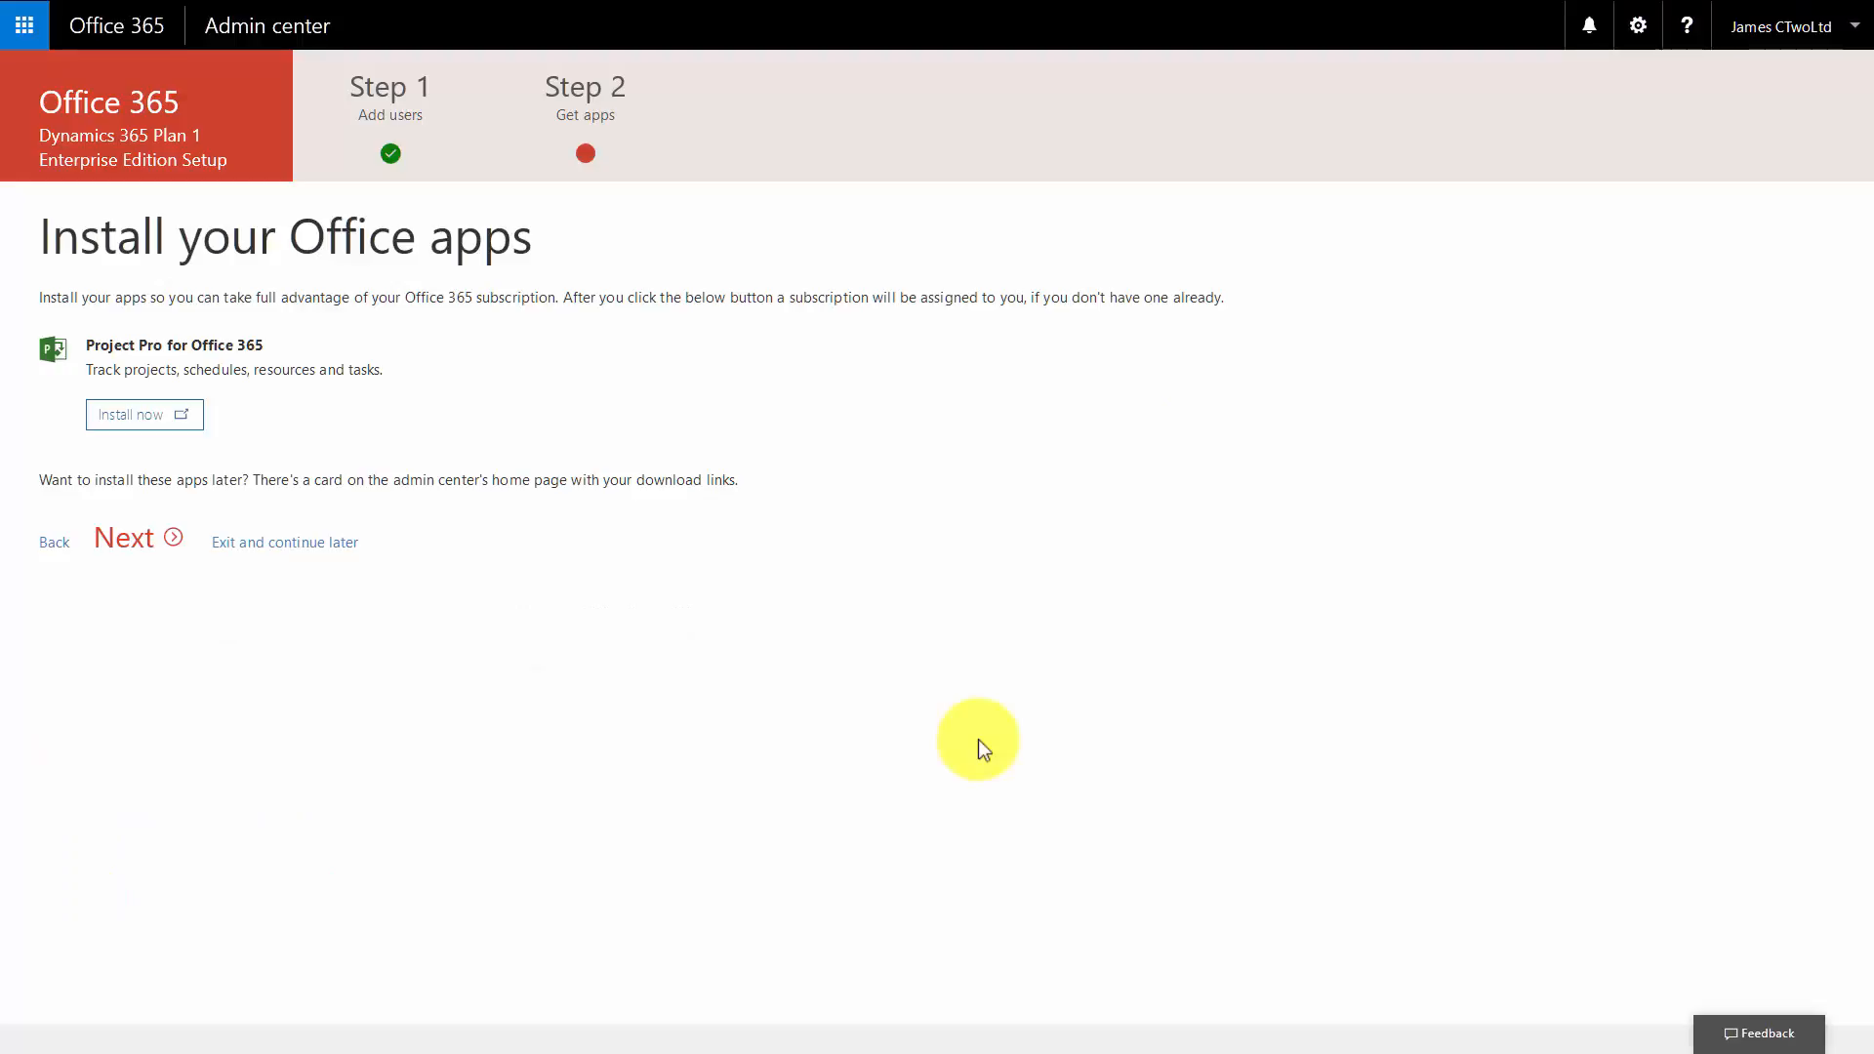
{"action": "mouse_move", "coordinate": [703, 631]}
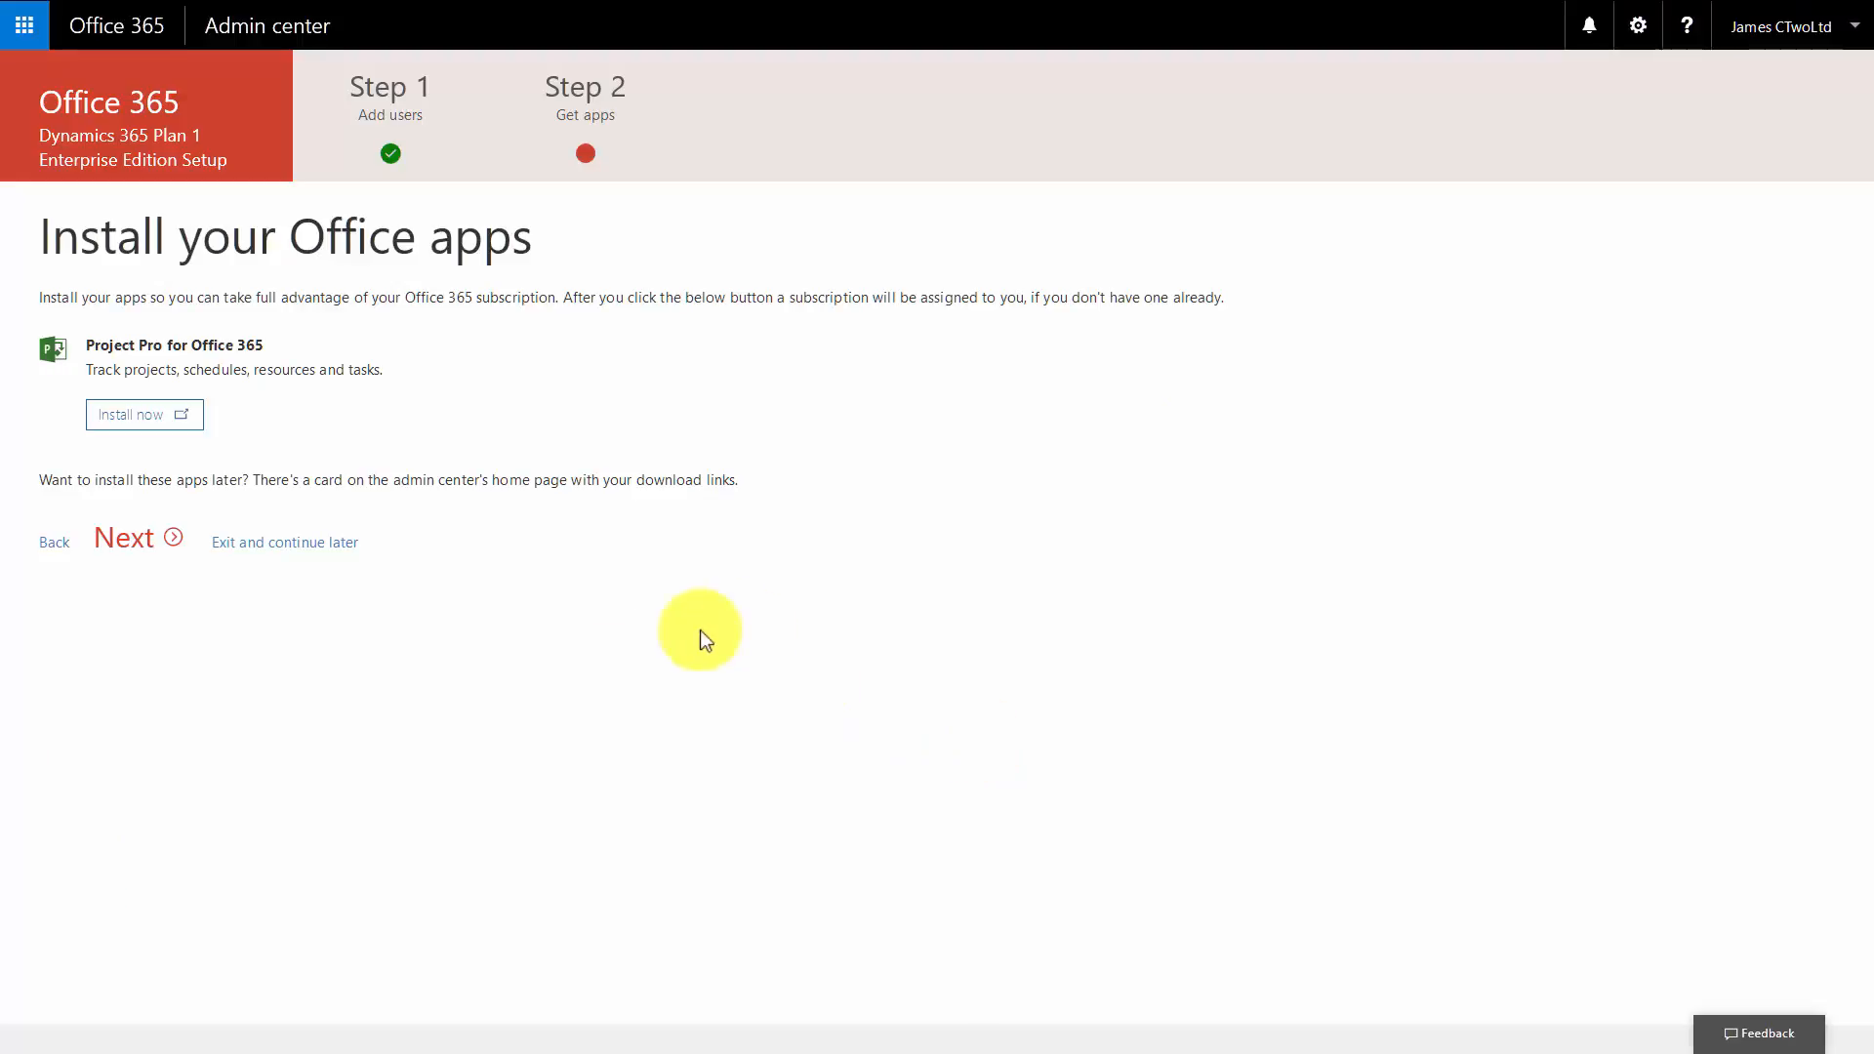
{"action": "left_click", "coordinate": [122, 537]}
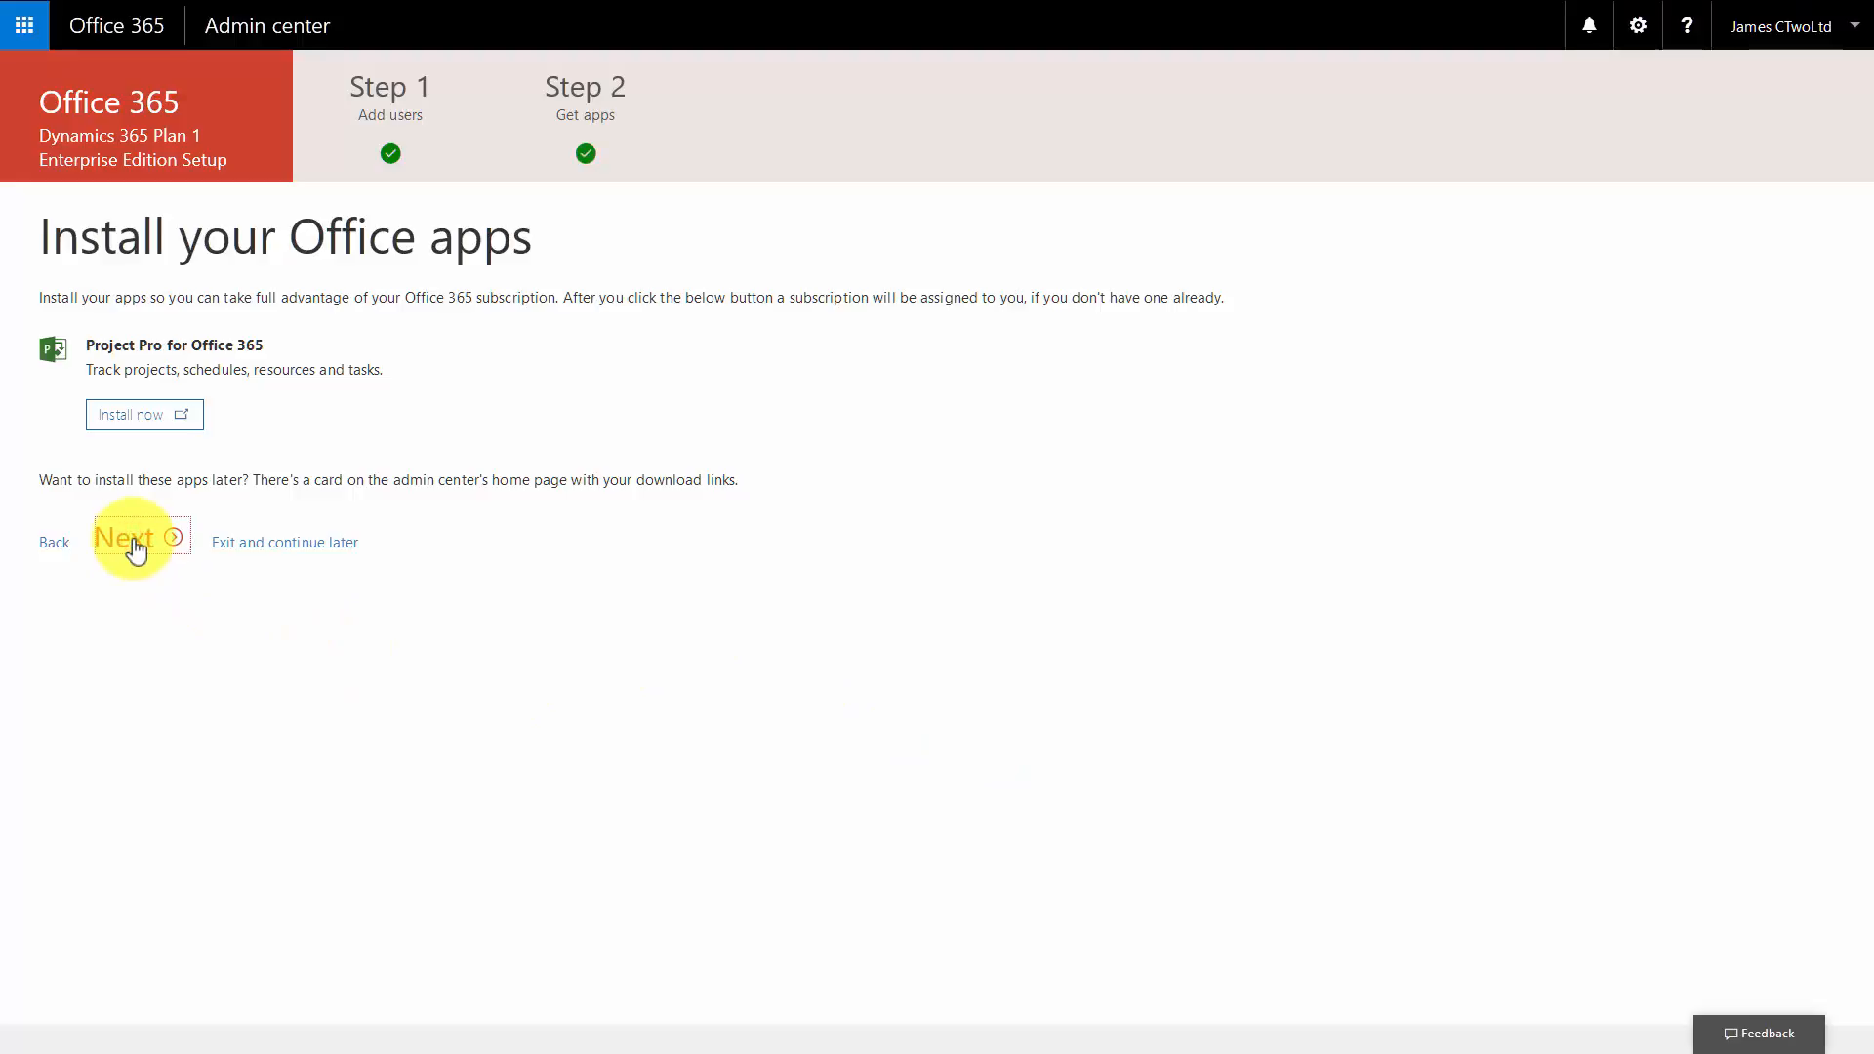
{"action": "left_click", "coordinate": [124, 542]}
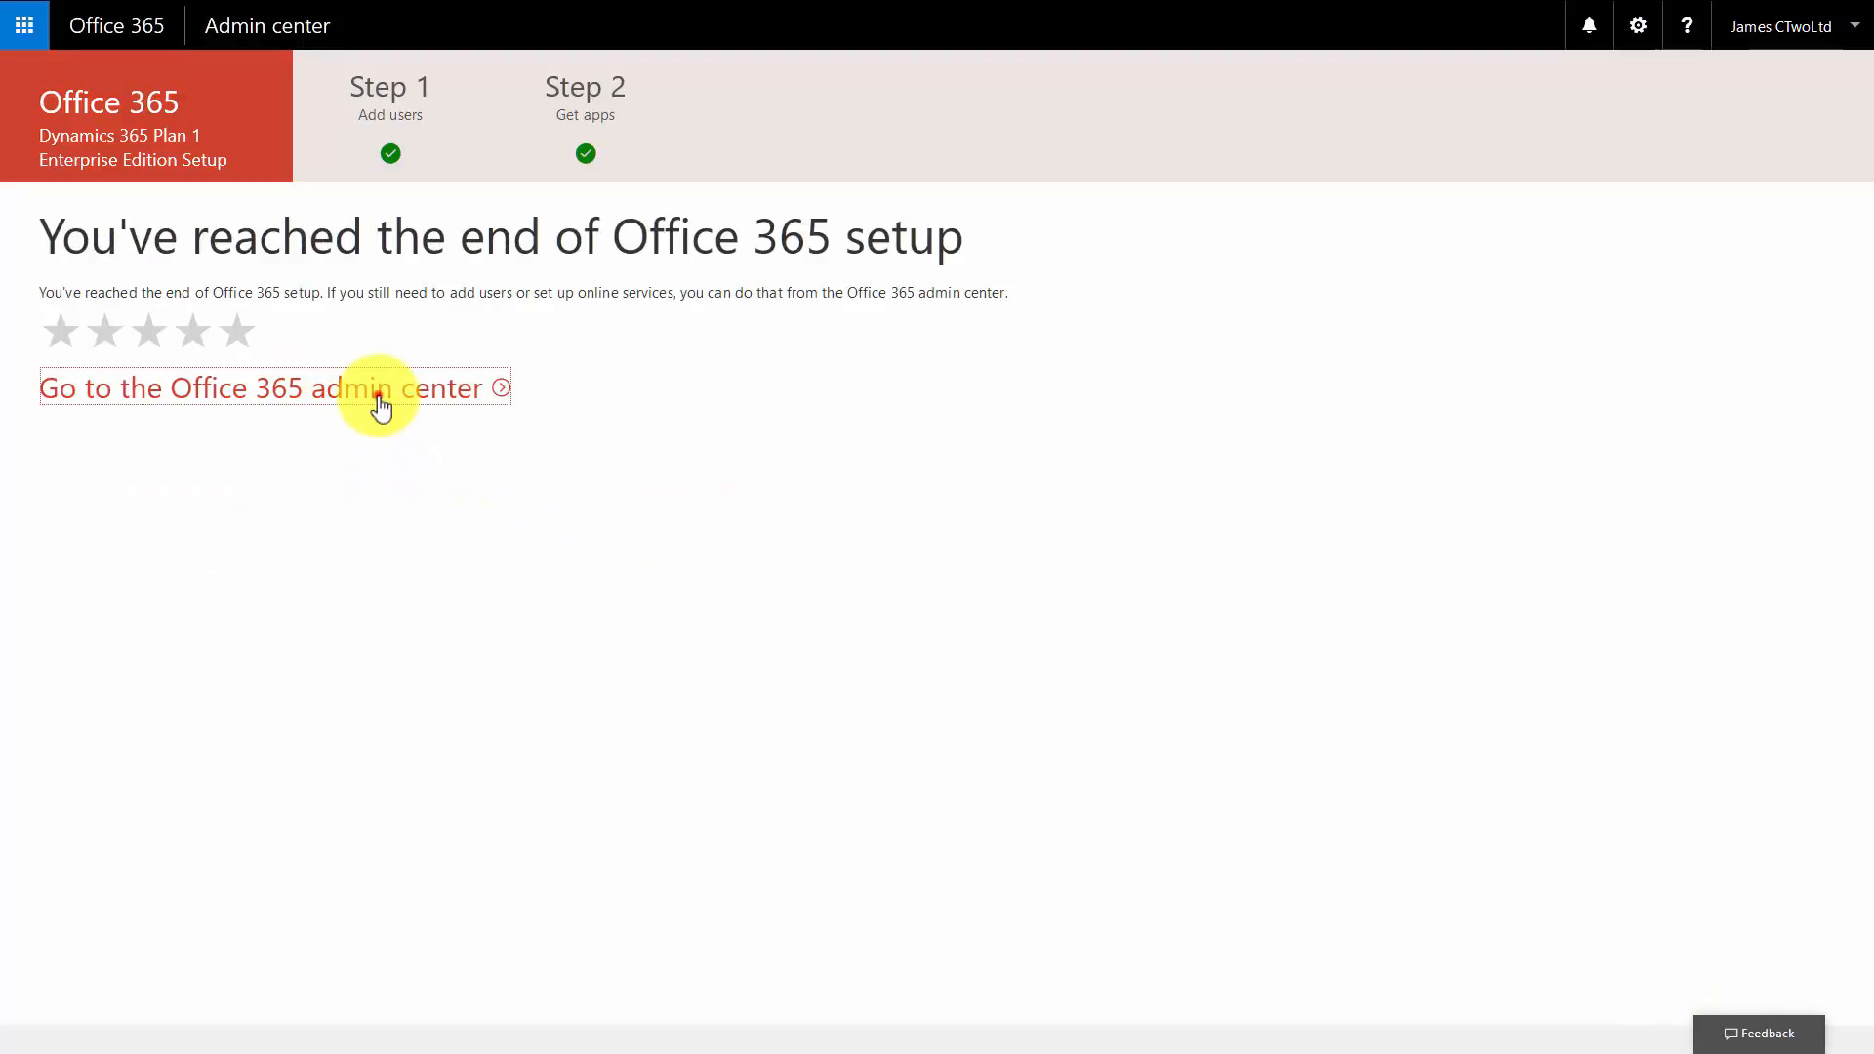
{"action": "left_click", "coordinate": [262, 388]}
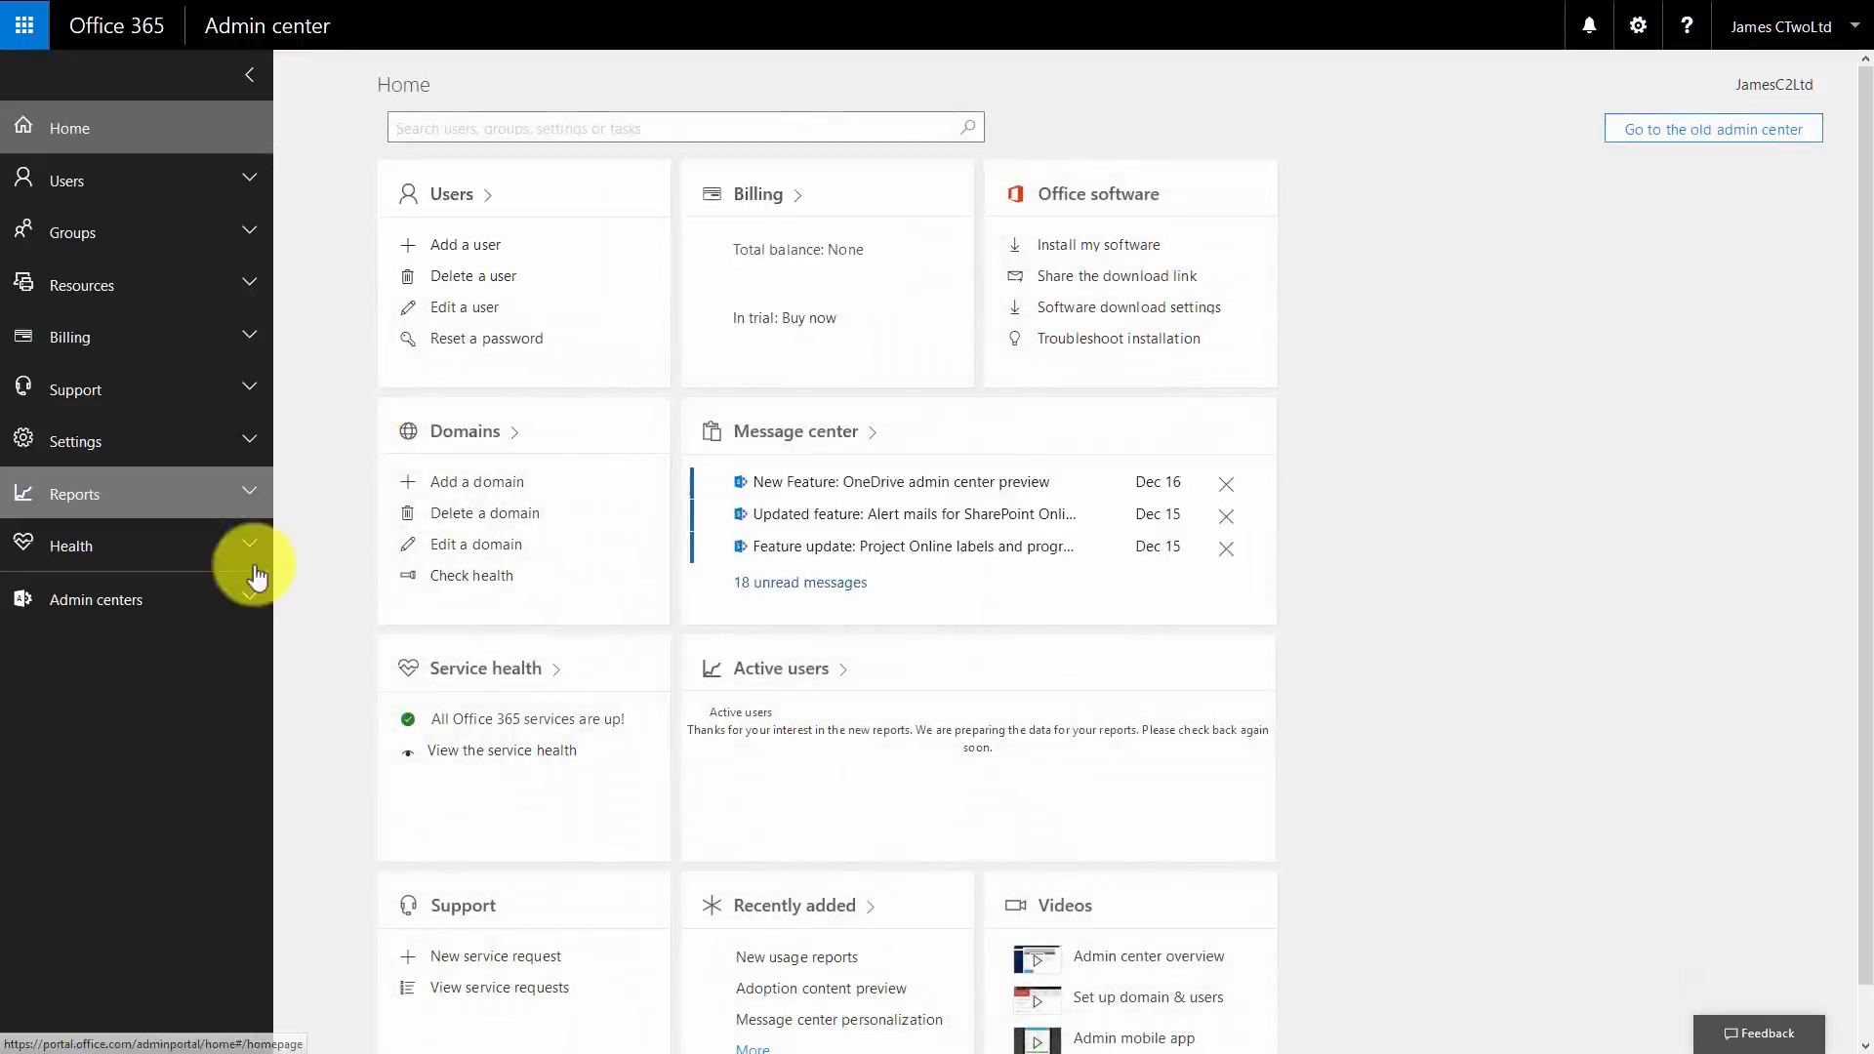
Expand Admin centers in the navigation and choose Dynamics 365
{"action": "left_click", "coordinate": [96, 598]}
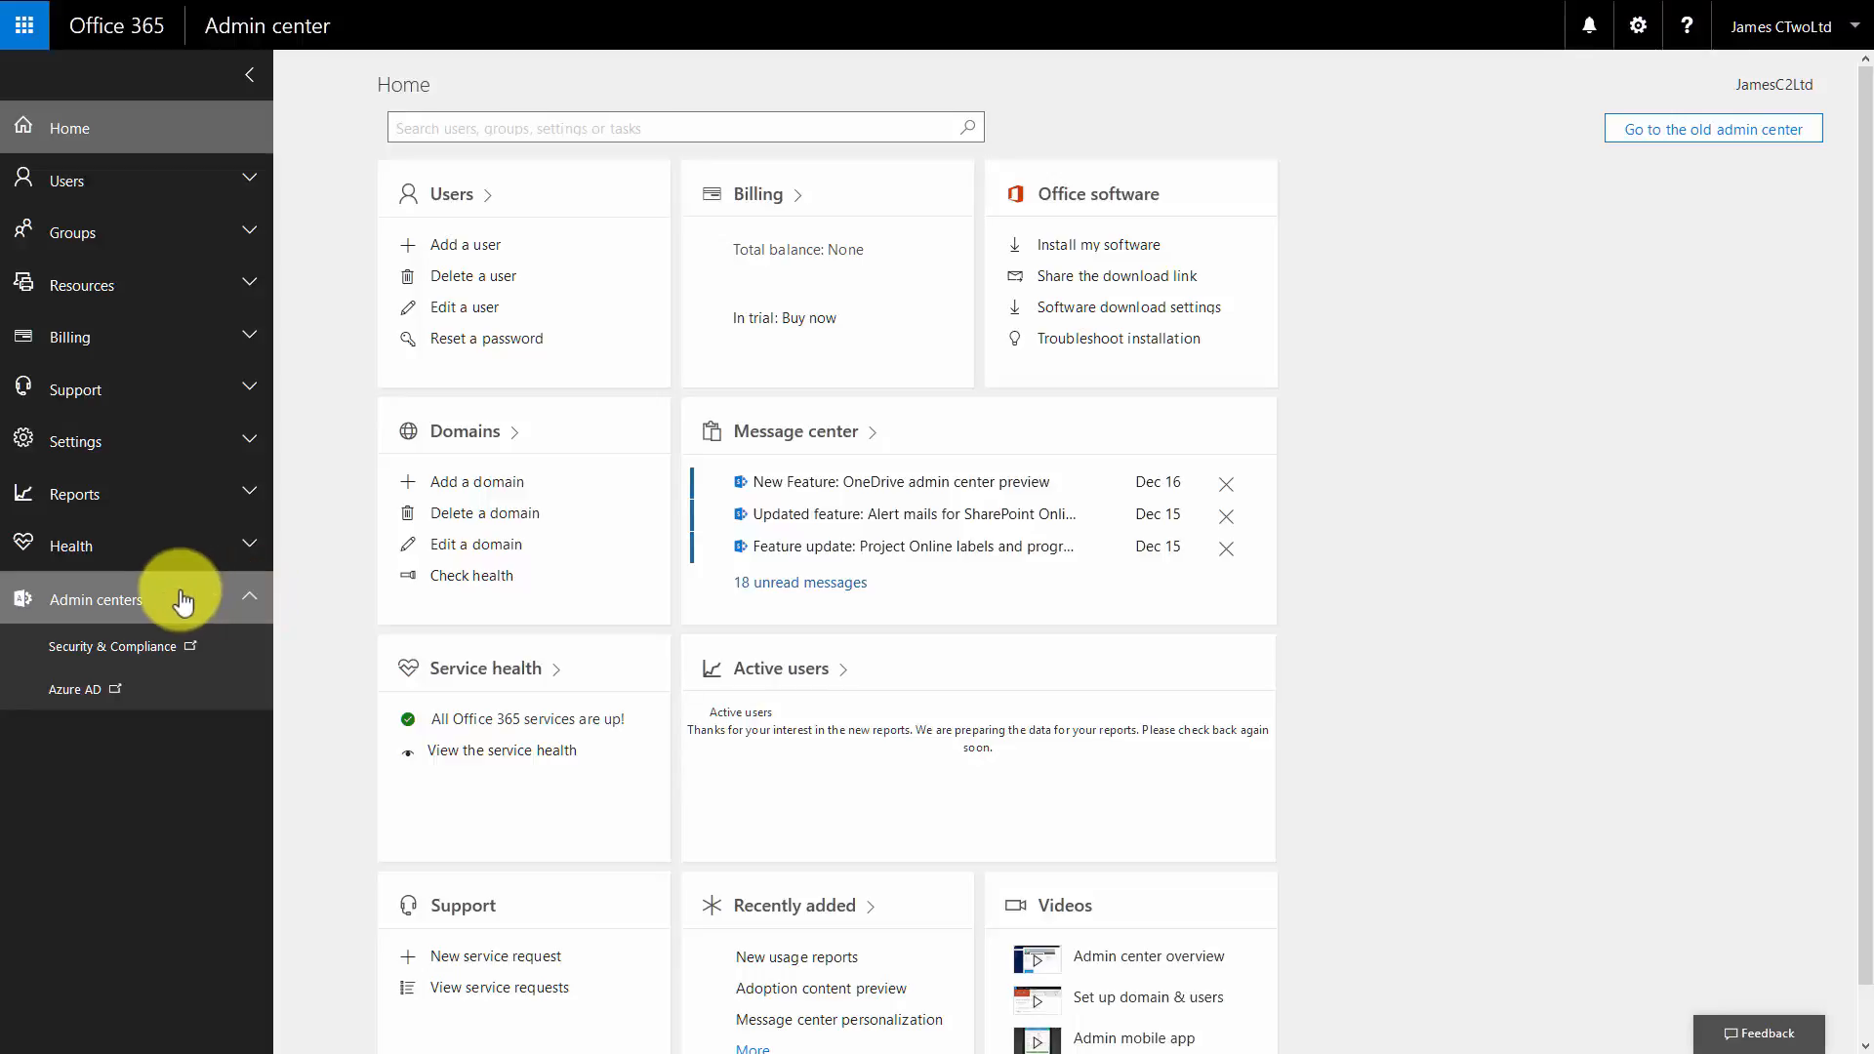
{"action": "mouse_move", "coordinate": [180, 646]}
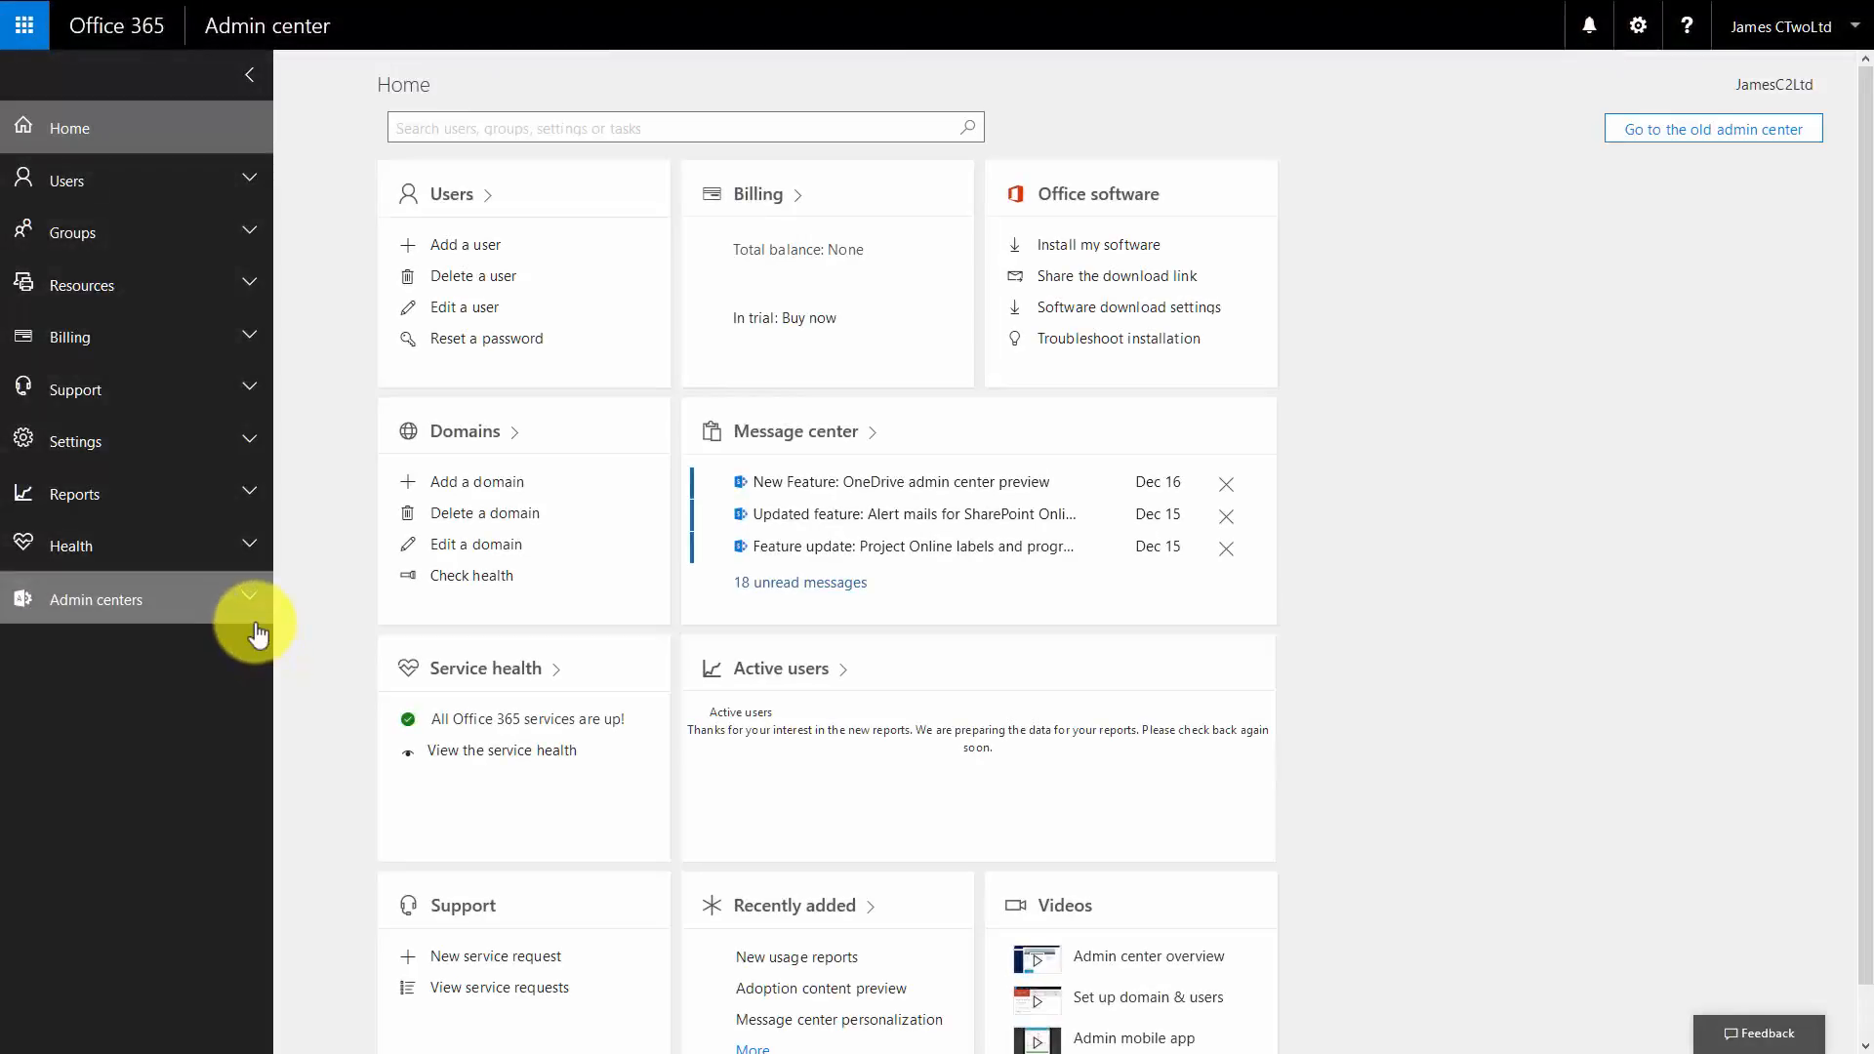
{"action": "mouse_move", "coordinate": [251, 632]}
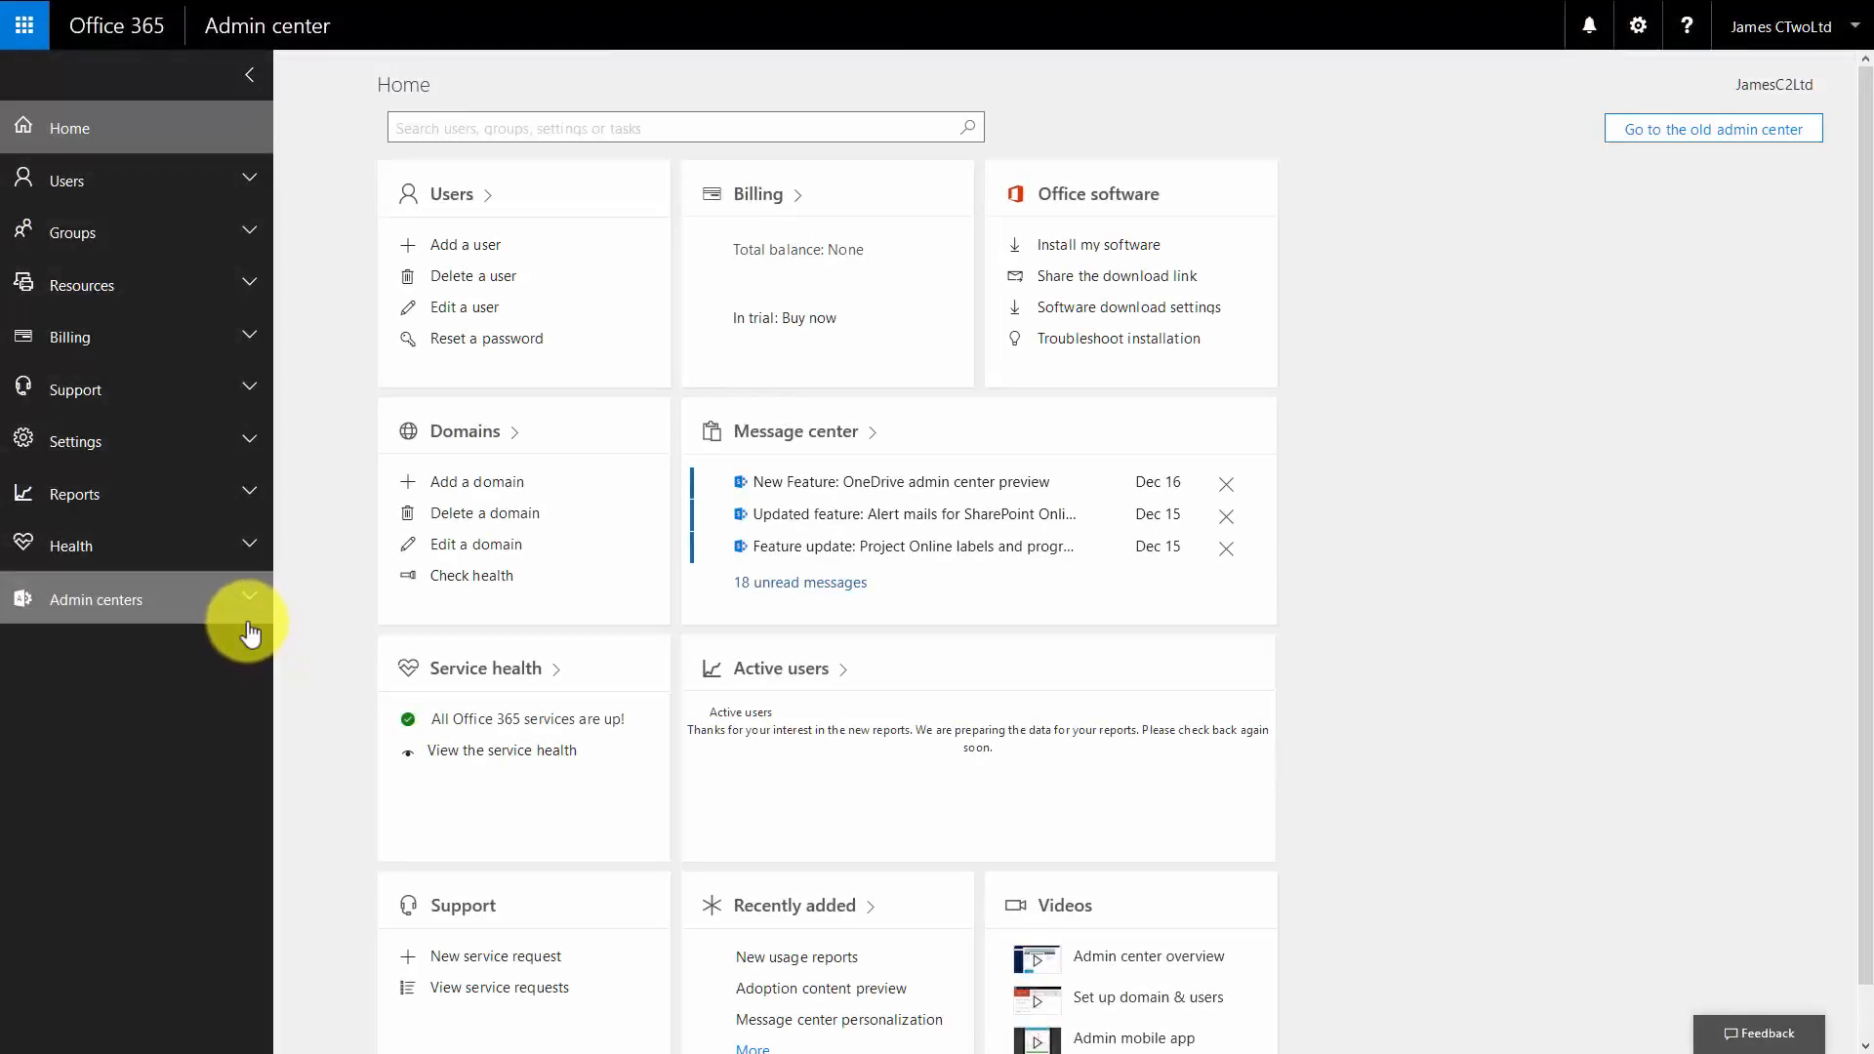
{"action": "left_click", "coordinate": [96, 598]}
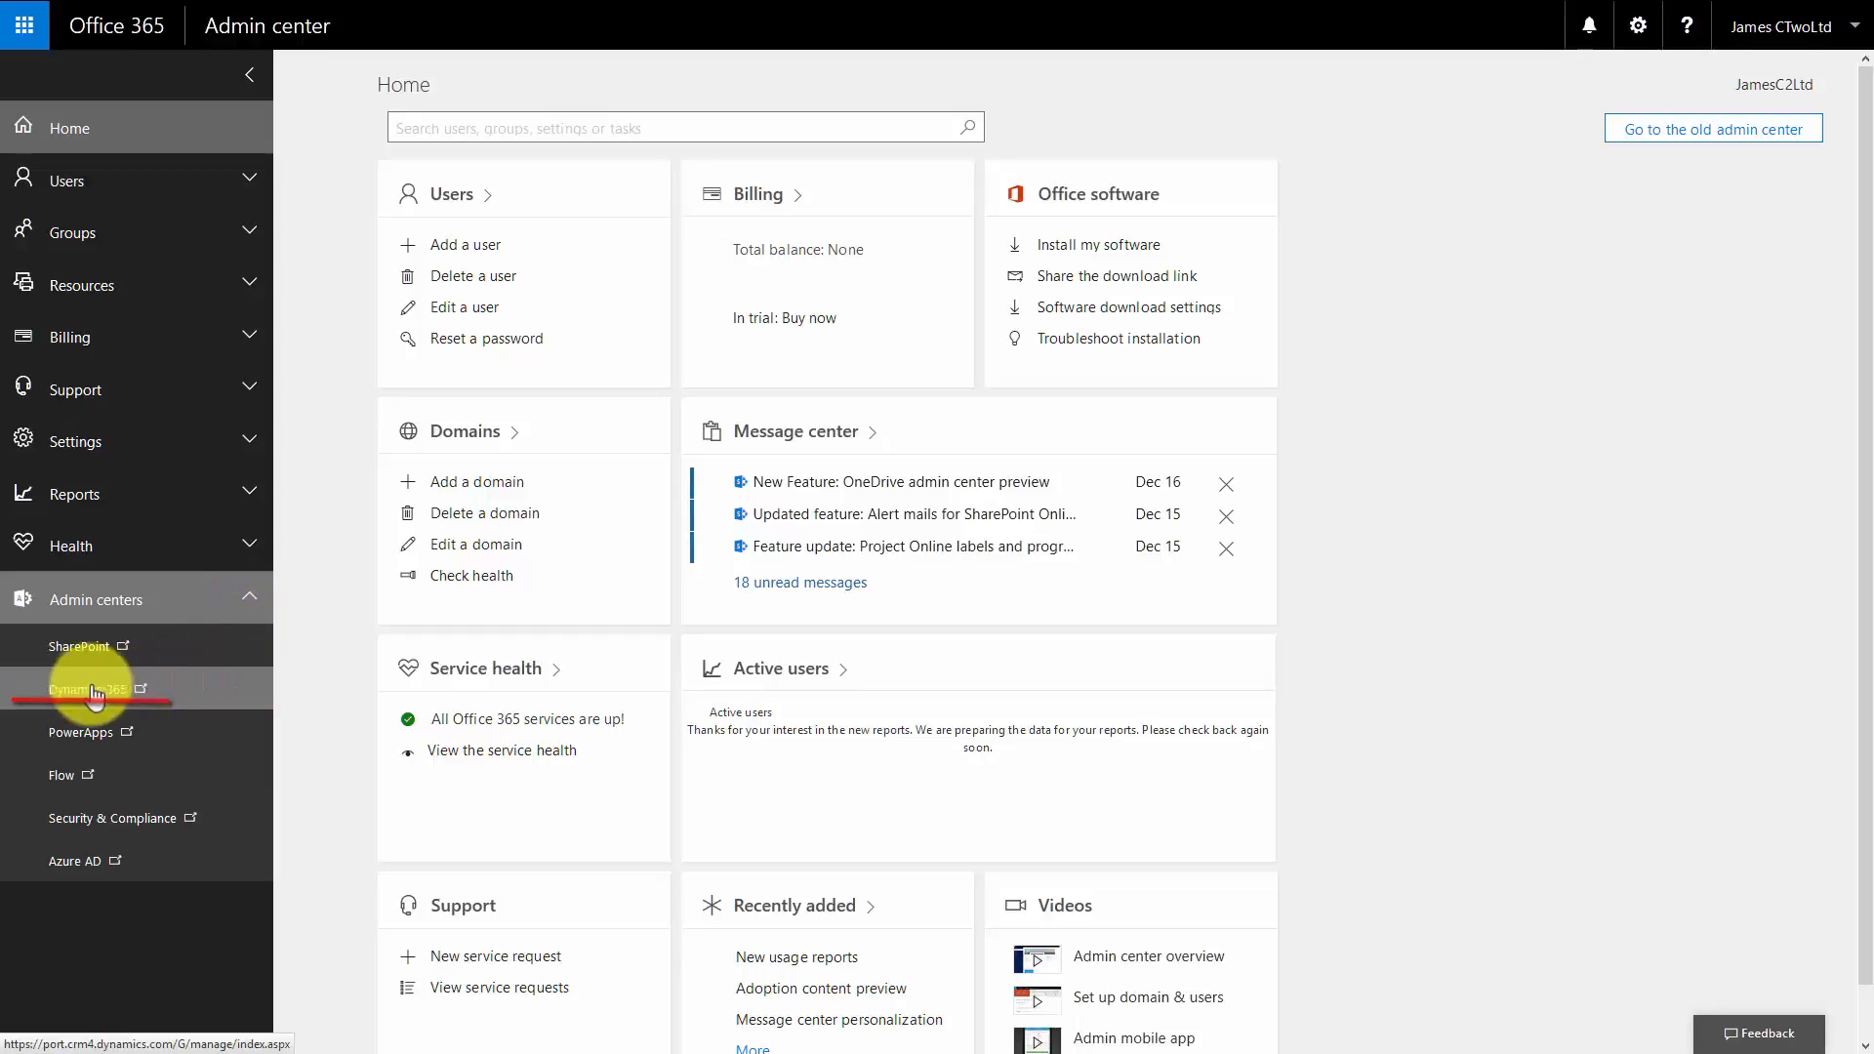
{"action": "left_click", "coordinate": [80, 688]}
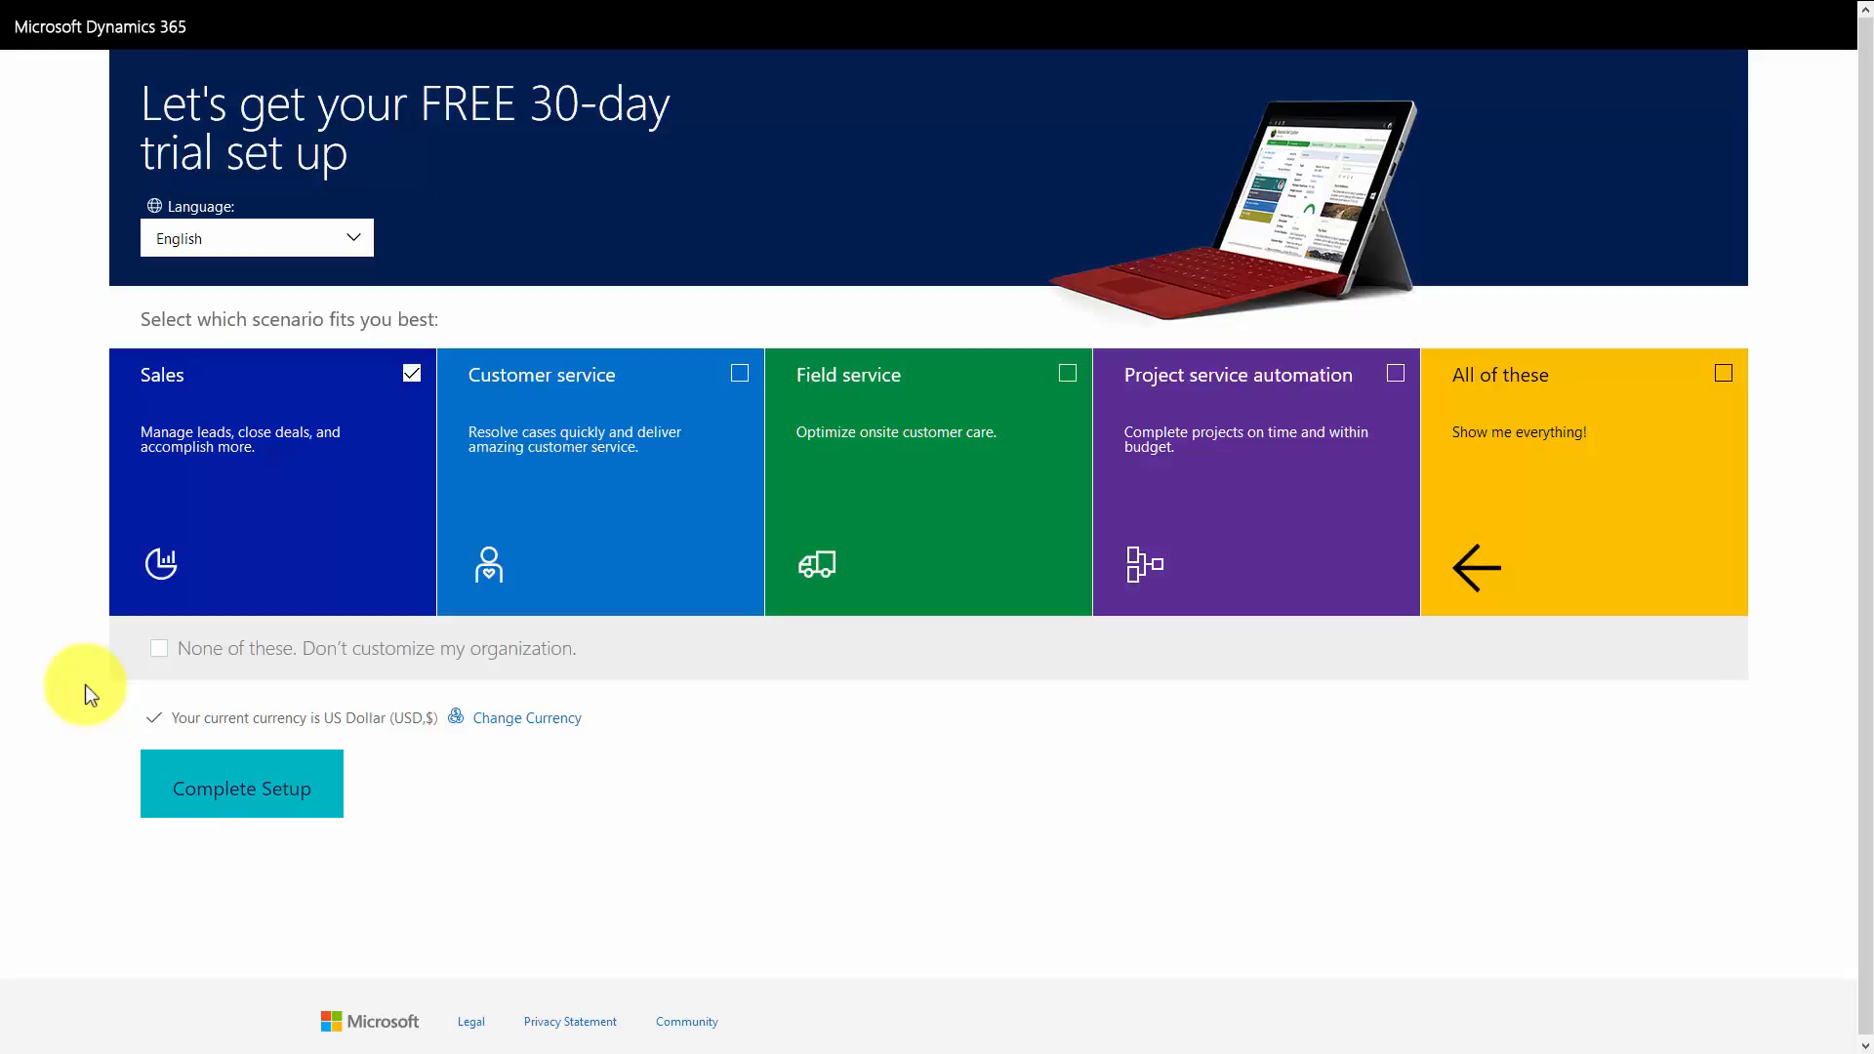
{"action": "mouse_move", "coordinate": [18, 427]}
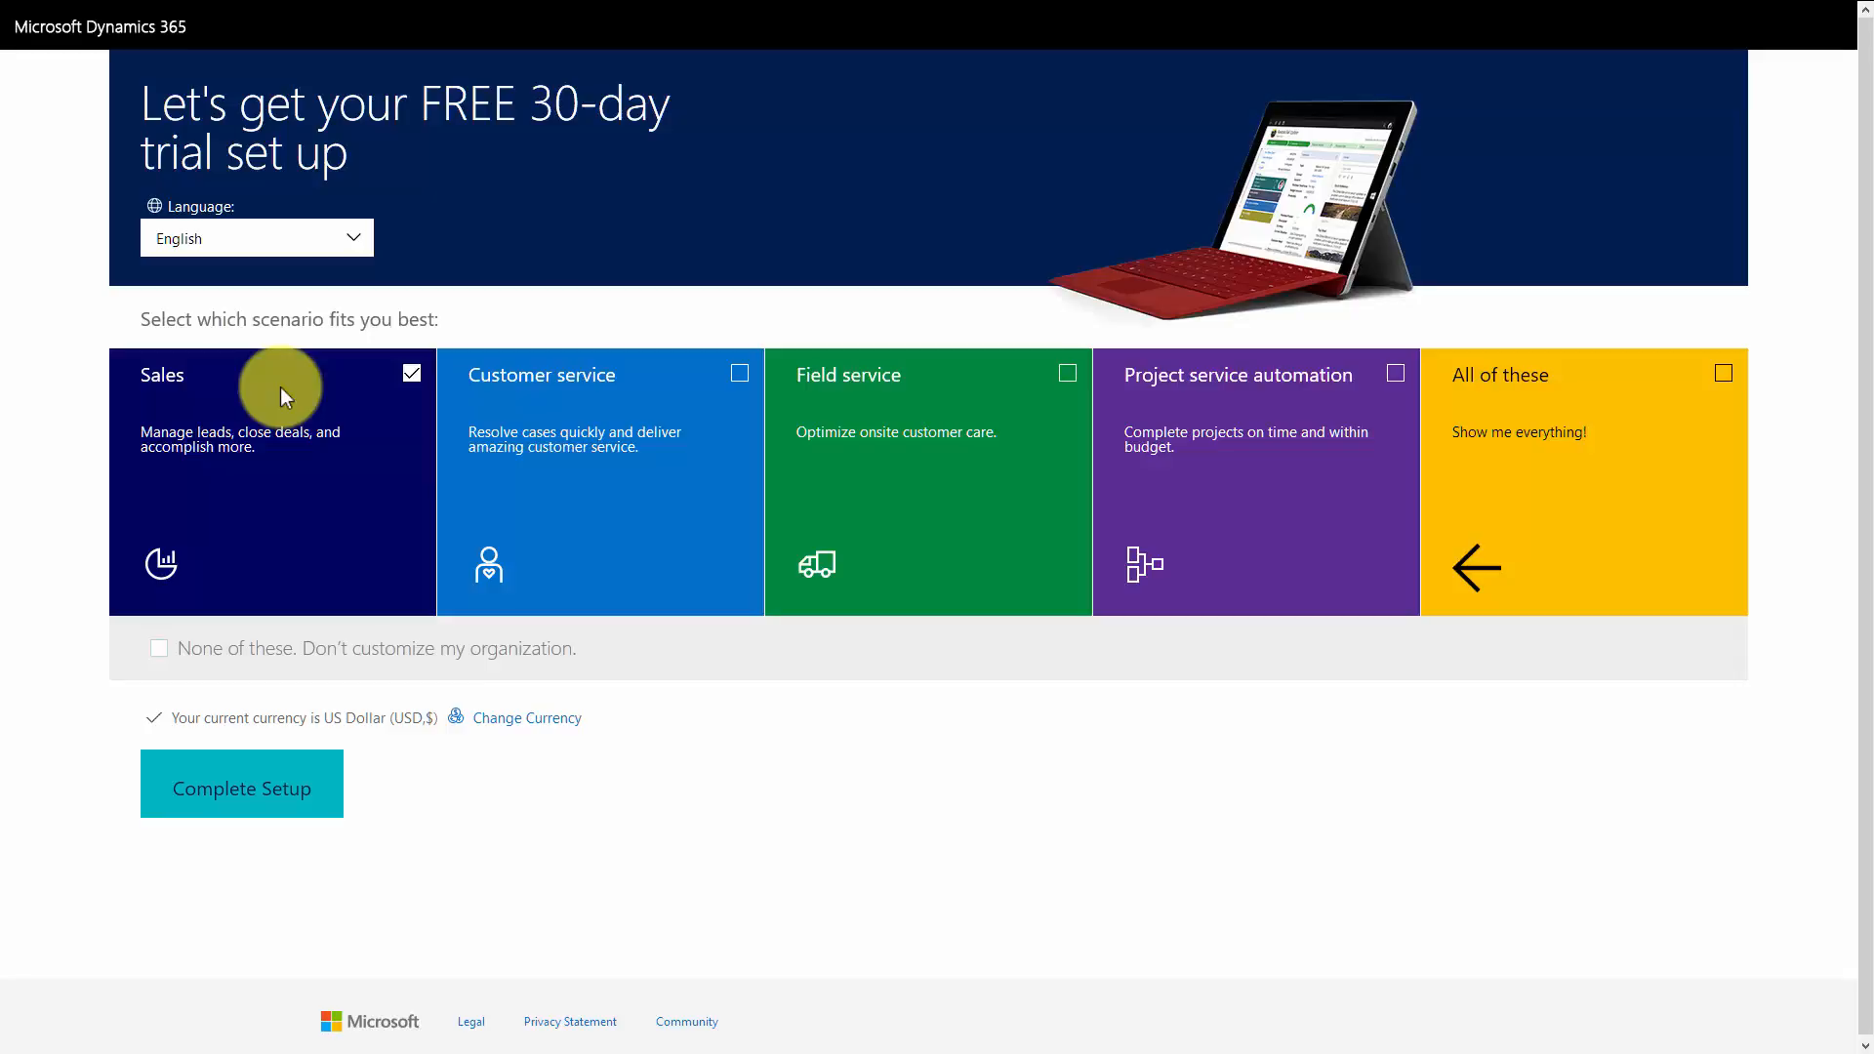
{"action": "mouse_move", "coordinate": [356, 396]}
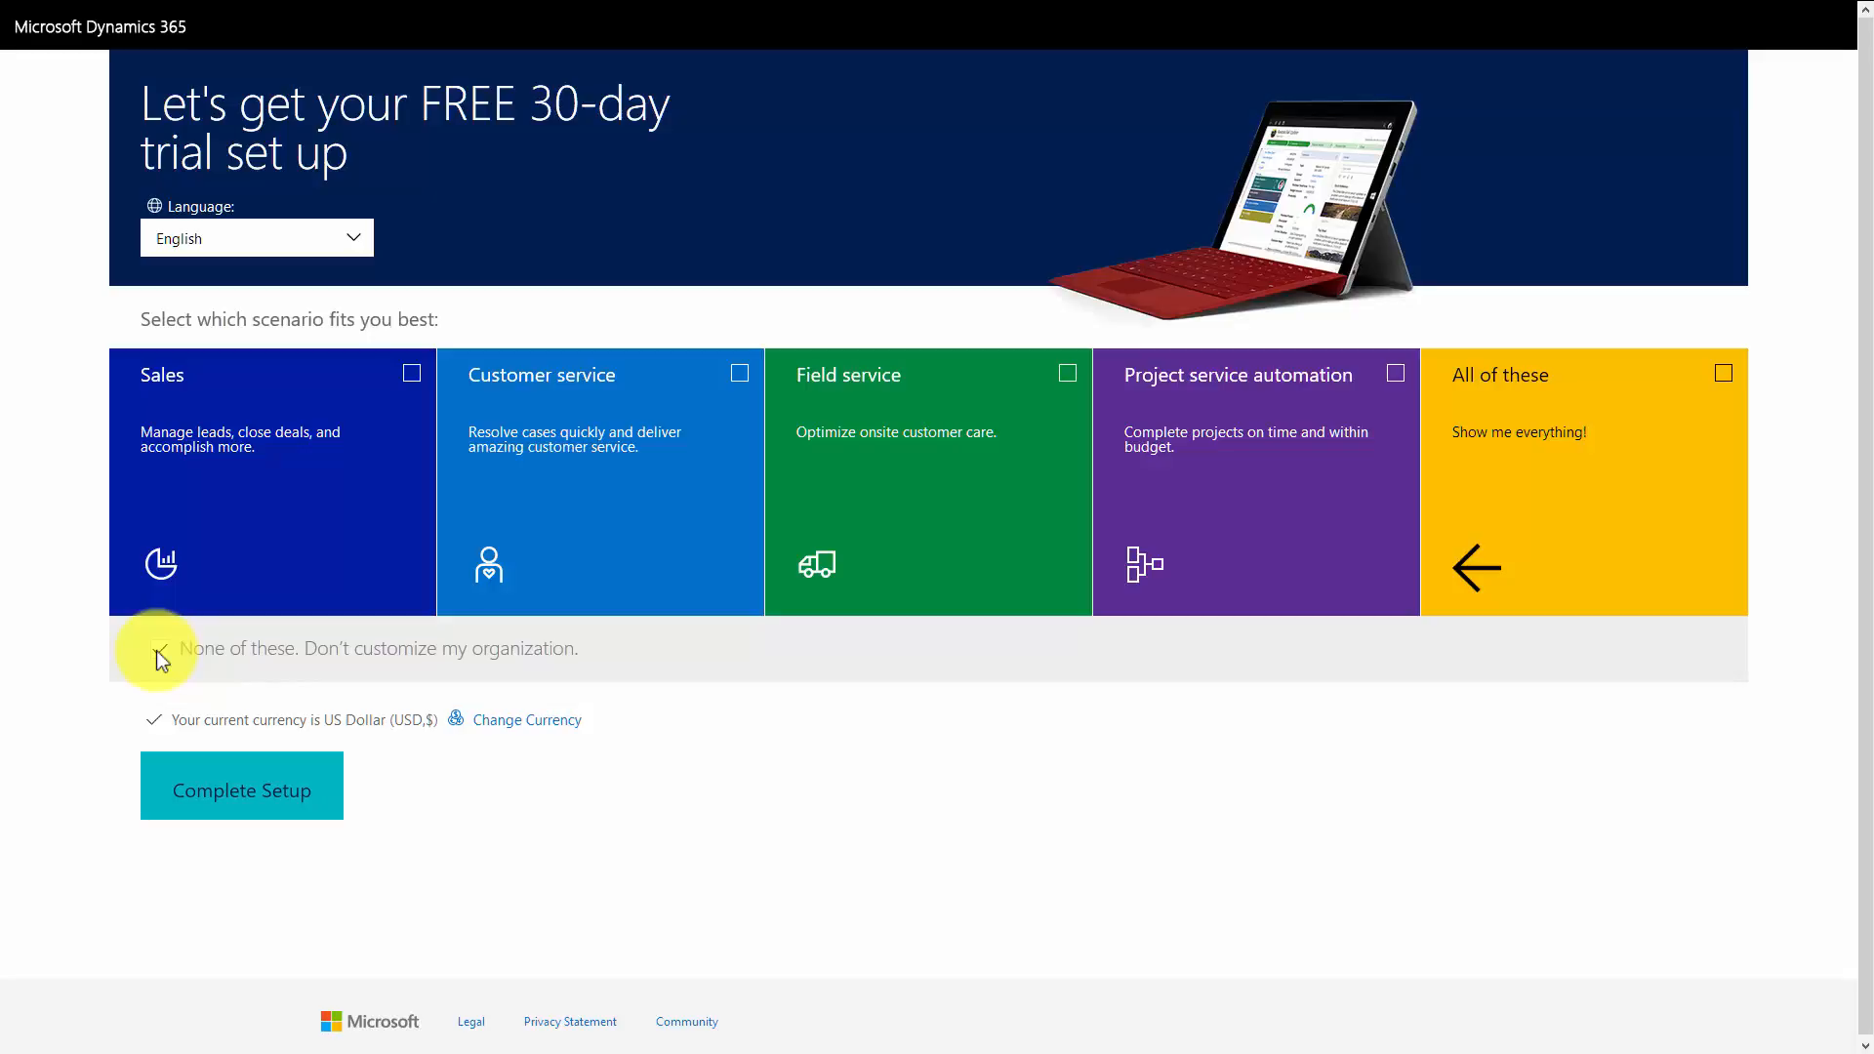
Select 'None of these. Don't customize my organization' and bring up Change Currency
{"action": "left_click", "coordinate": [159, 648]}
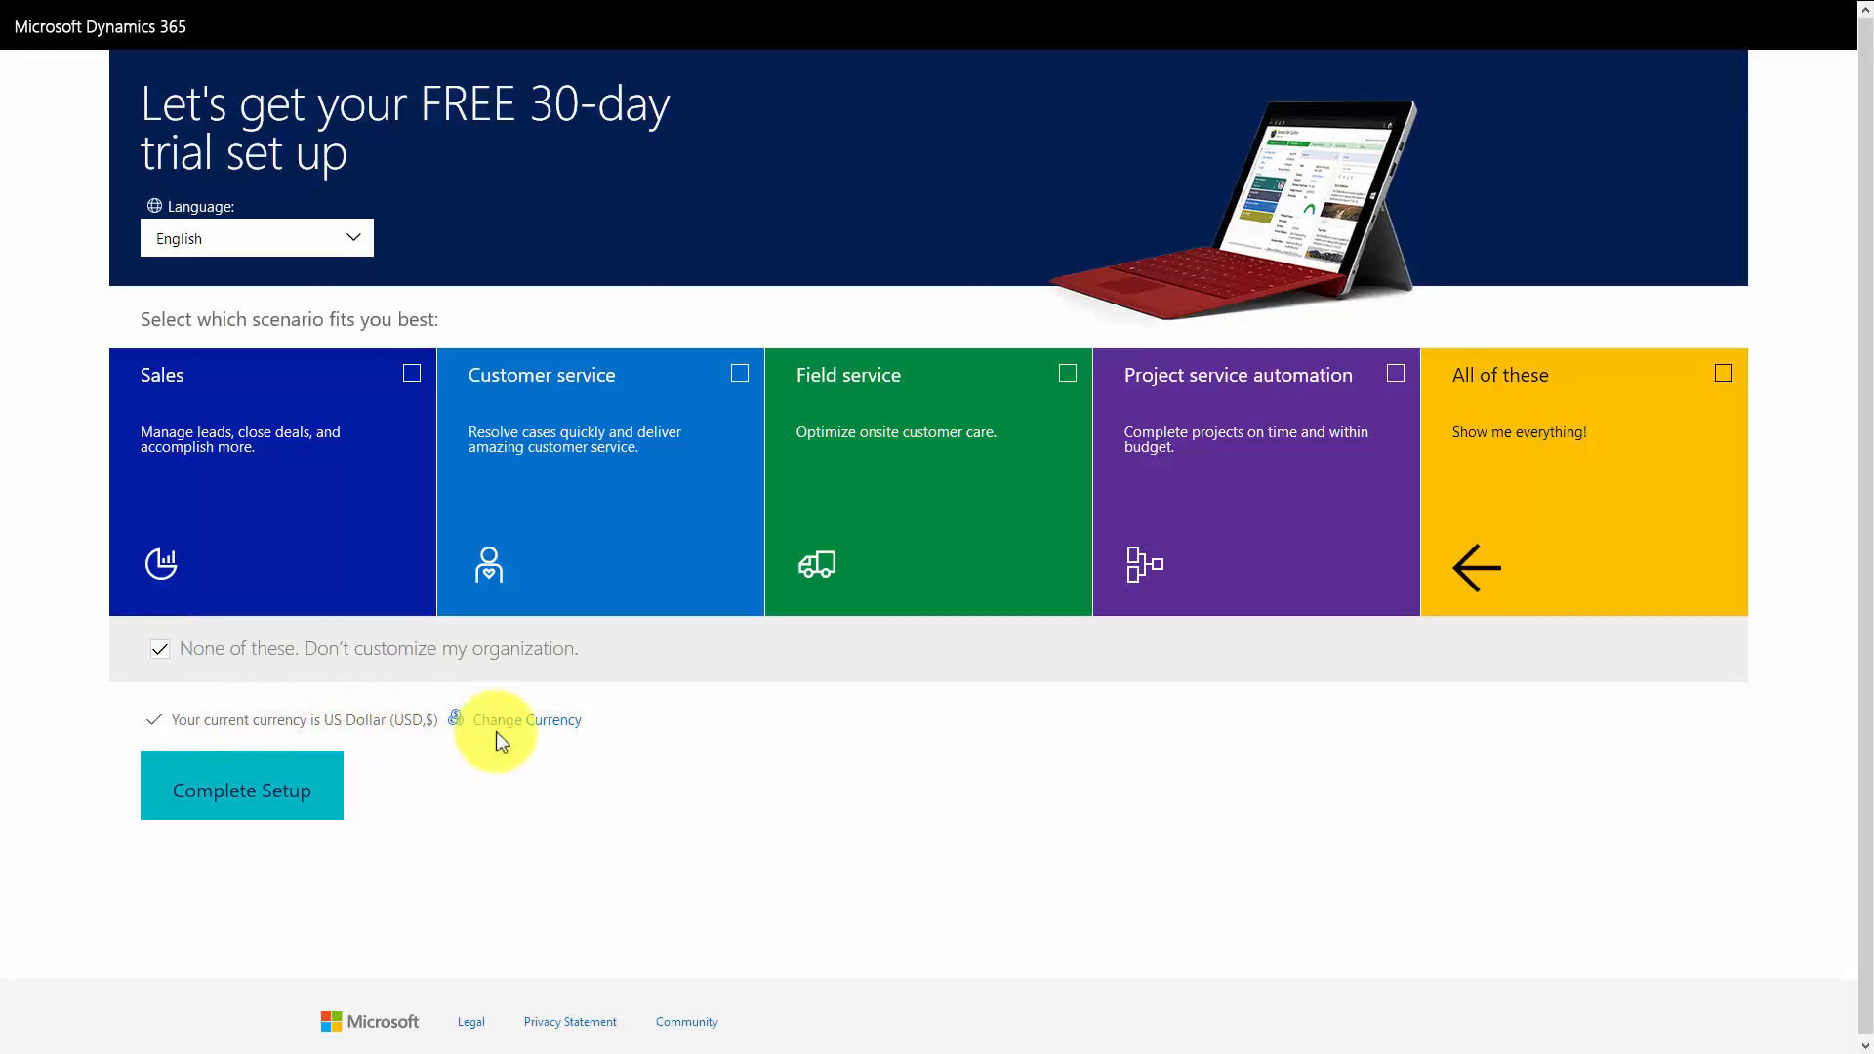
{"action": "left_click", "coordinate": [525, 718]}
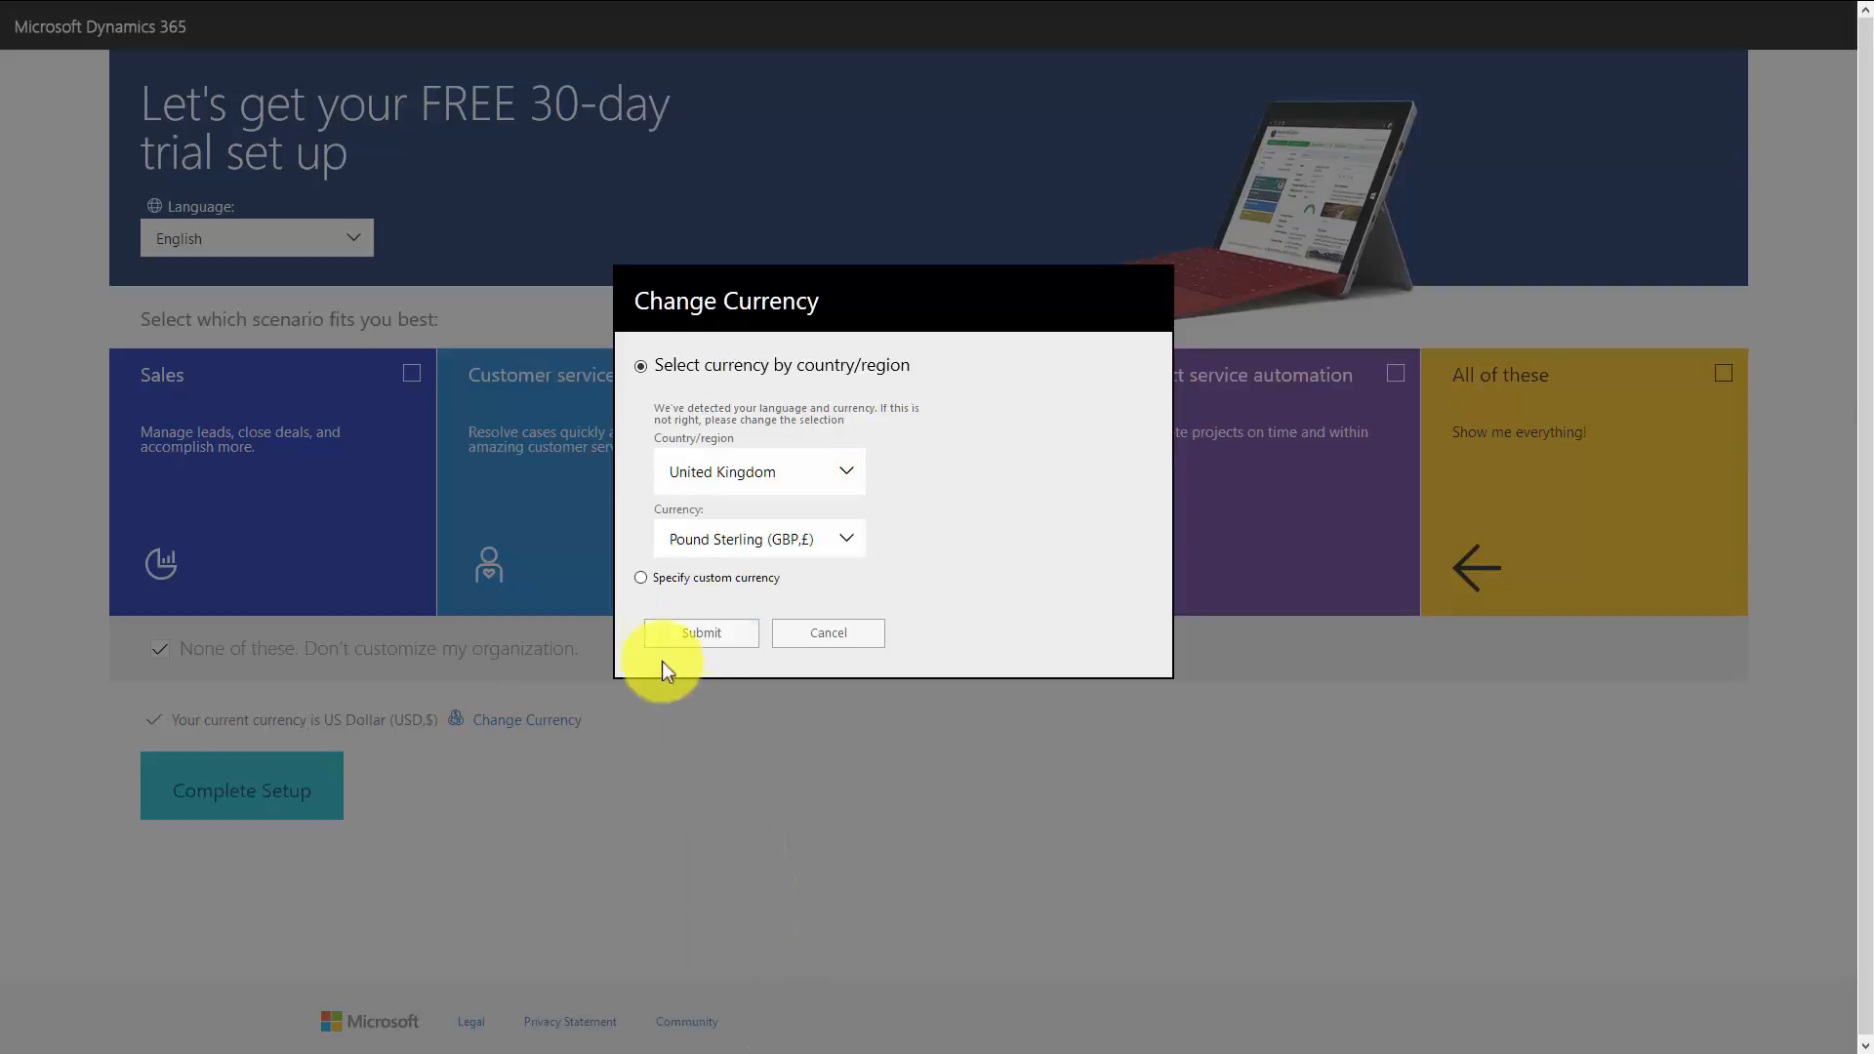
Submit United Kingdom / Pound Sterling as the currency and complete the setup
{"action": "left_click", "coordinate": [700, 632]}
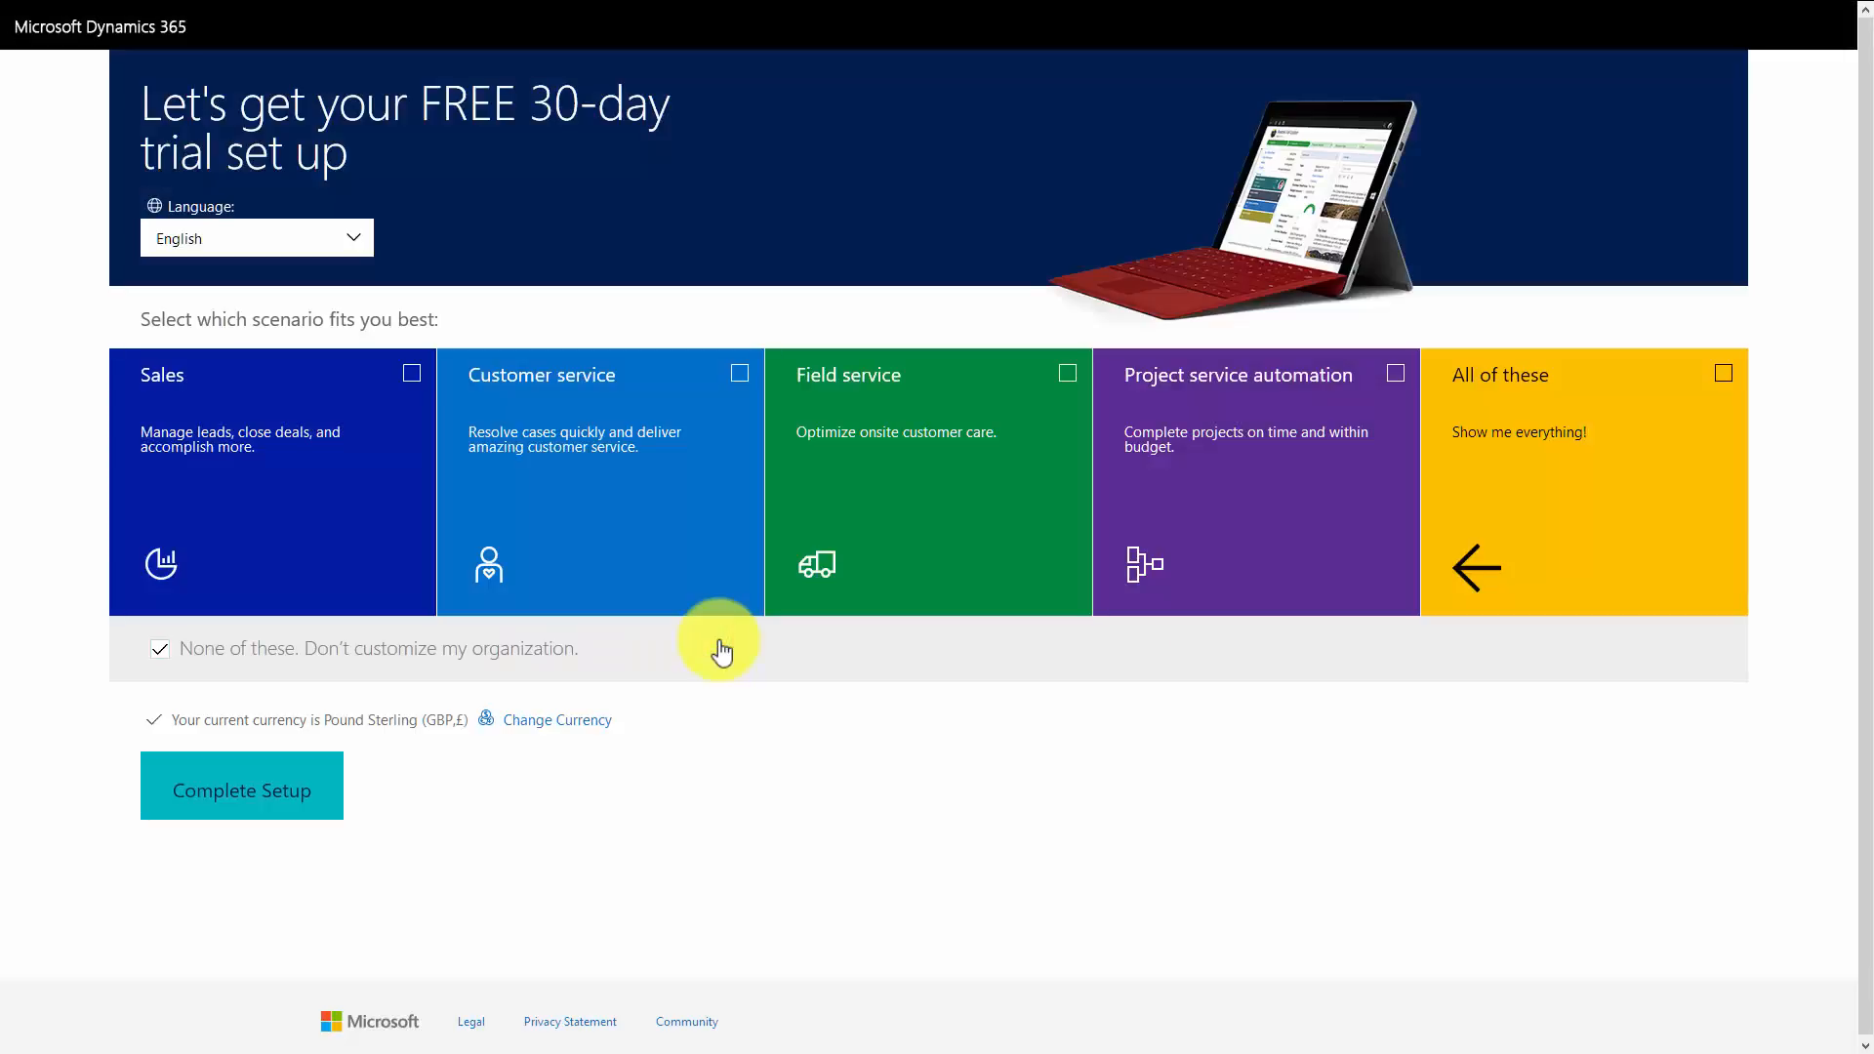
{"action": "left_click", "coordinate": [241, 784]}
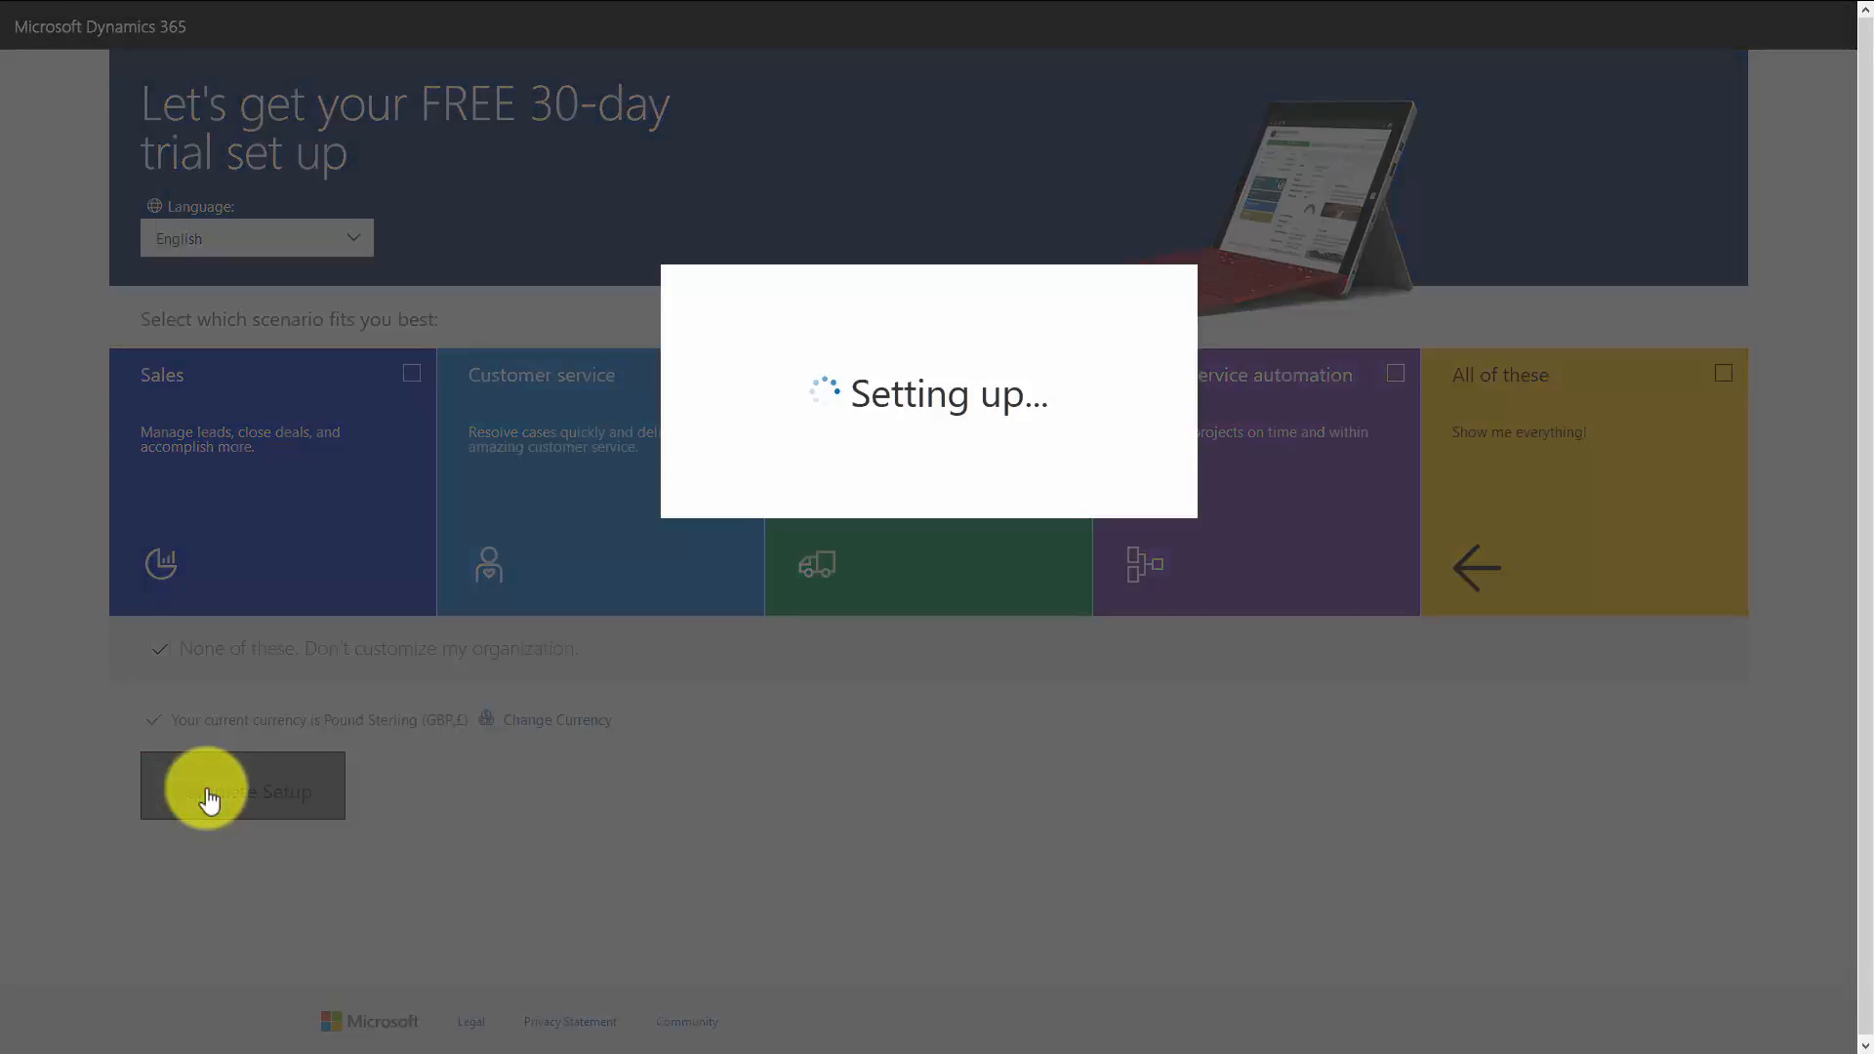
{"action": "left_click", "coordinate": [243, 784]}
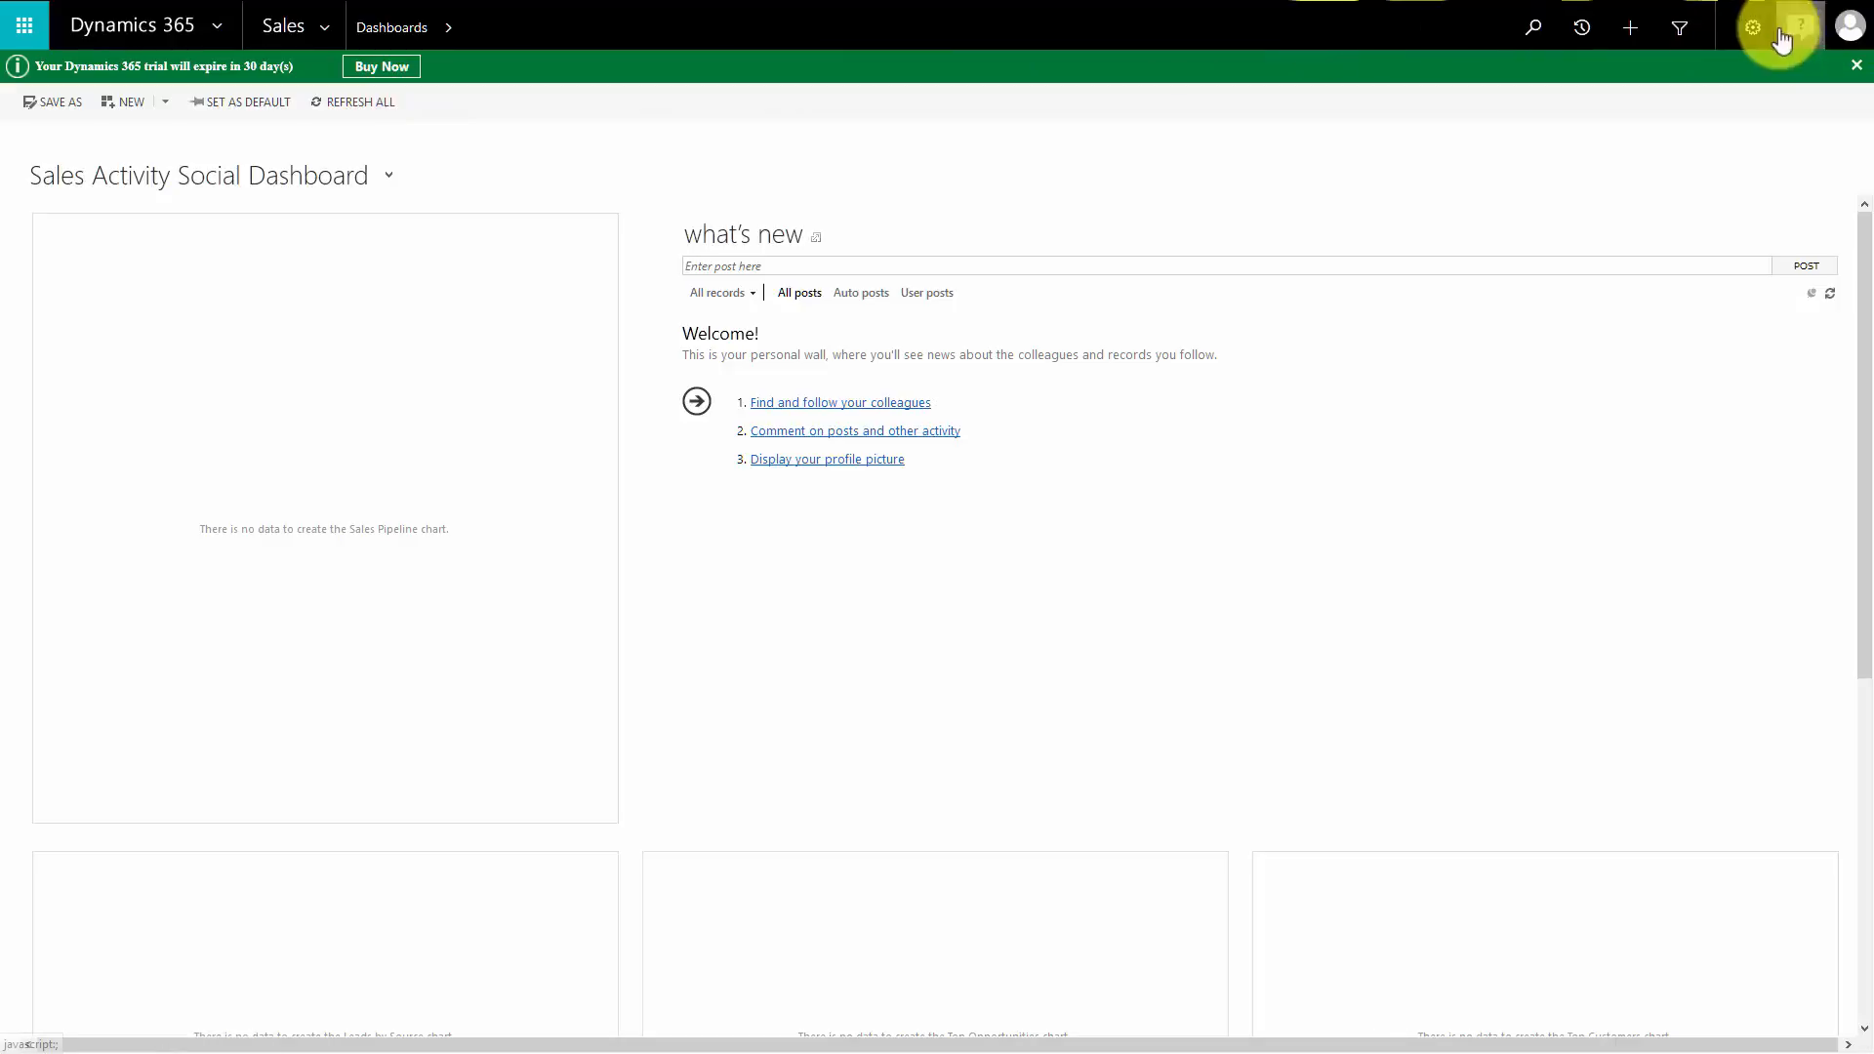
Open the Help Hub pane from the question-mark icon in the top bar
{"action": "left_click", "coordinate": [1800, 26]}
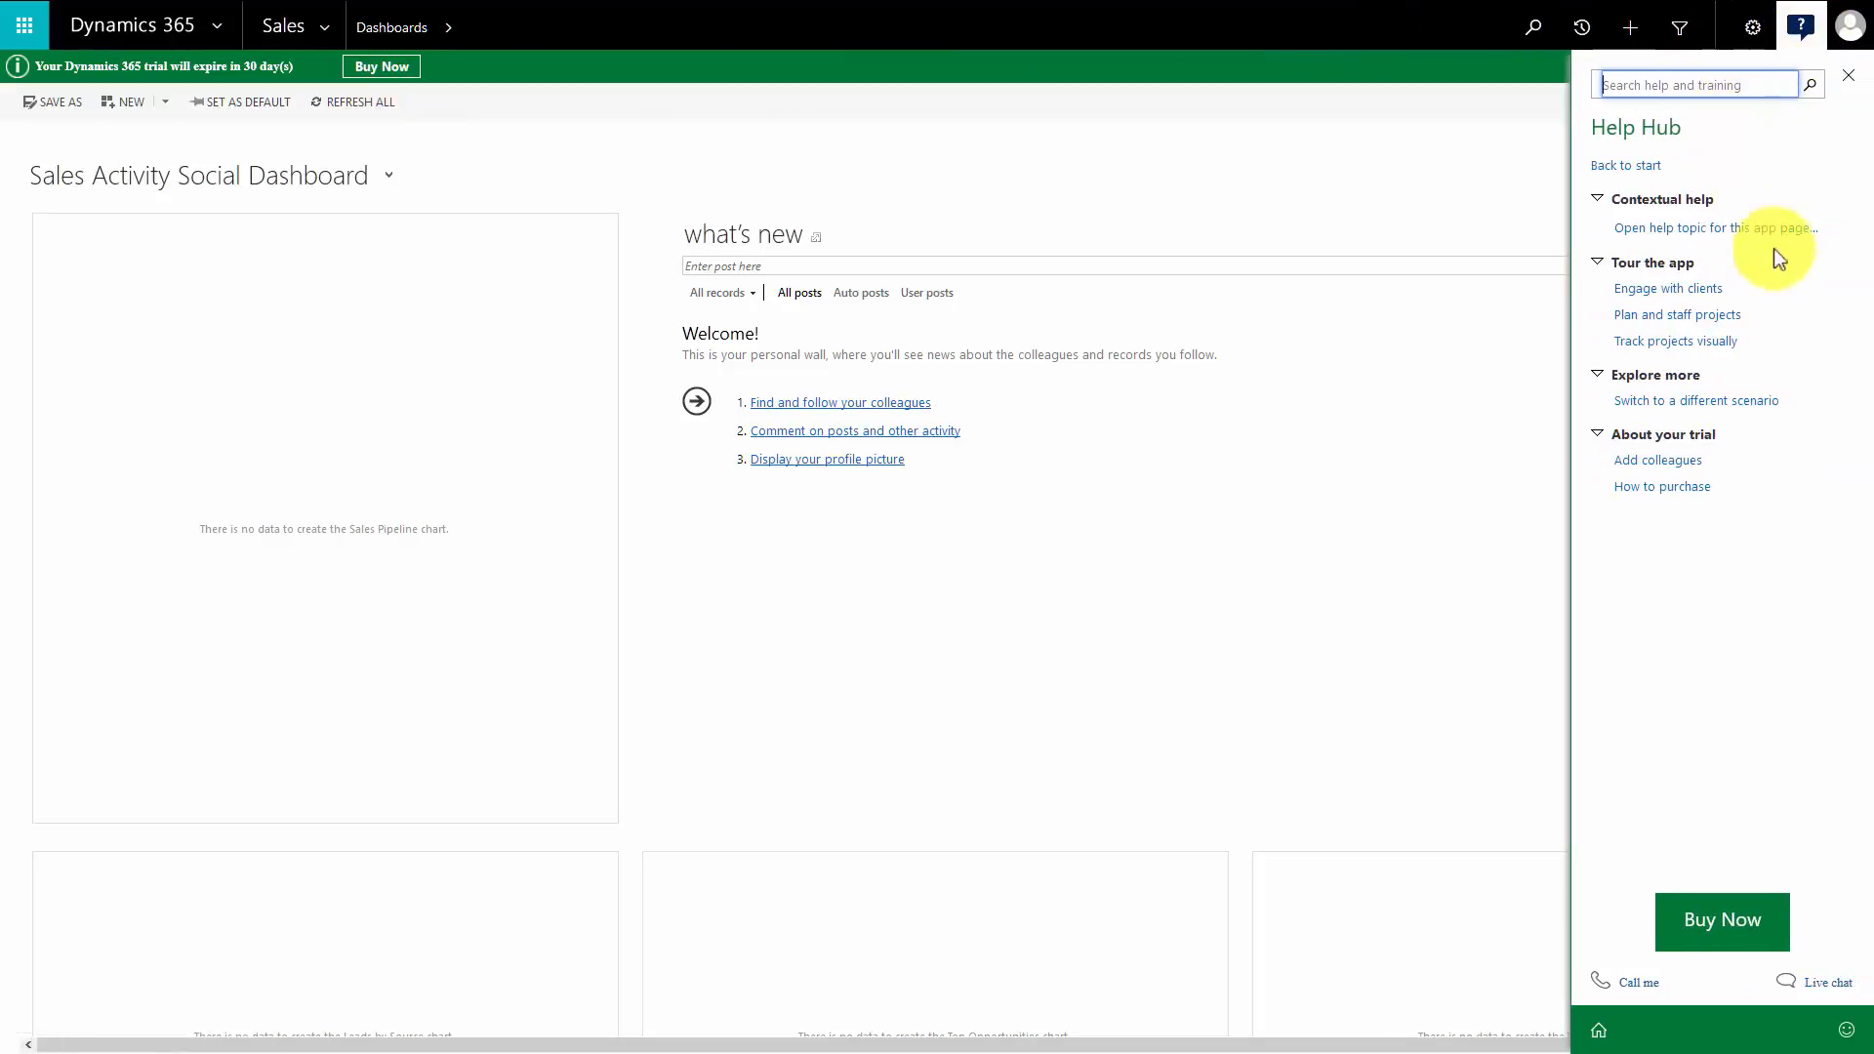
{"action": "mouse_move", "coordinate": [1677, 314]}
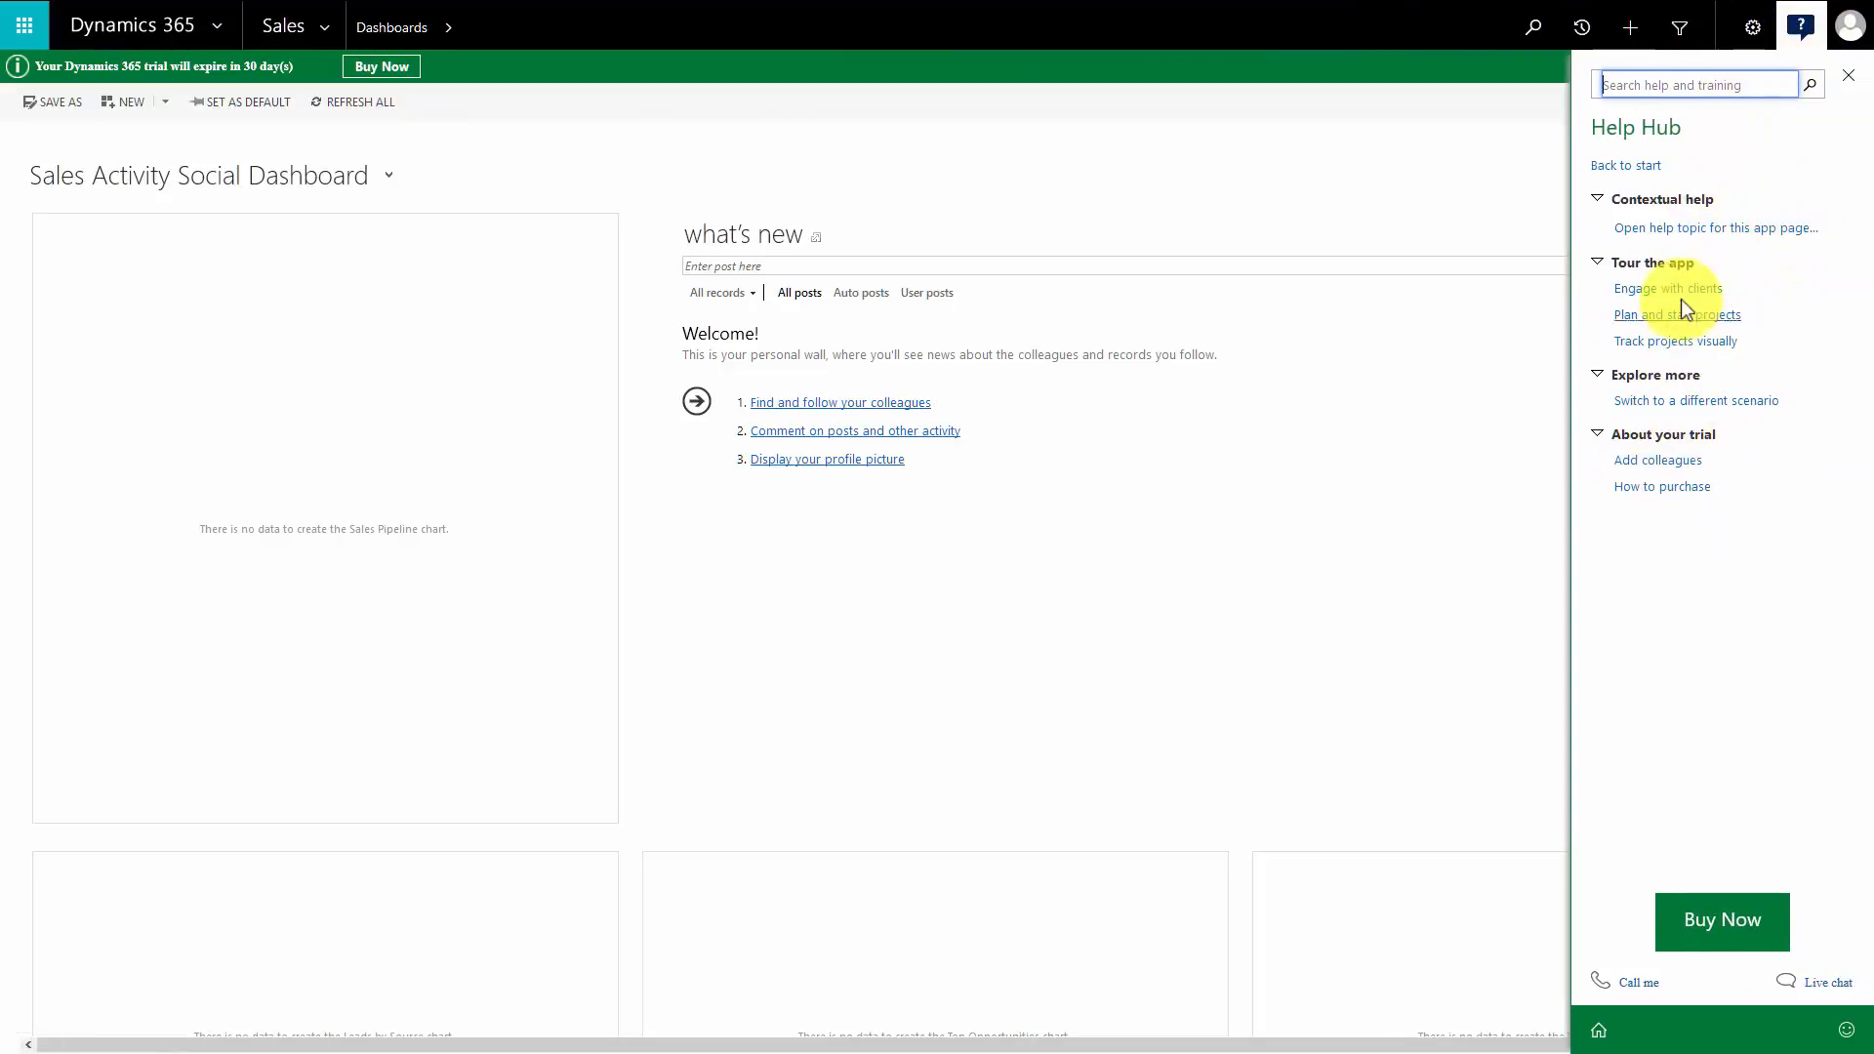
{"action": "mouse_move", "coordinate": [1681, 574]}
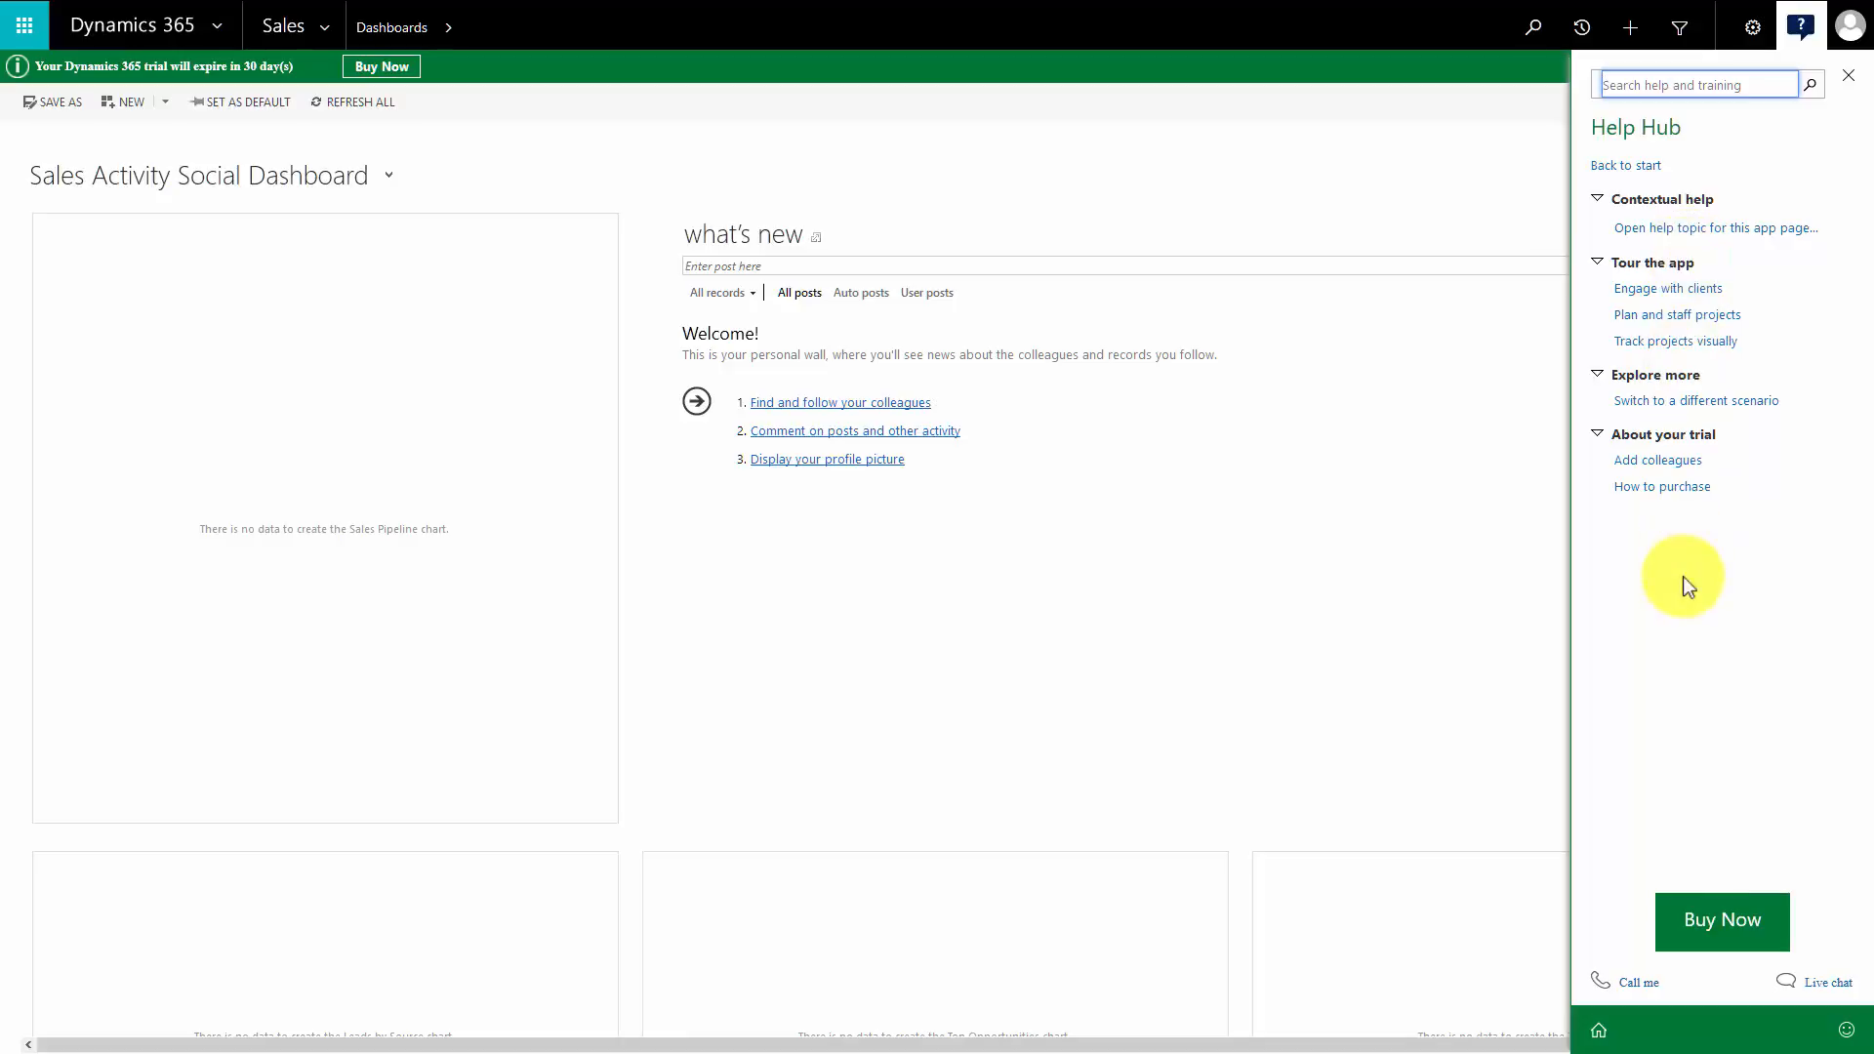